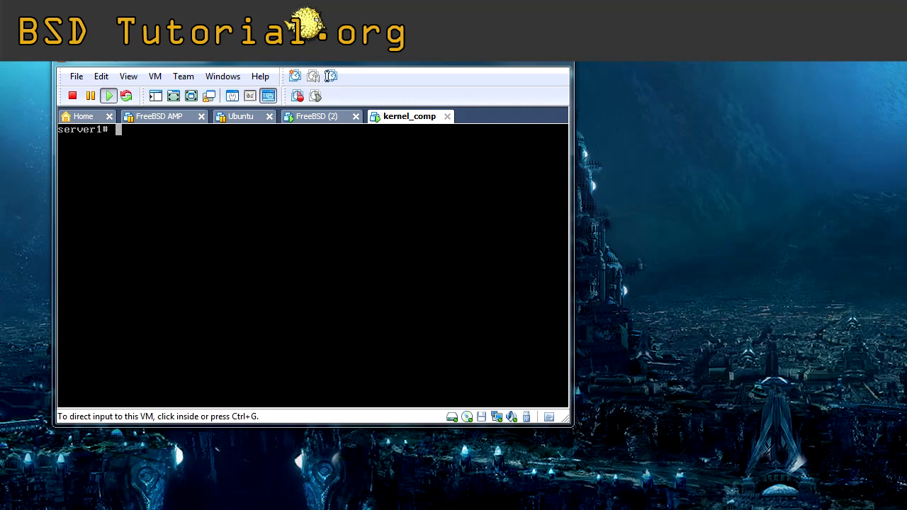
{"action": "mouse_move", "coordinate": [16, 205]}
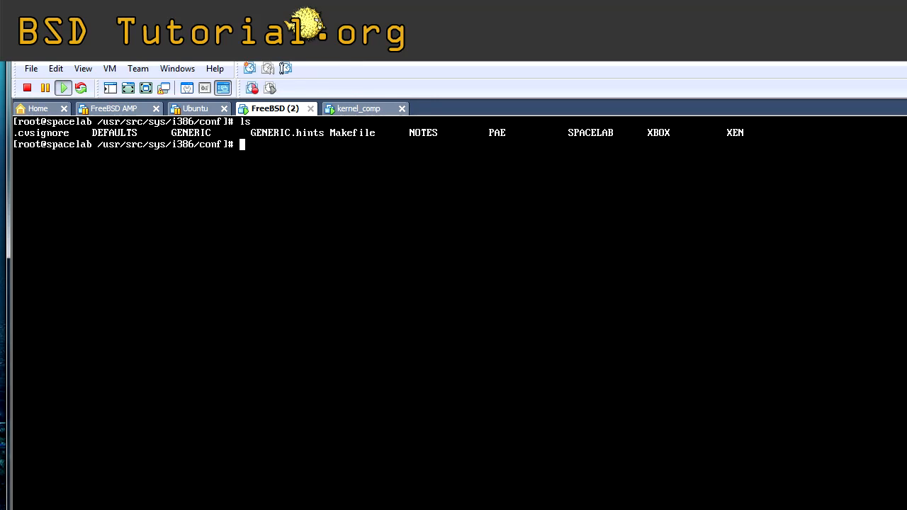
Show /etc/rc.conf with allscreens_flags MODE_282 on FreeBSD (2), then clear the screen.
{"action": "type", "text": "cat"}
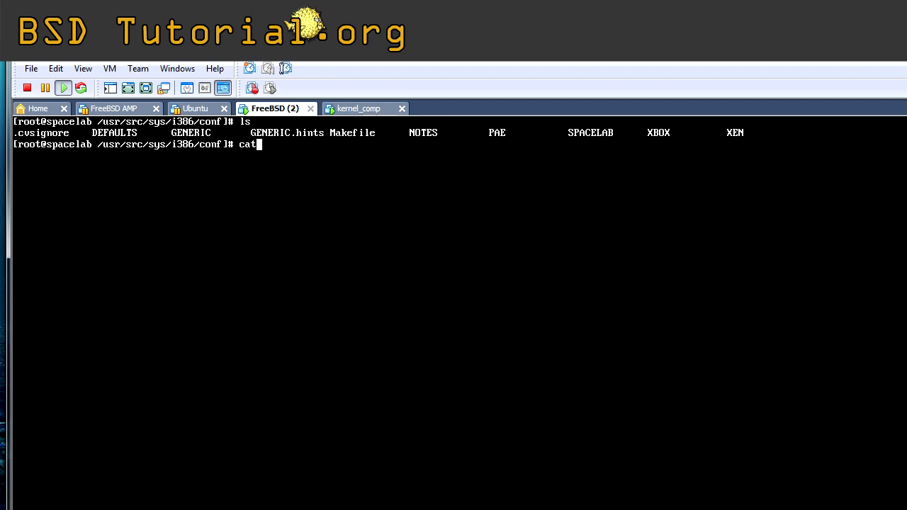
{"action": "type", "text": "/var"}
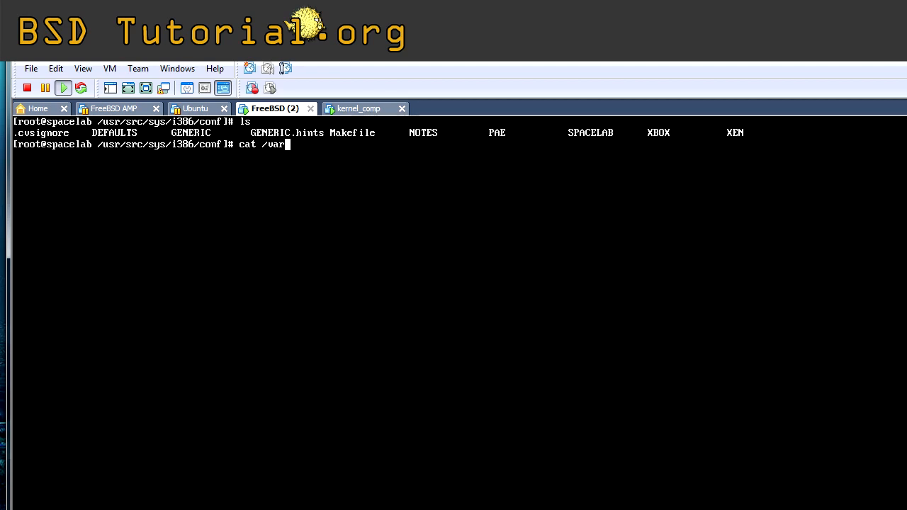
{"action": "type", "text": "etc/rc.conf"}
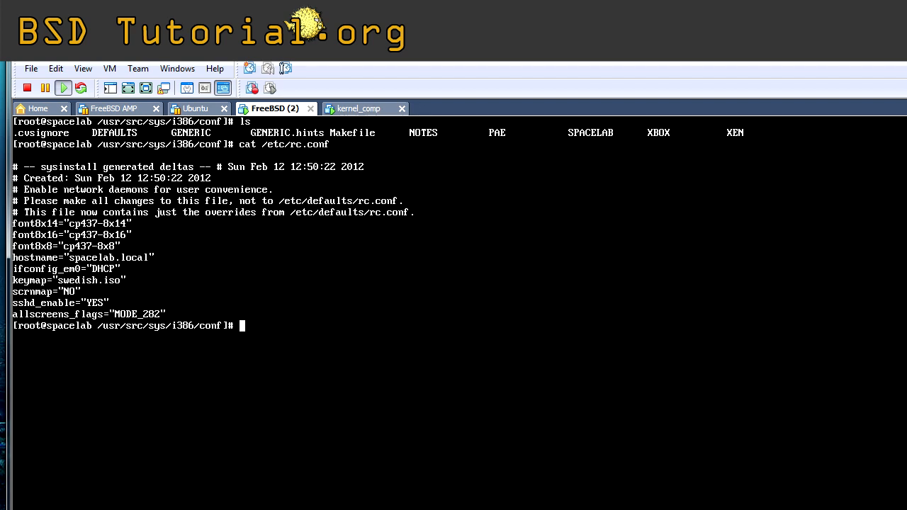
{"action": "type", "text": "clear"}
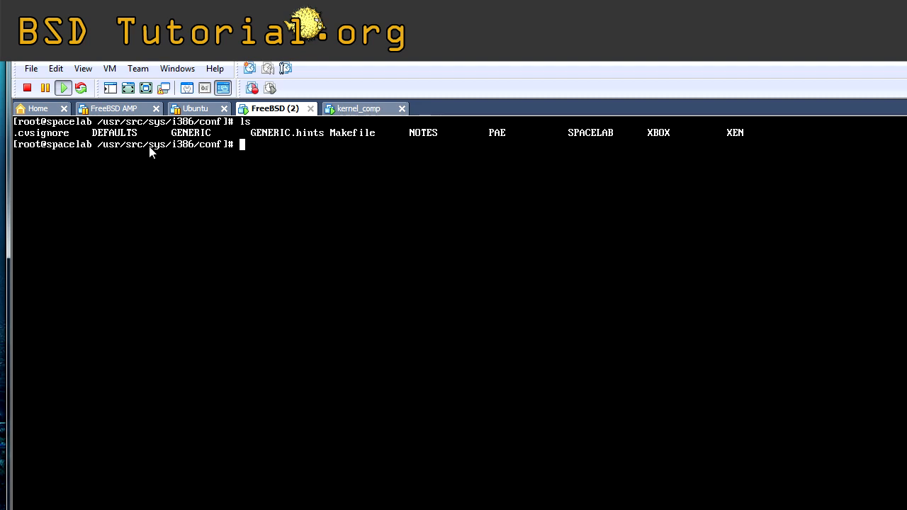
List the /dev devices on the kernel_comp VM, then list the directory back on FreeBSD (2).
{"action": "left_click", "coordinate": [363, 108]}
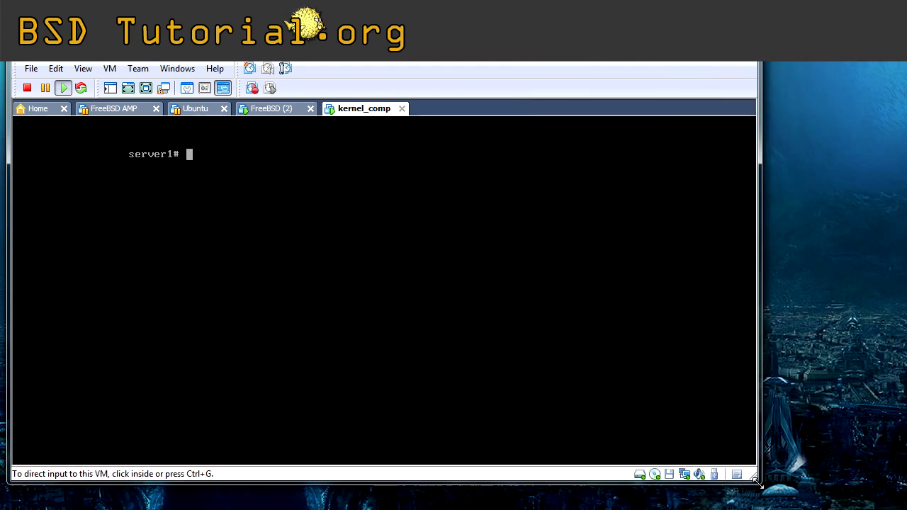
{"action": "type", "text": "ls /dev/"}
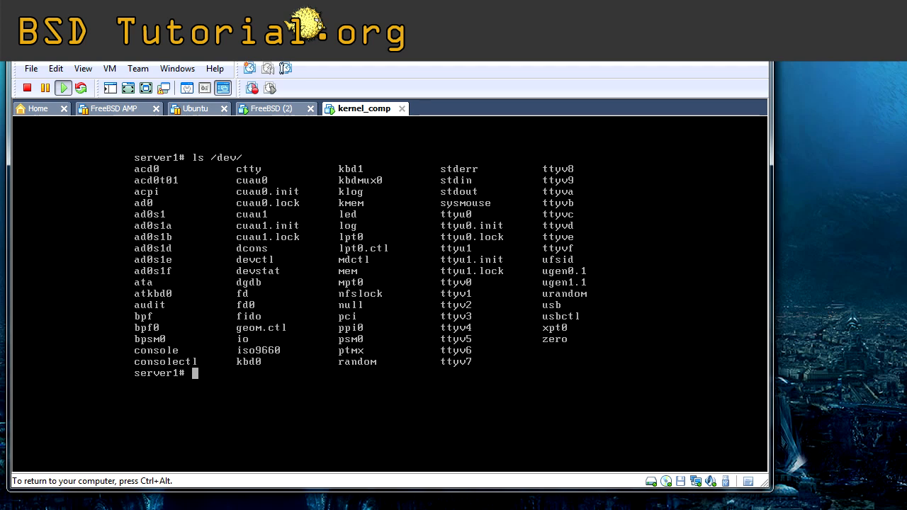
{"action": "left_click", "coordinate": [272, 108]}
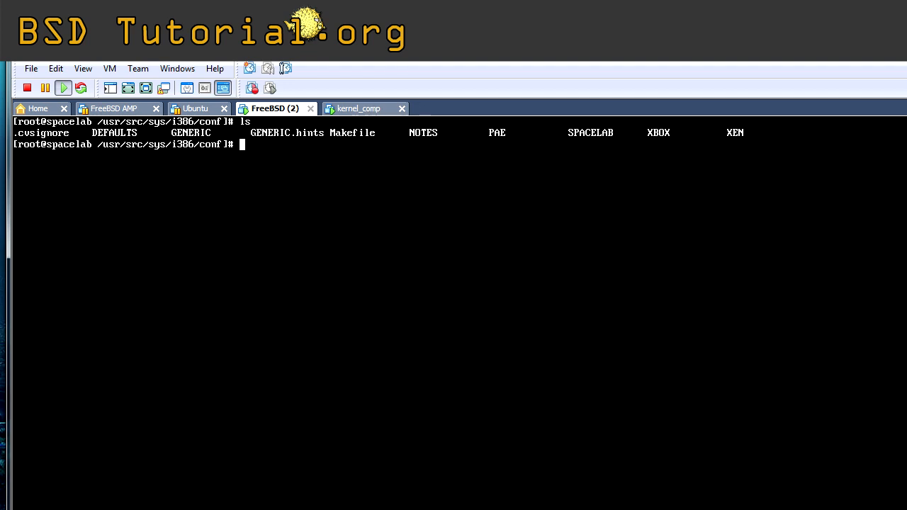
{"action": "type", "text": "ls /dev/"}
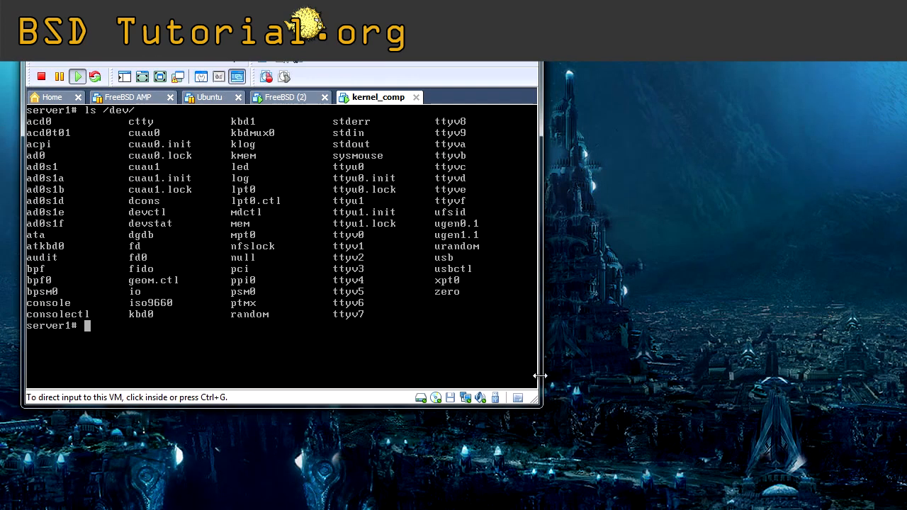
Enlarge the console and install bash with pkg_add -r bash.
{"action": "left_click_drag", "start_coordinate": [542, 375], "coordinate": [782, 430]}
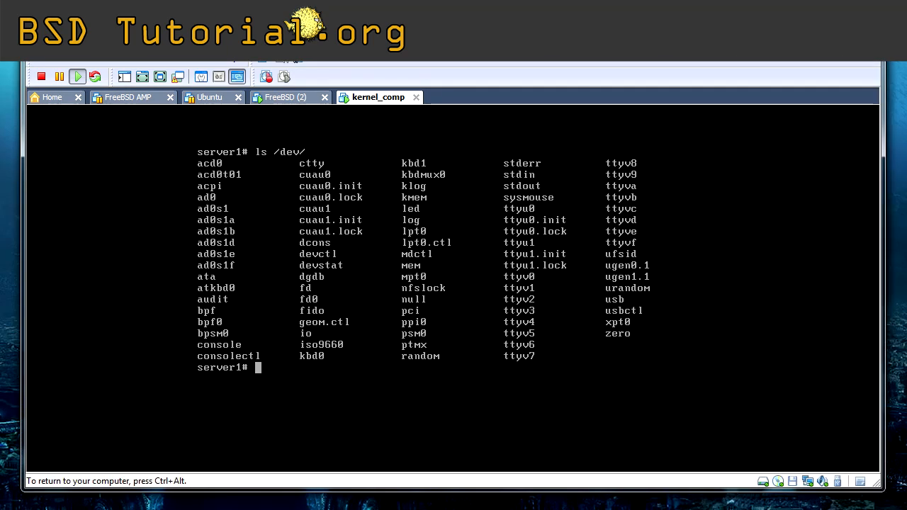
{"action": "type", "text": "pkg_add -r"}
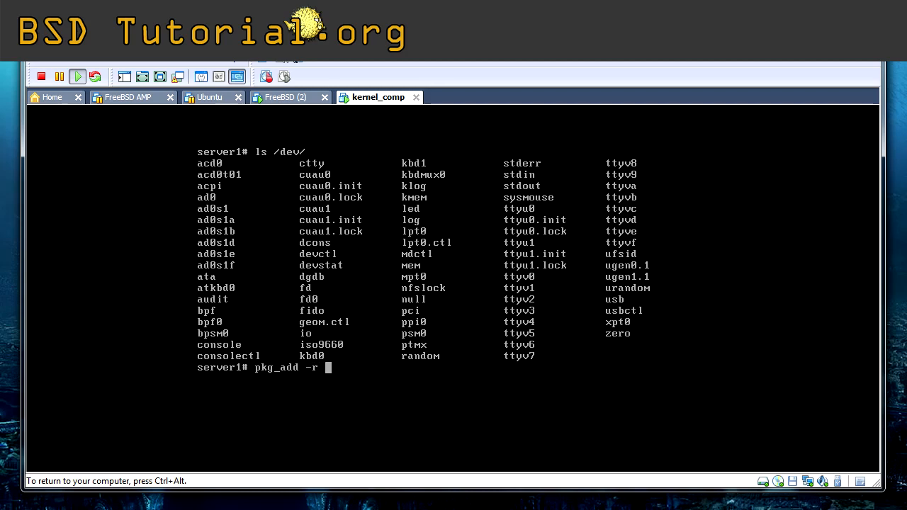
{"action": "type", "text": "bash"}
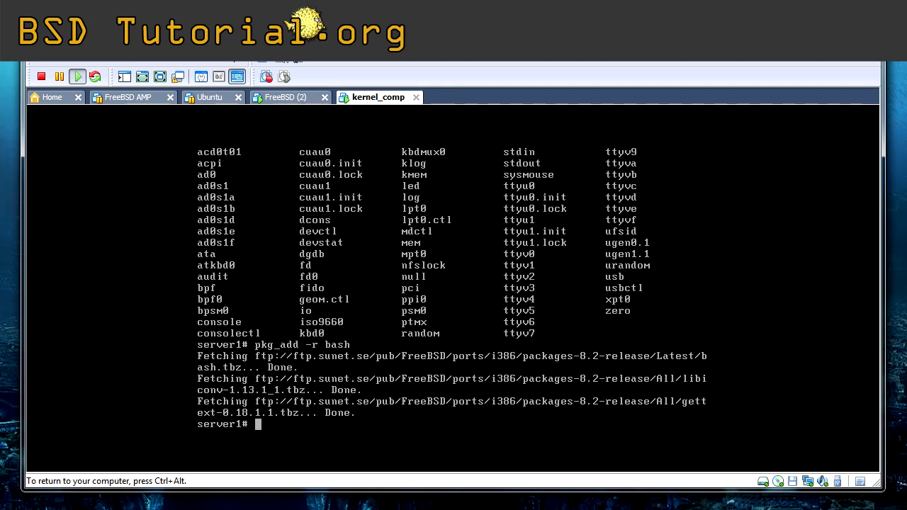
Change root's login shell to /usr/local/bin/bash with chsh -s.
{"action": "type", "text": "ch"}
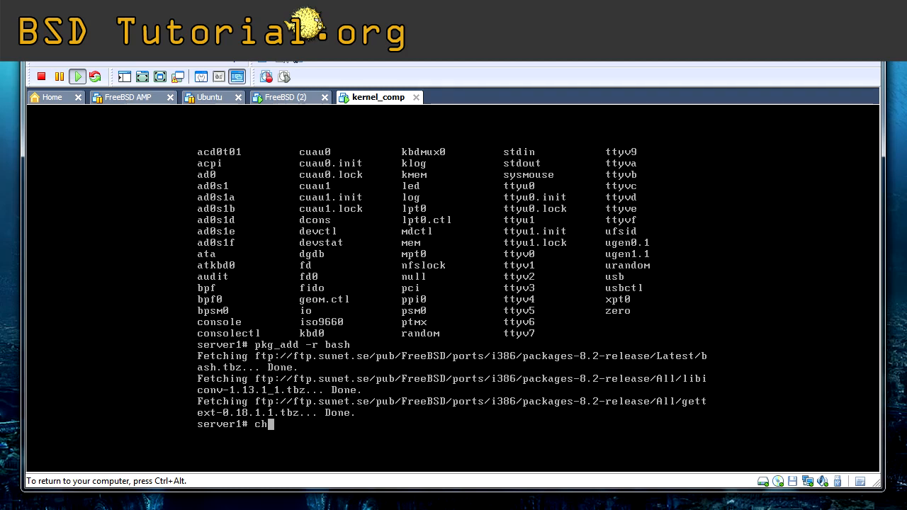
{"action": "type", "text": "sh"}
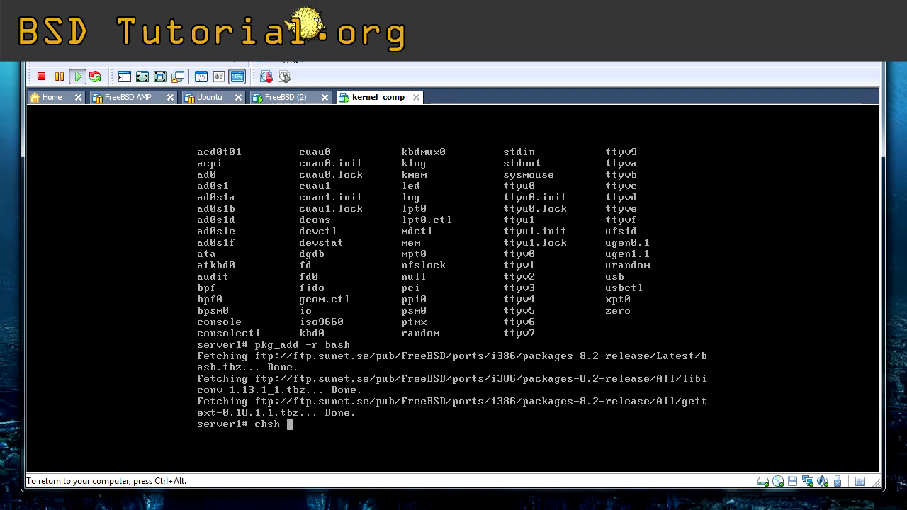
{"action": "type", "text": "-"}
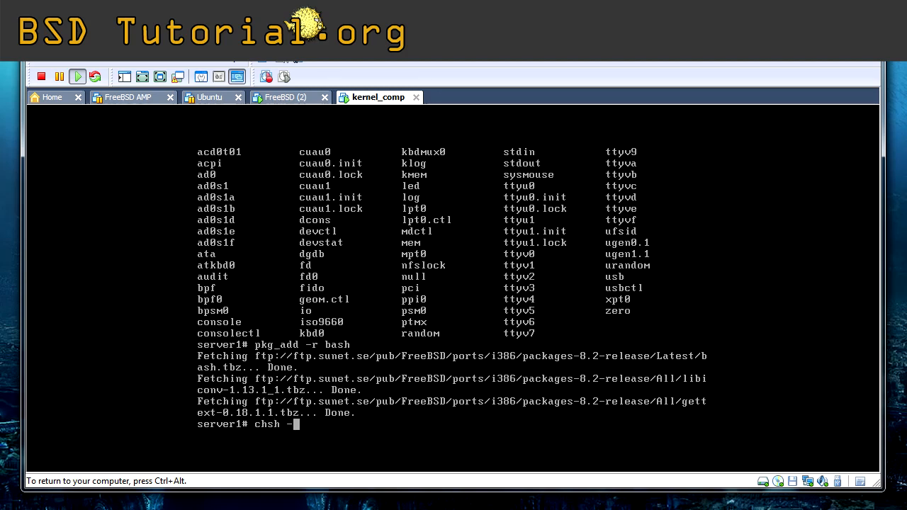
{"action": "type", "text": "s"}
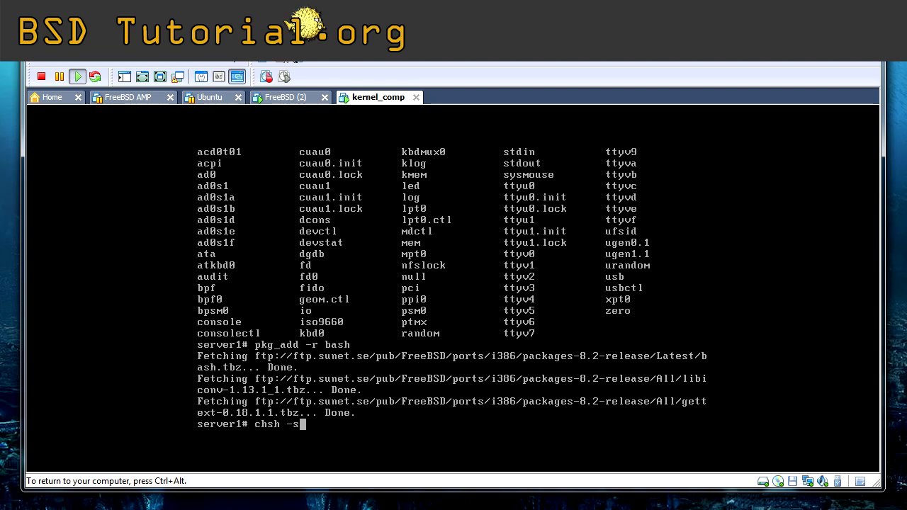
{"action": "type", "text": "/usr/l"}
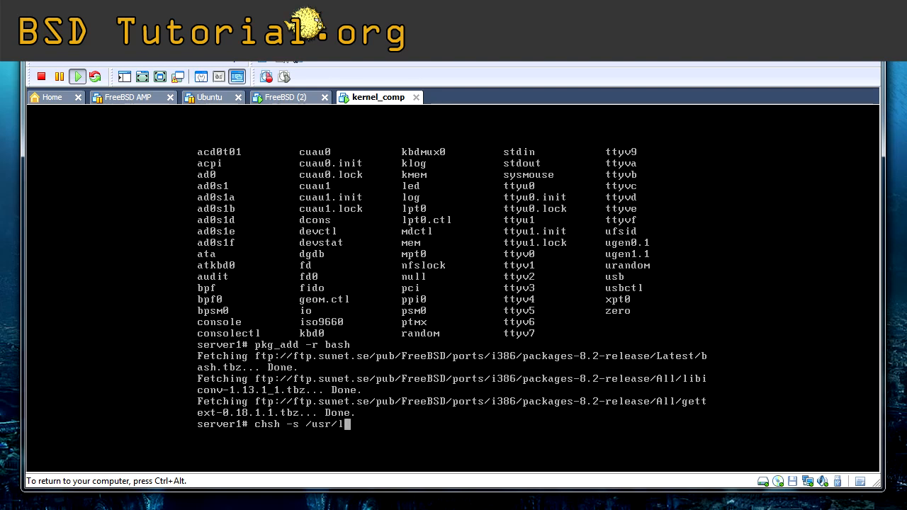
{"action": "type", "text": "ocal/bin/bash root"}
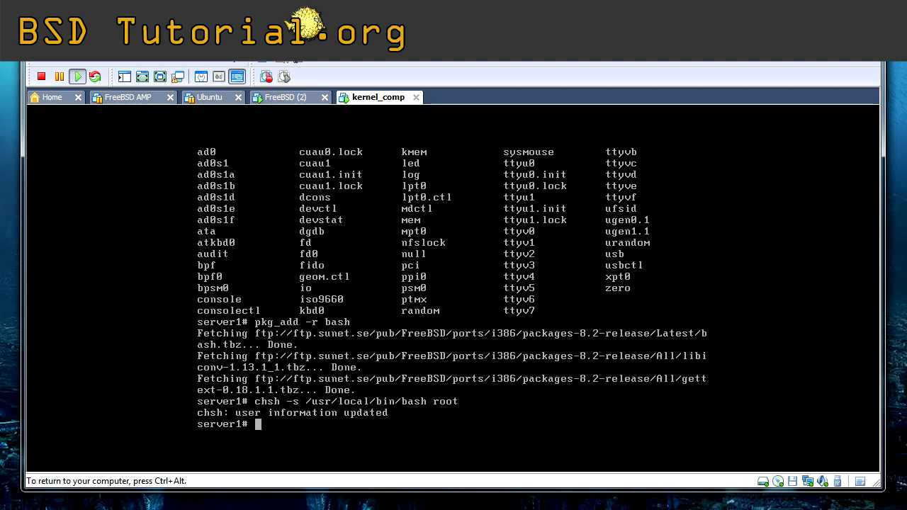
Verify root's shell entry with chpass, then exit and log in again to a bash prompt.
{"action": "type", "text": "ch"}
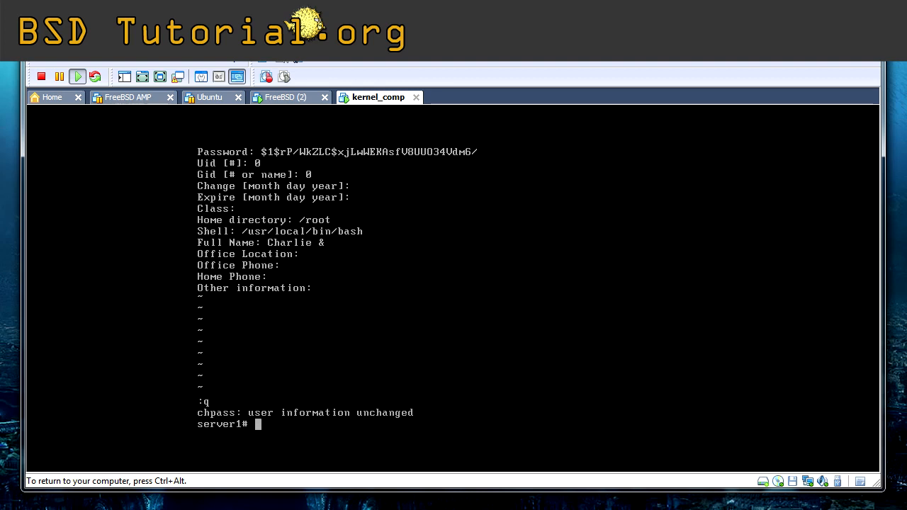
{"action": "type", "text": "exit"}
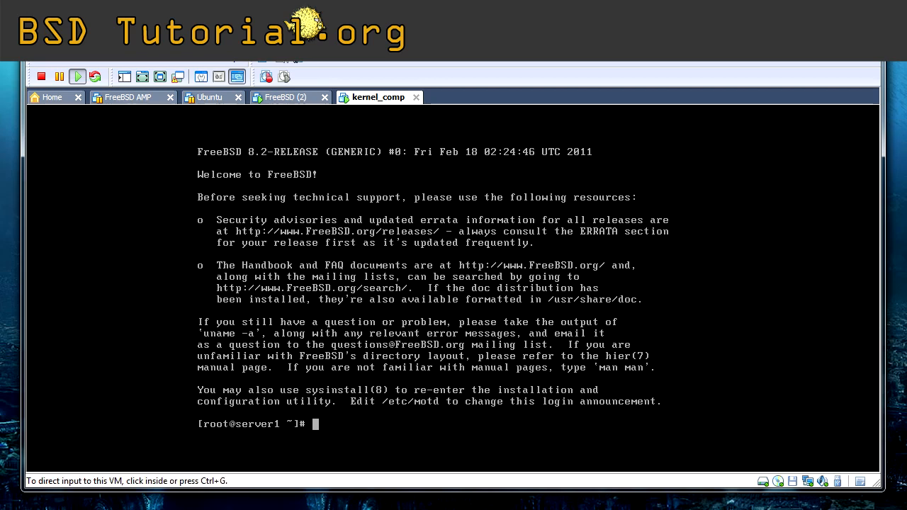
Back up /boot/kernel to /boot/kernel.backup with cp -Rp, preserving permissions.
{"action": "left_click", "coordinate": [454, 284]}
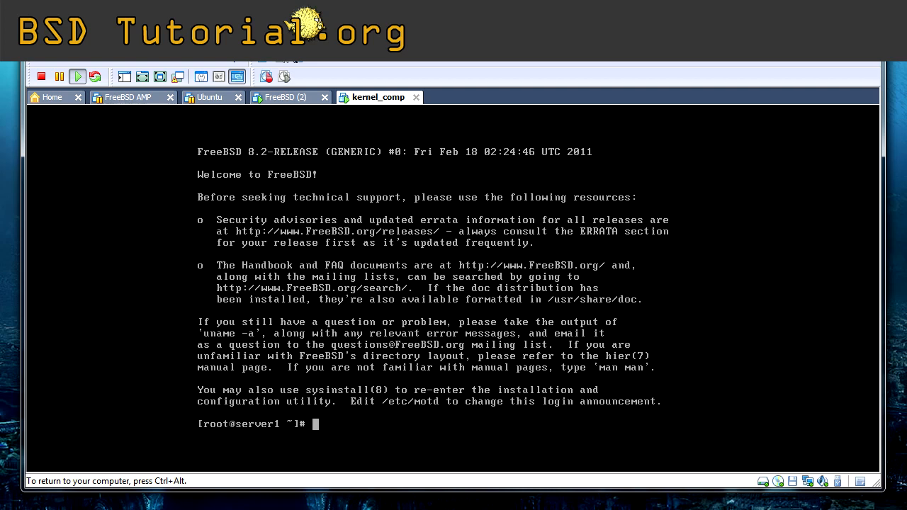
{"action": "type", "text": "cp -"}
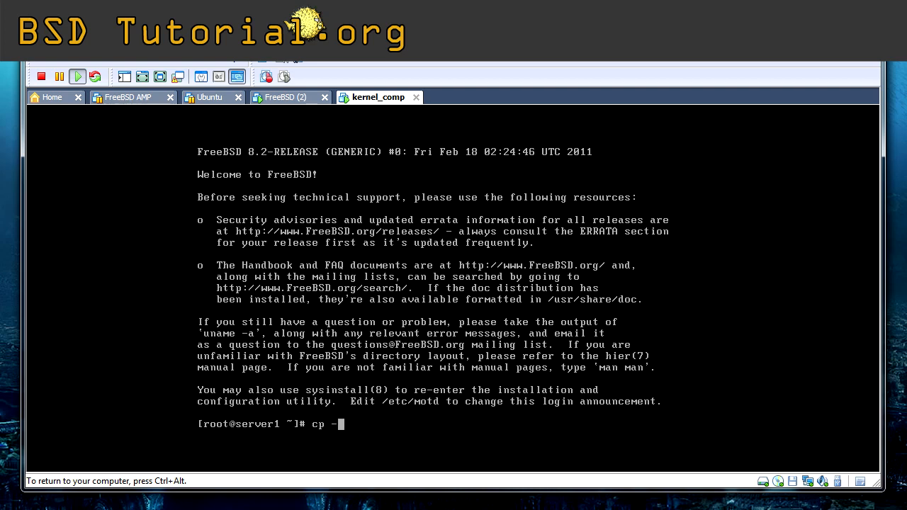
{"action": "type", "text": "Rp"}
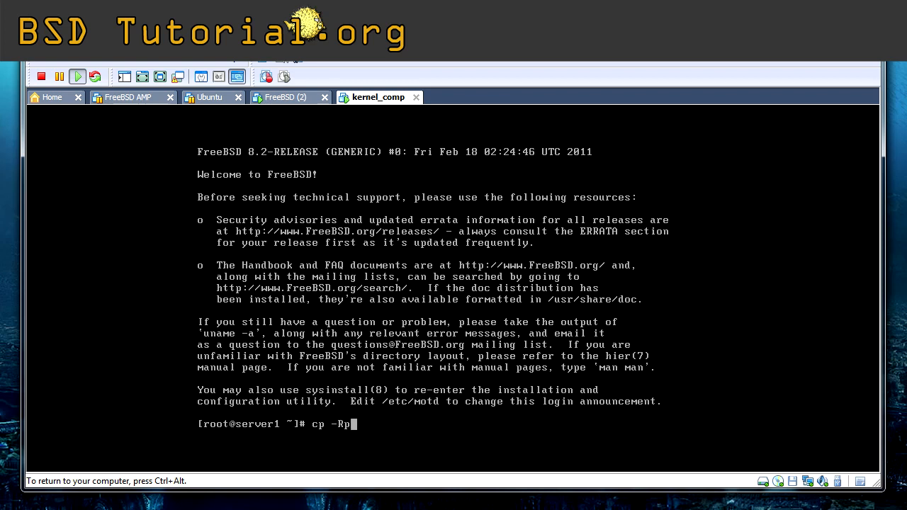
{"action": "type", "text": "/boot/"}
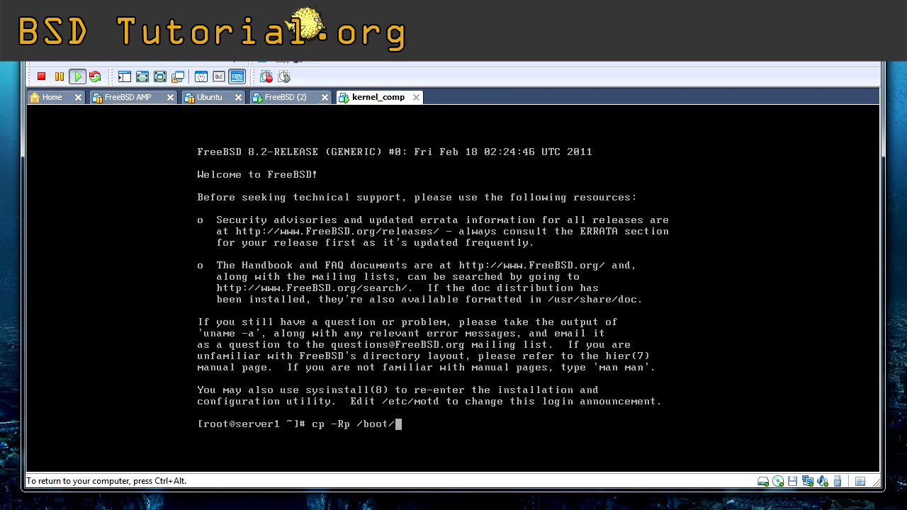
{"action": "type", "text": "kernel/"}
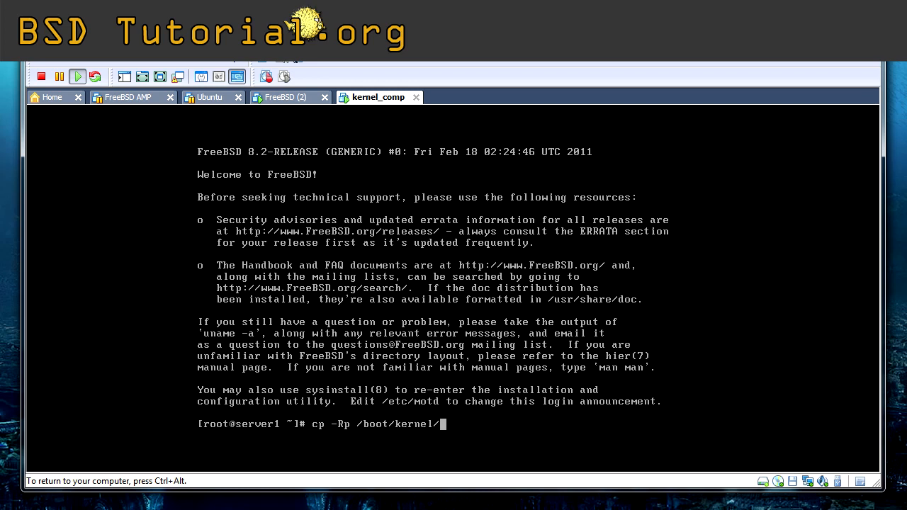
{"action": "type", "text": "/"}
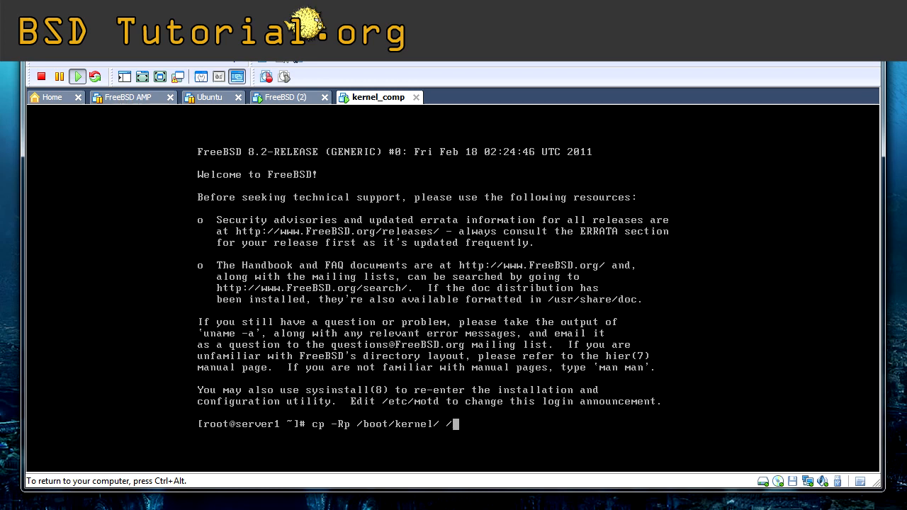
{"action": "type", "text": "boot/ker"}
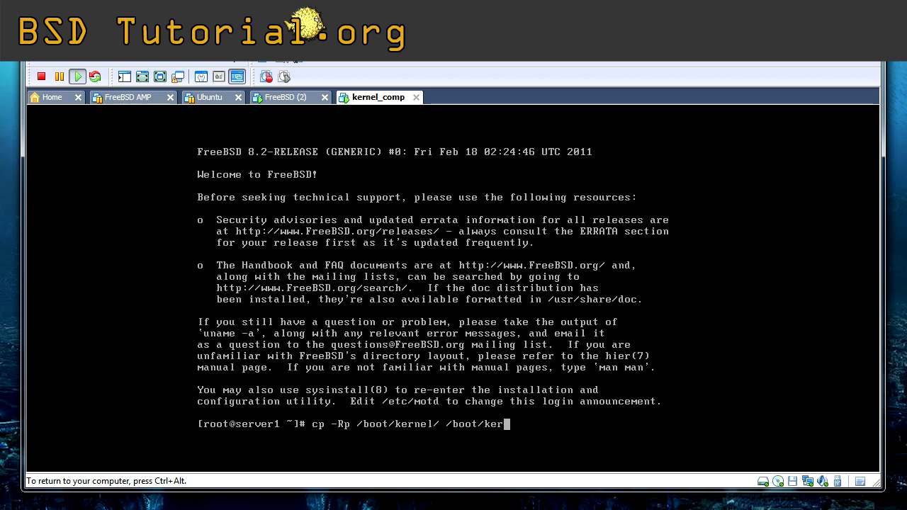
{"action": "type", "text": "nel."}
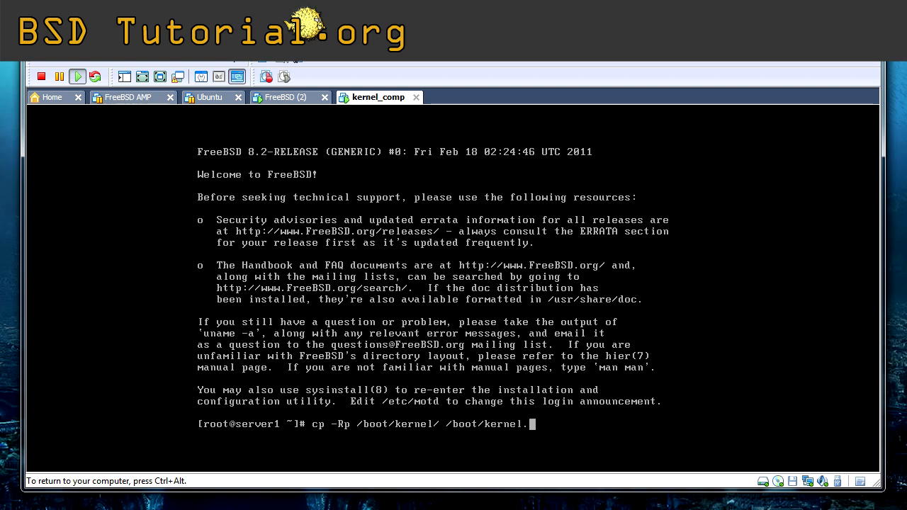
{"action": "type", "text": "back"}
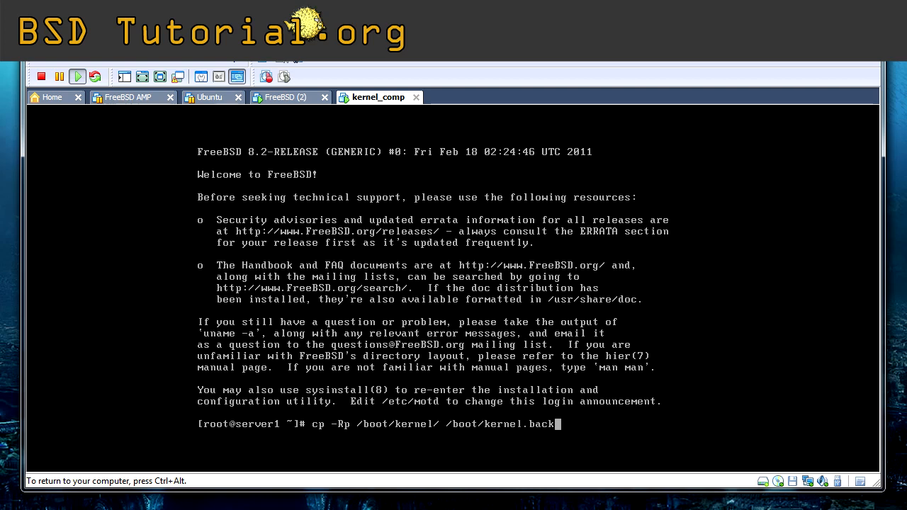
{"action": "type", "text": "up"}
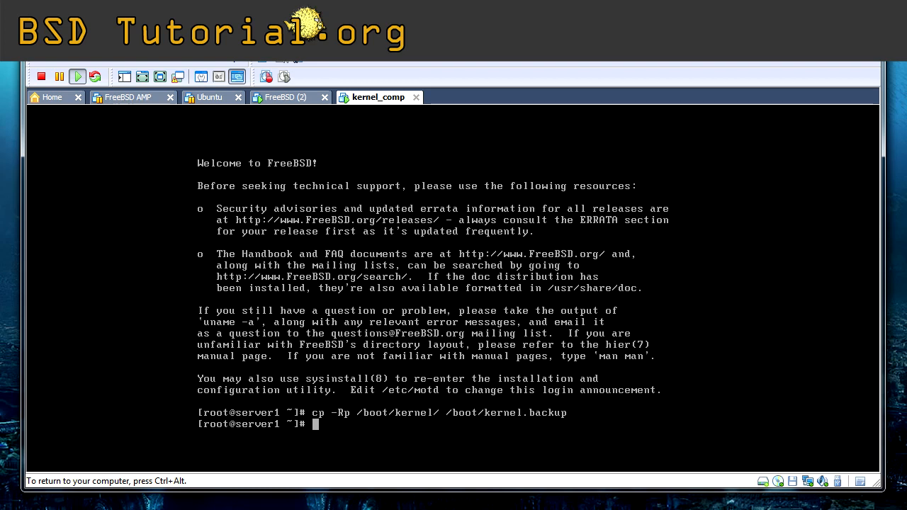
Change into the kernel config directory /usr/src/sys/i386/conf.
{"action": "type", "text": "cd /"}
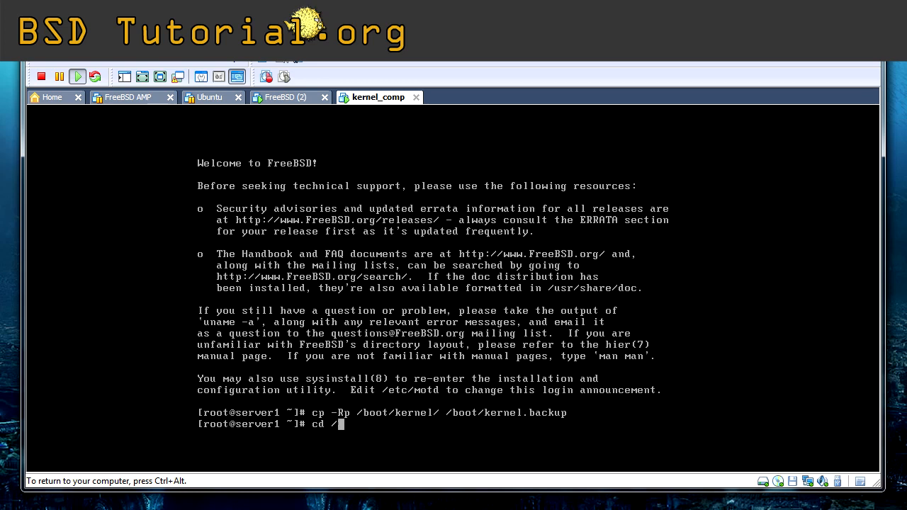
{"action": "type", "text": "usr/src/"}
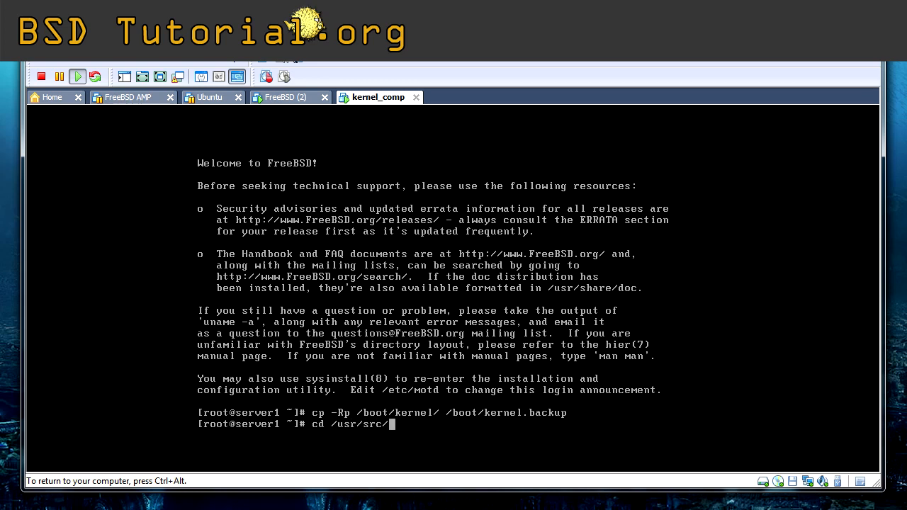
{"action": "type", "text": "sys/"}
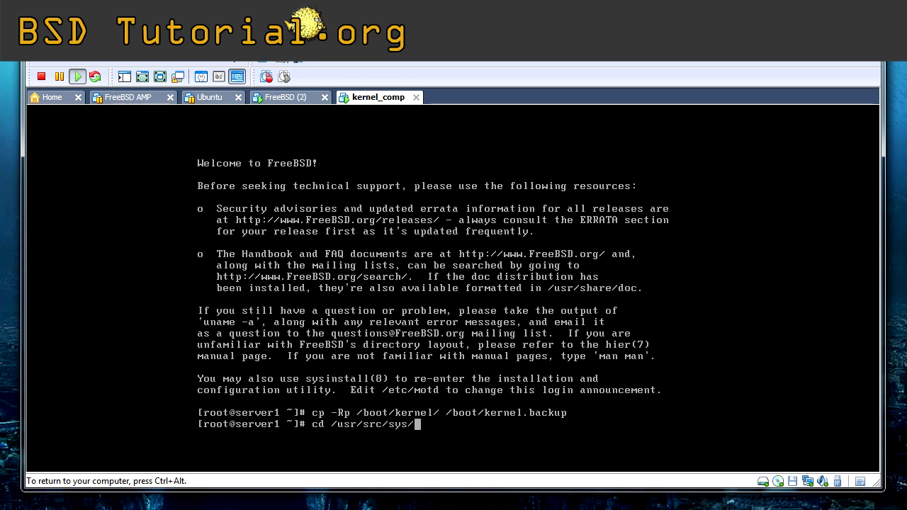
{"action": "type", "text": "i"}
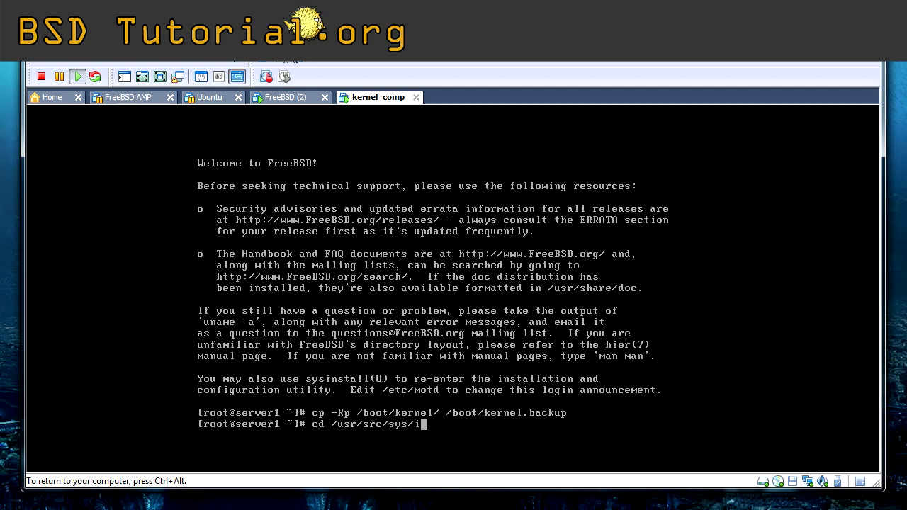
{"action": "type", "text": "386/"}
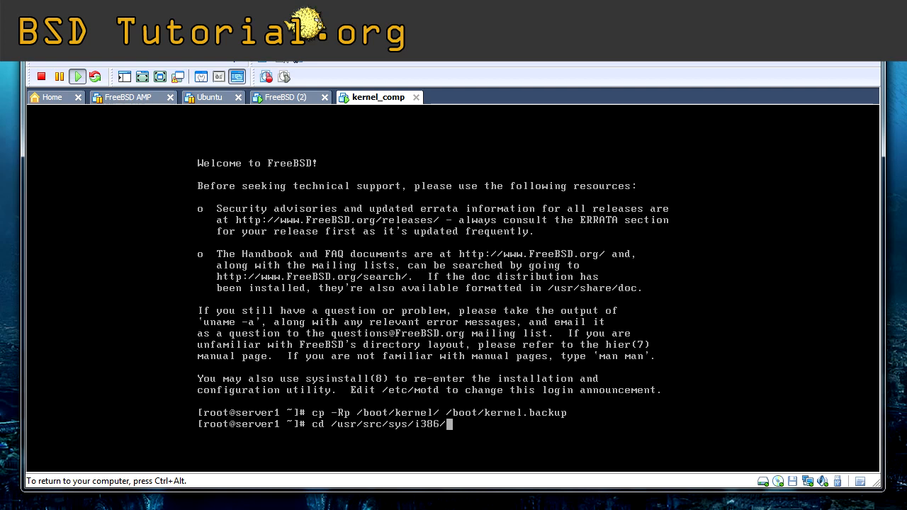
{"action": "type", "text": "c"}
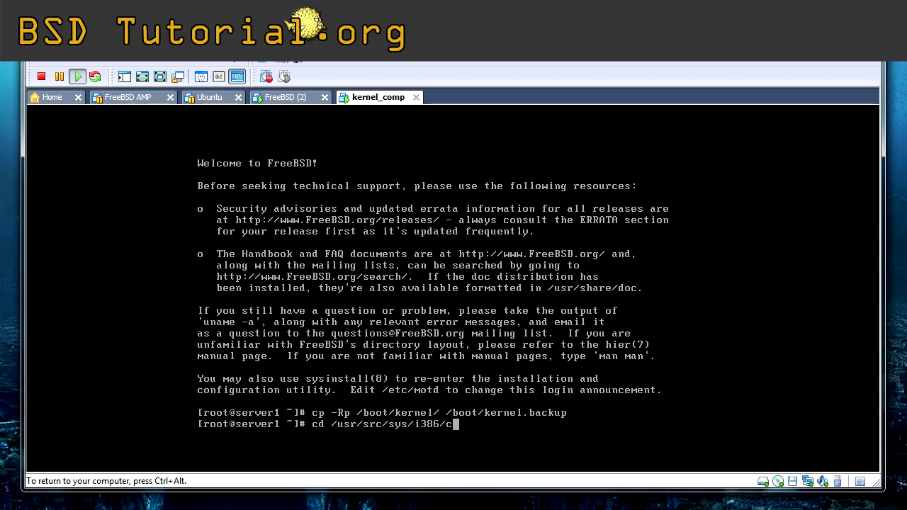
{"action": "type", "text": "onf/"}
{"action": "type", "text": "ls"}
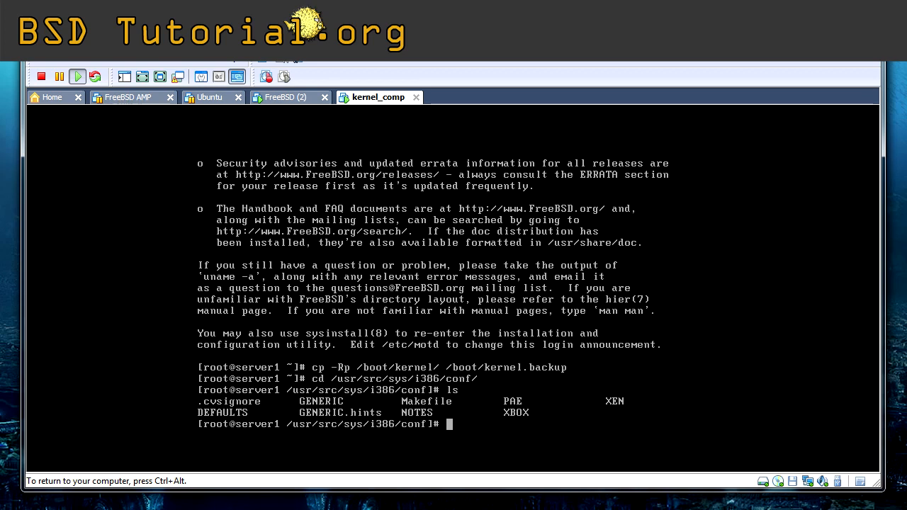
Copy GENERIC to a new config NEWKERNEL and start vi on NEWKERNEL.
{"action": "type", "text": "cp"}
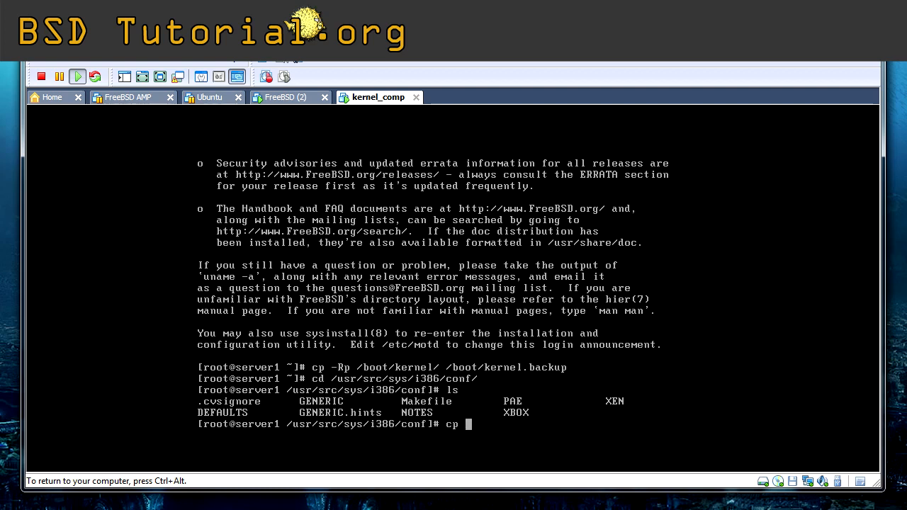
{"action": "type", "text": "GENERIC"}
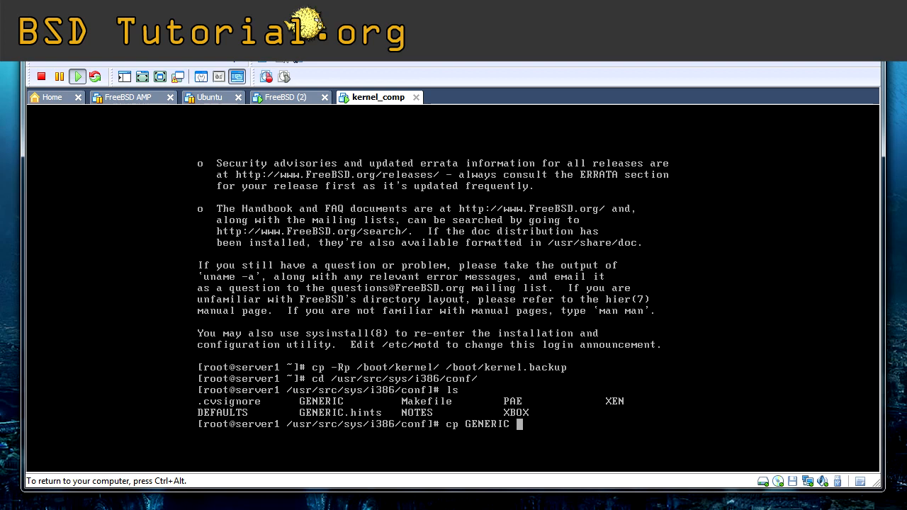
{"action": "type", "text": "NEW"}
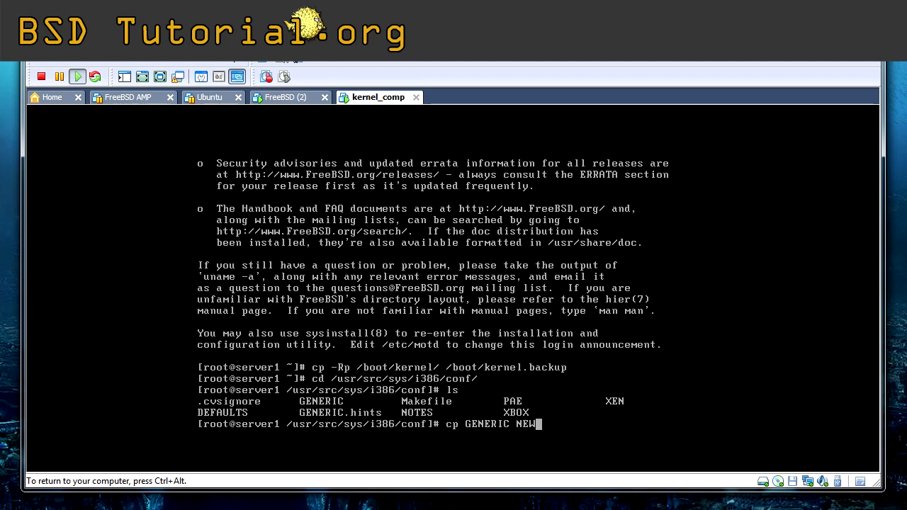
{"action": "type", "text": "KERNEL"}
{"action": "type", "text": "ls"}
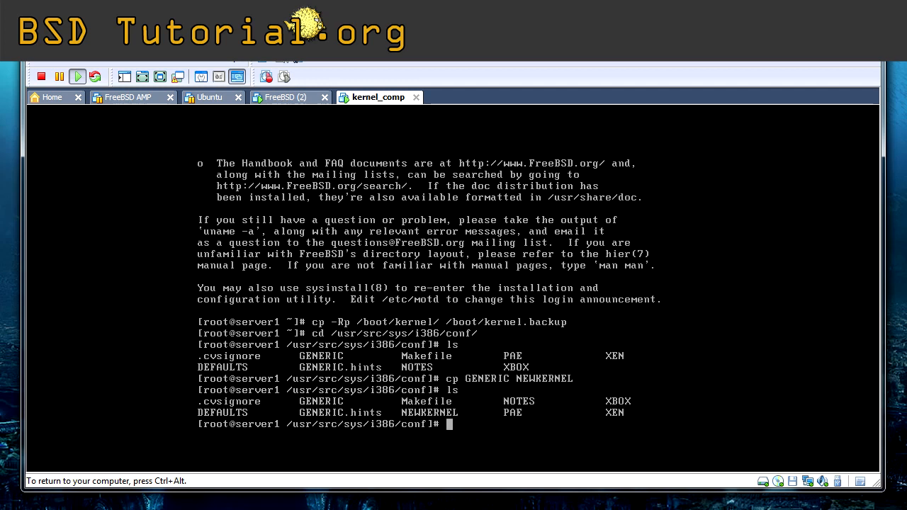
{"action": "type", "text": "vi"}
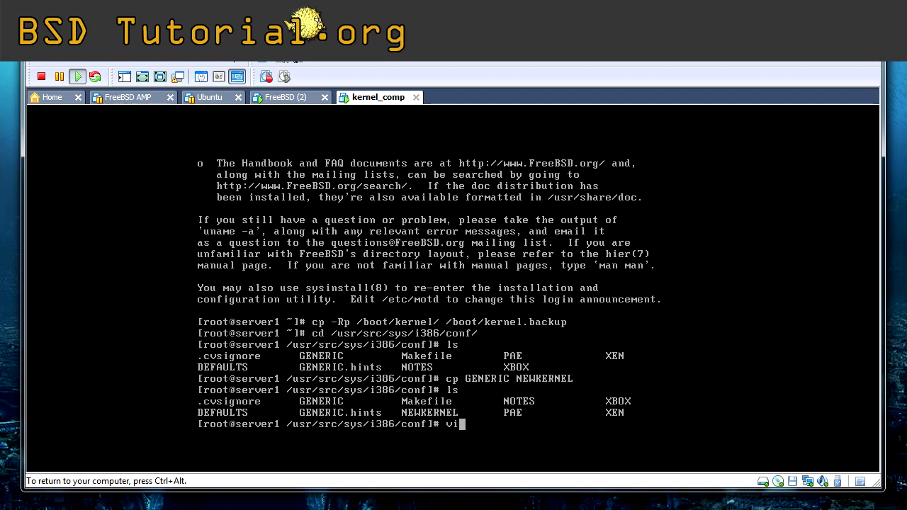
{"action": "type", "text": "N"}
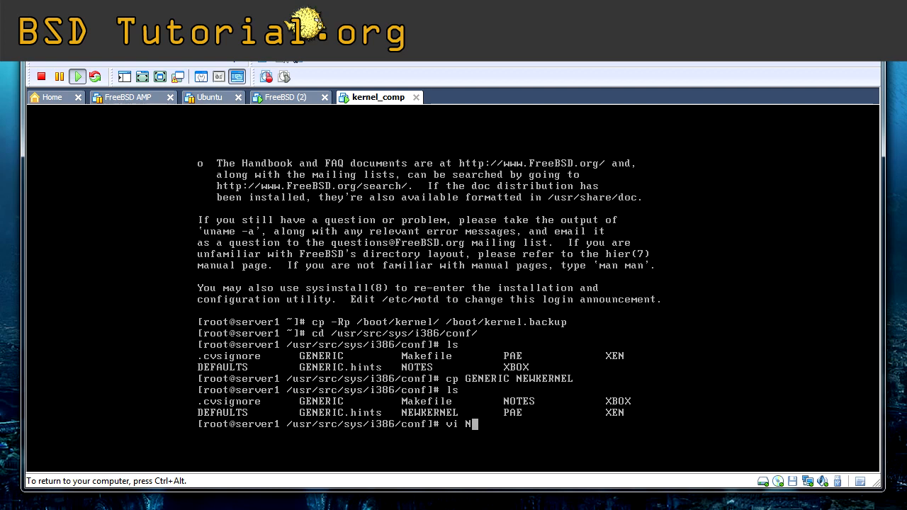
{"action": "type", "text": "EWKERNEL"}
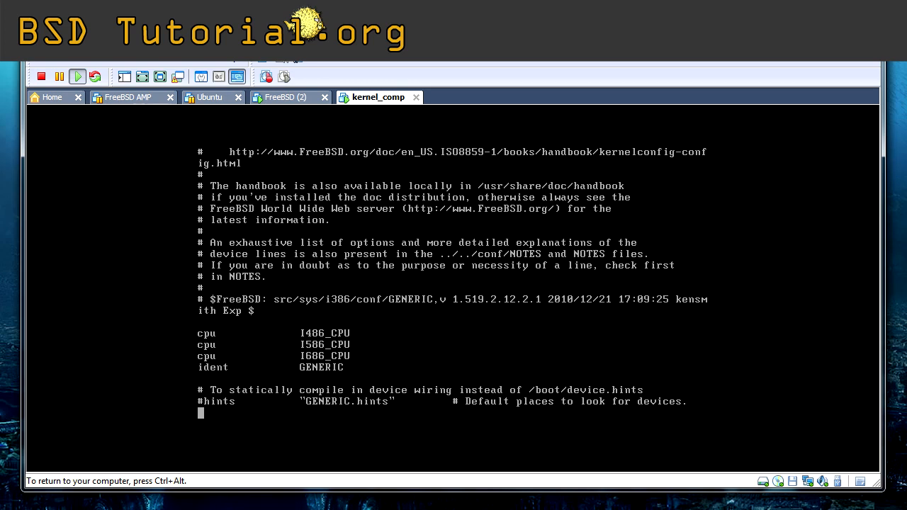
Scroll NEWKERNEL in vi past the cpu and ident lines to makeoptions.
{"action": "scroll", "scroll_direction": "down", "scroll_amount": 3}
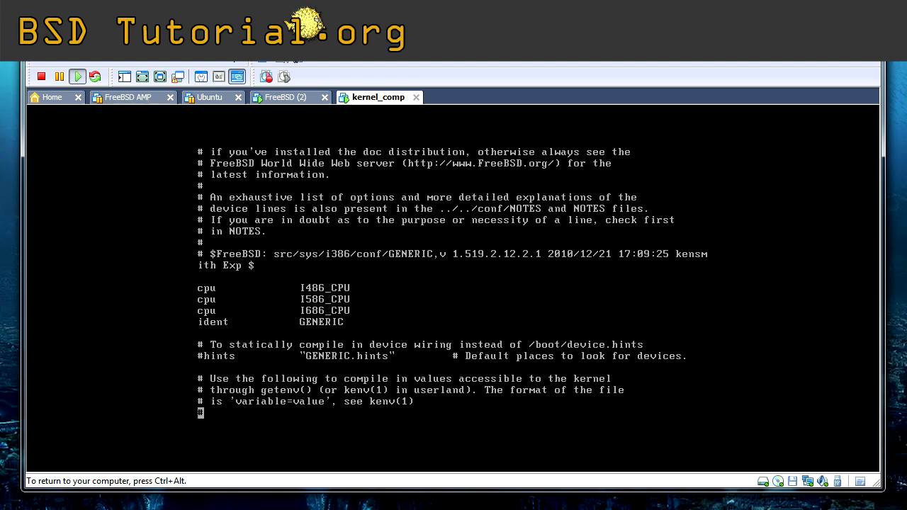
{"action": "scroll", "scroll_direction": "down", "scroll_amount": 3}
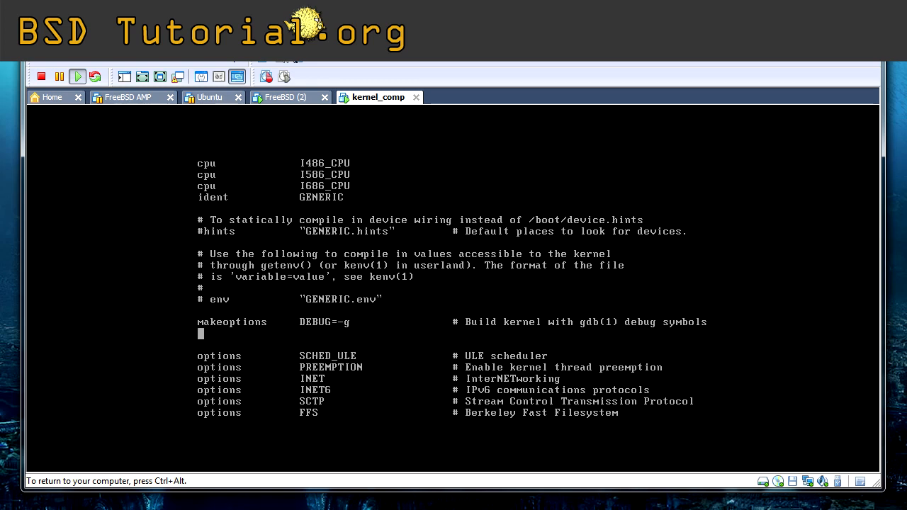
Add lines options SC_PIXEL_MODE and options VESA below makeoptions, beginning a third options line.
{"action": "key", "text": "enter"}
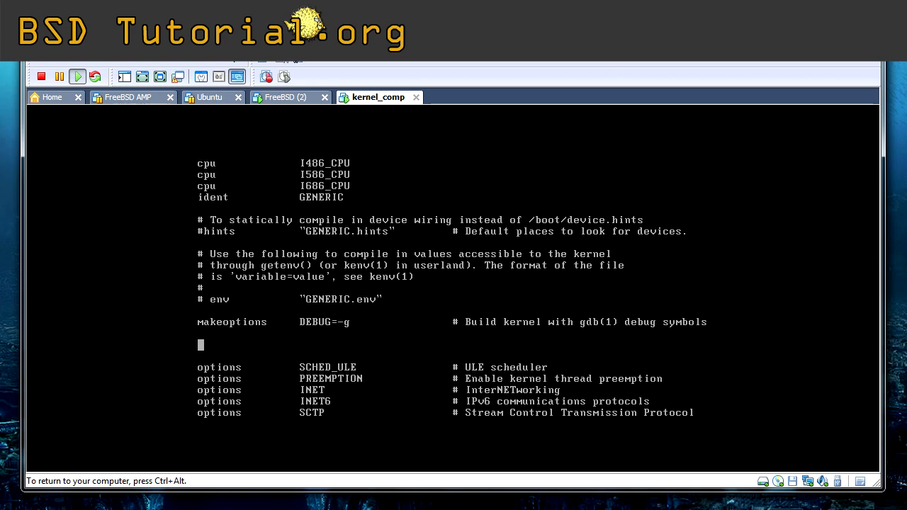
{"action": "type", "text": "options"}
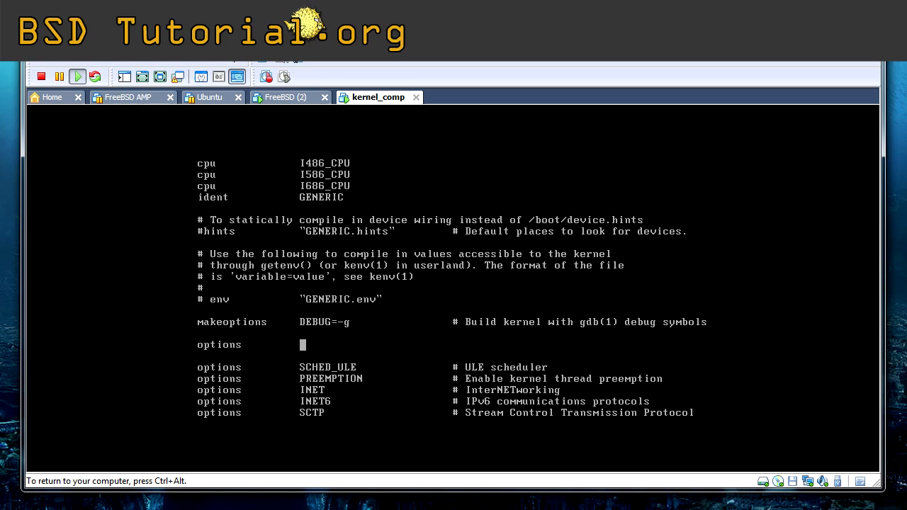
{"action": "type", "text": "SC_"}
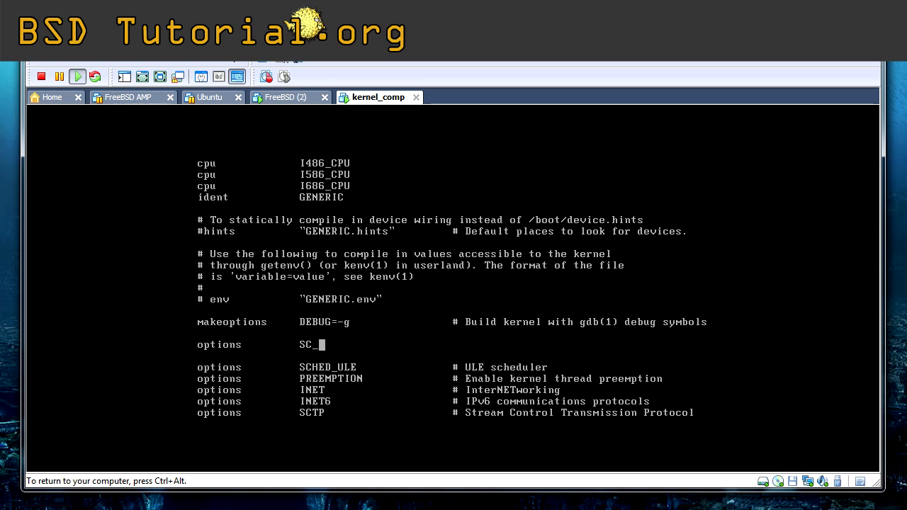
{"action": "type", "text": "PIXEL_"}
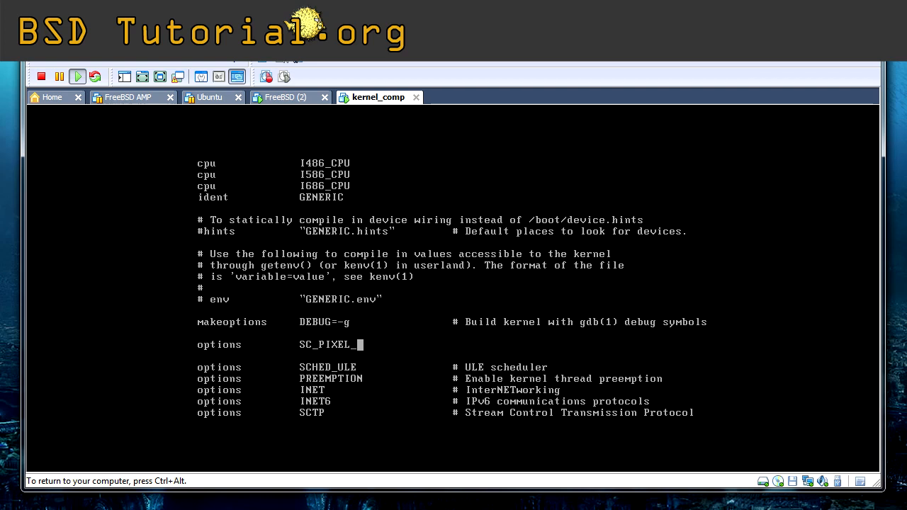
{"action": "type", "text": "MODE"}
{"action": "type", "text": "optio"}
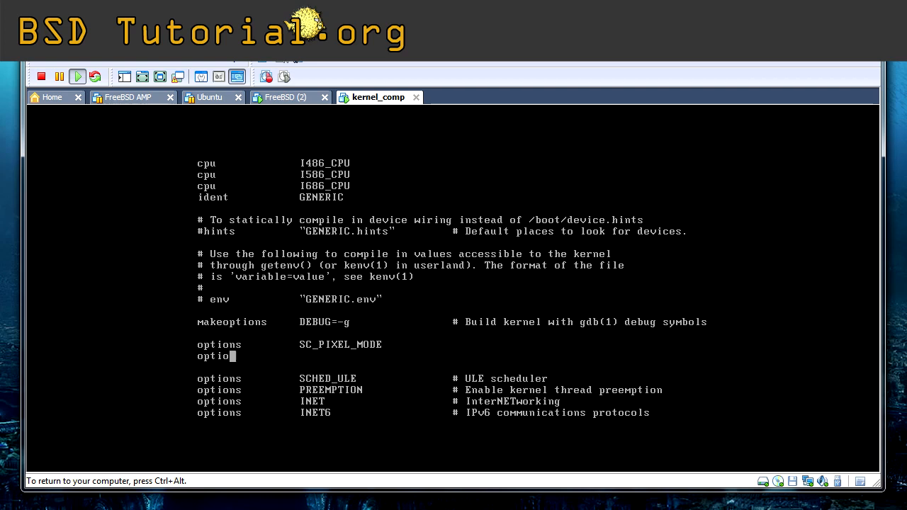
{"action": "type", "text": "ns"}
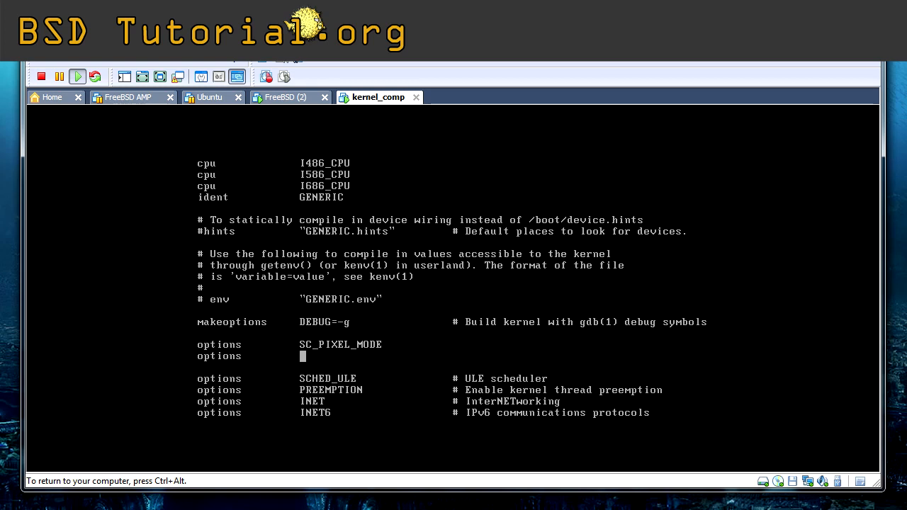
{"action": "type", "text": "VESA"}
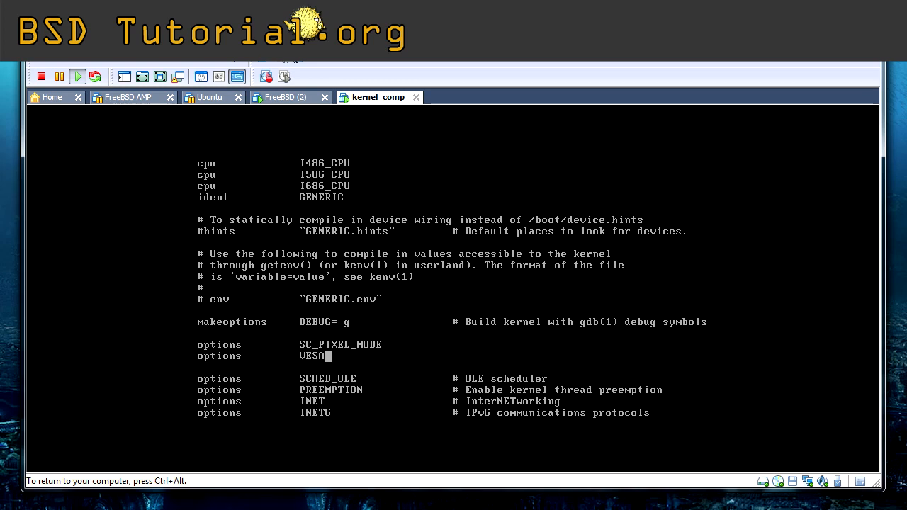
{"action": "key", "text": "enter"}
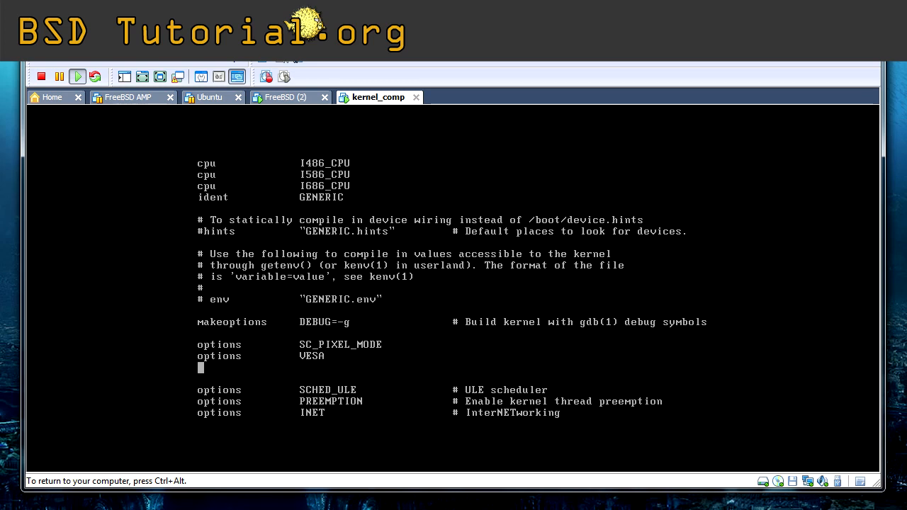
{"action": "type", "text": "options"}
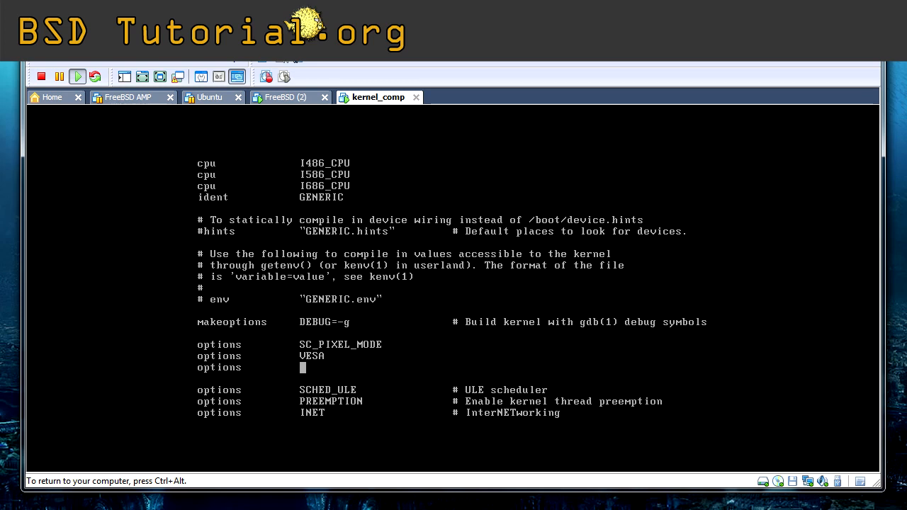
Complete the line options SC_NORM_ATTR=(FG_WHITE:BG_BLACK) for white-on-black normal text.
{"action": "type", "text": "SC"}
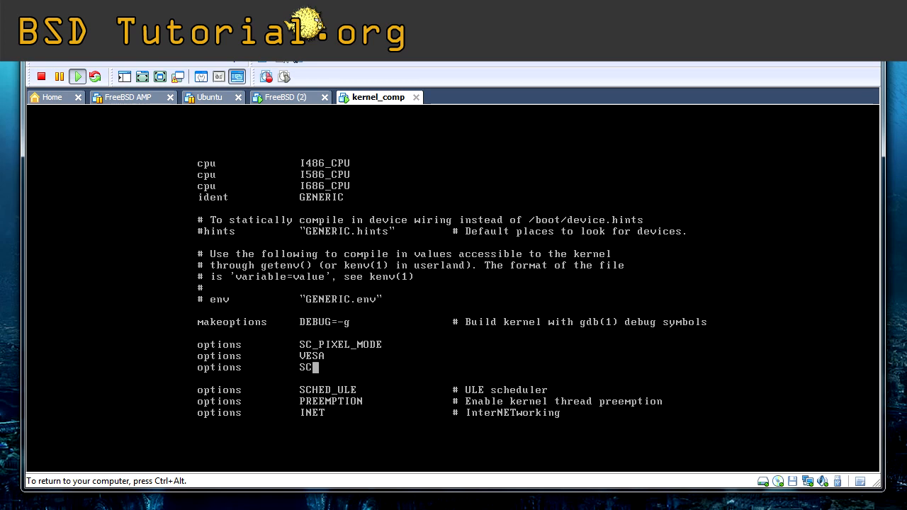
{"action": "type", "text": "_NORM"}
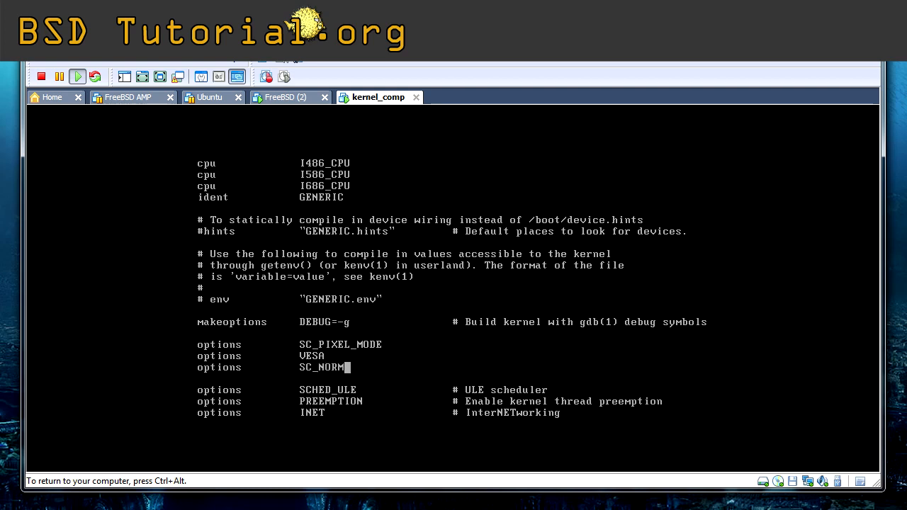
{"action": "type", "text": "_ATTR"}
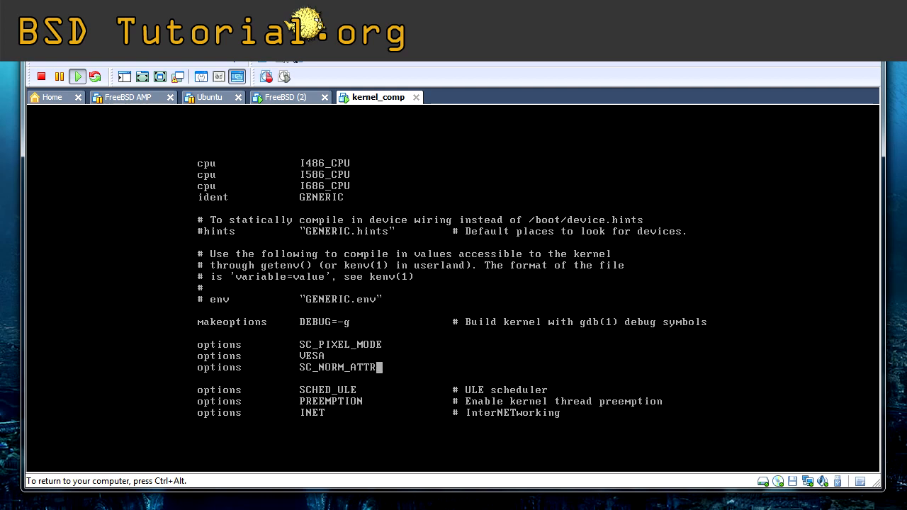
{"action": "type", "text": "="}
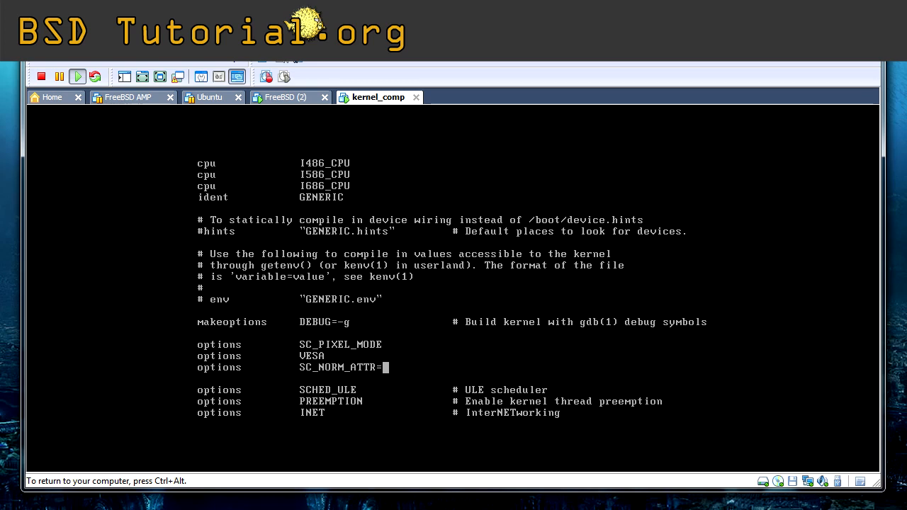
{"action": "type", "text": "("}
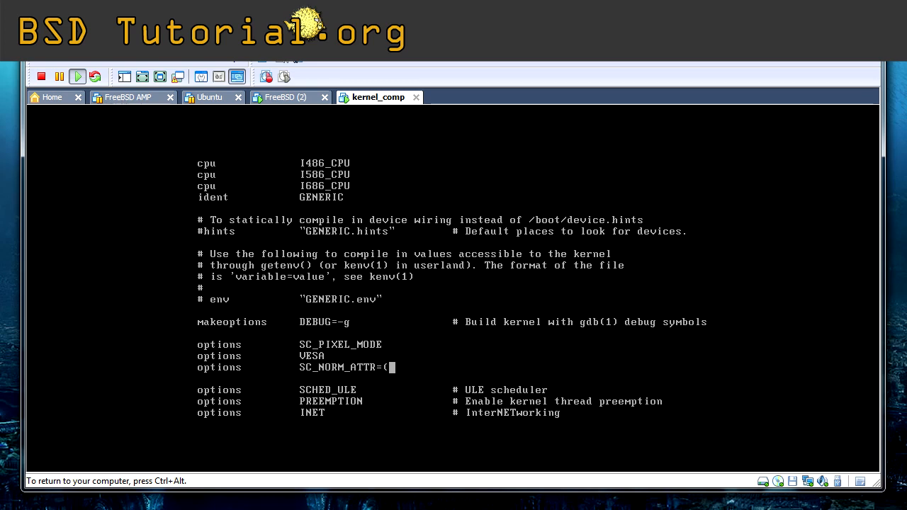
{"action": "type", "text": "FG_"}
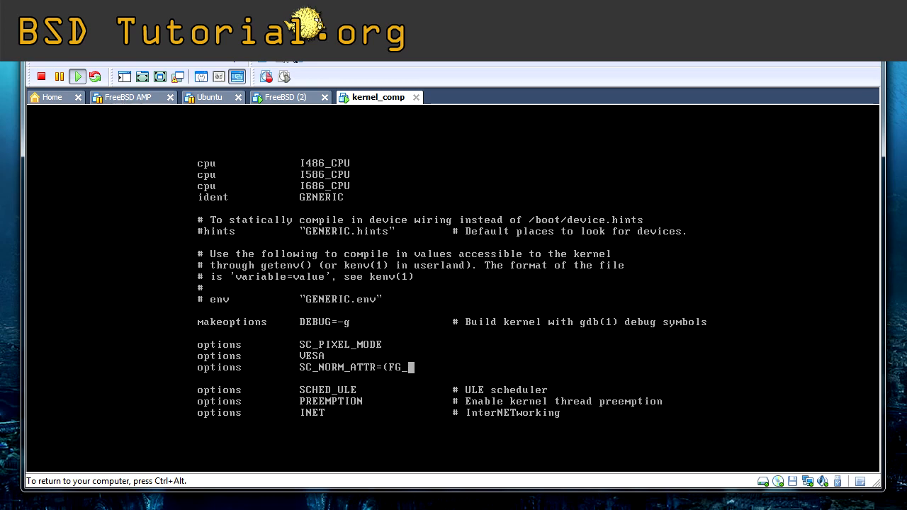
{"action": "type", "text": "WHITE"}
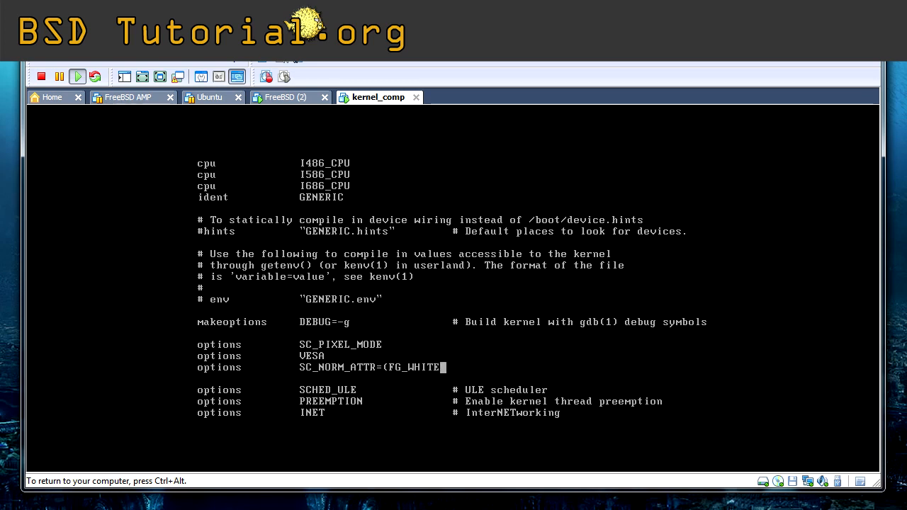
{"action": "type", "text": ":"}
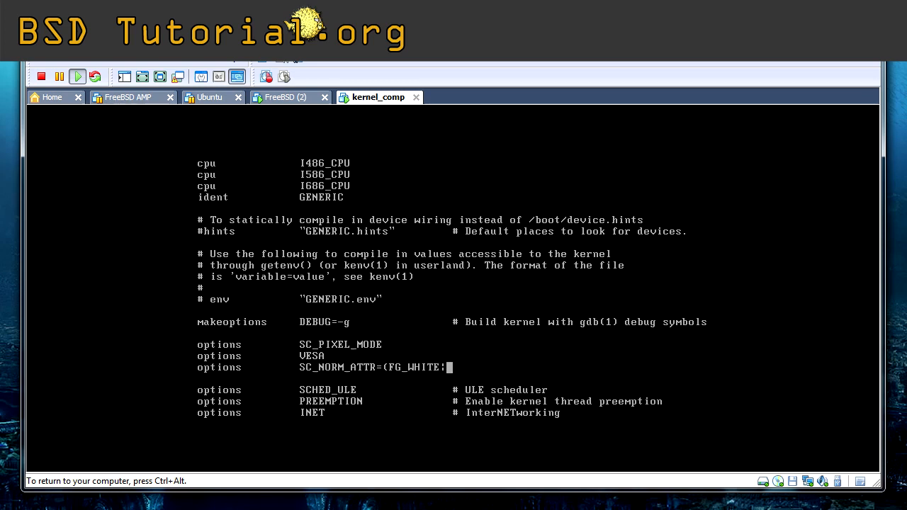
{"action": "type", "text": "B"}
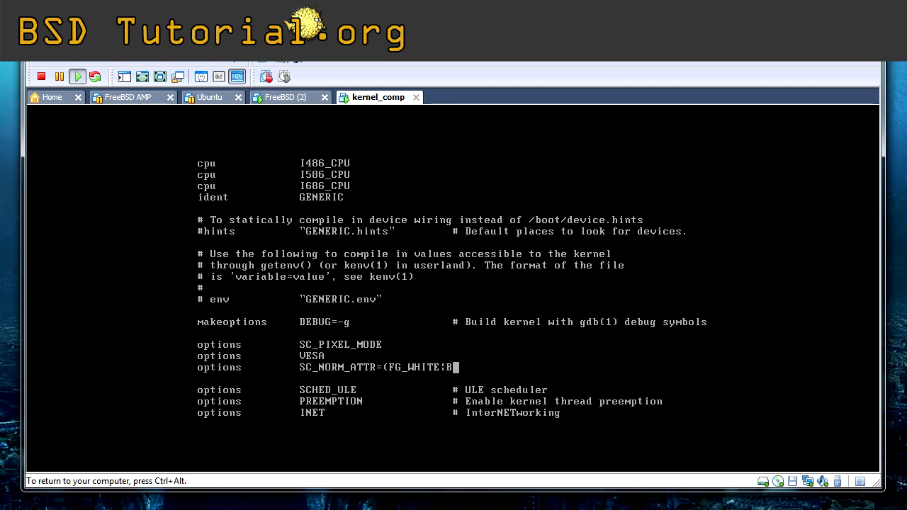
{"action": "type", "text": "G_"}
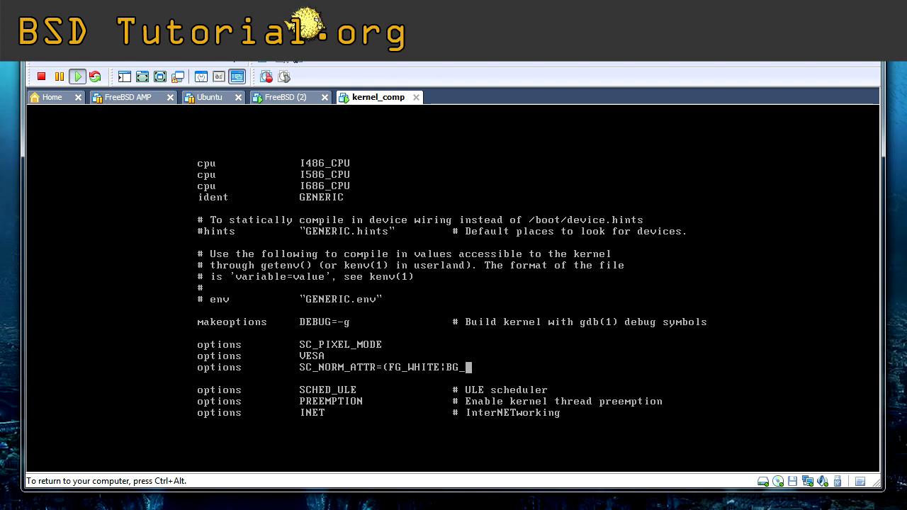
{"action": "type", "text": "BLACK"}
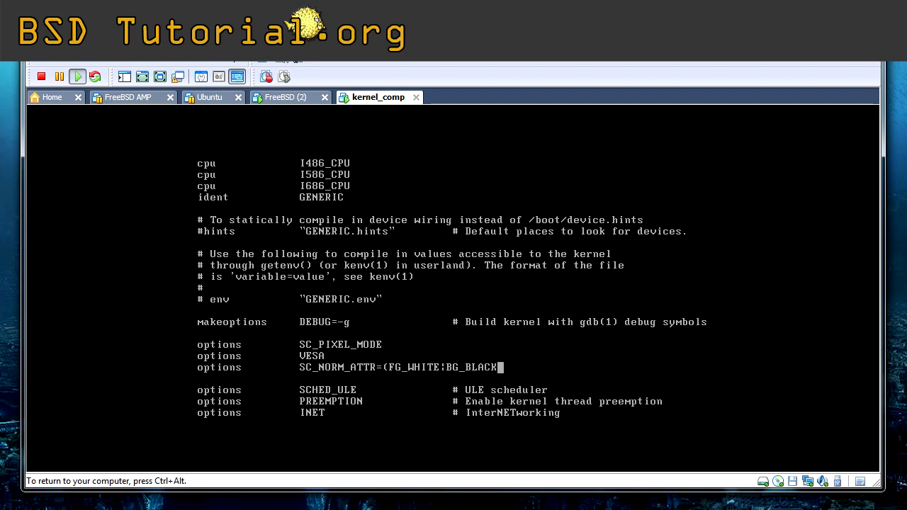
{"action": "type", "text": ")"}
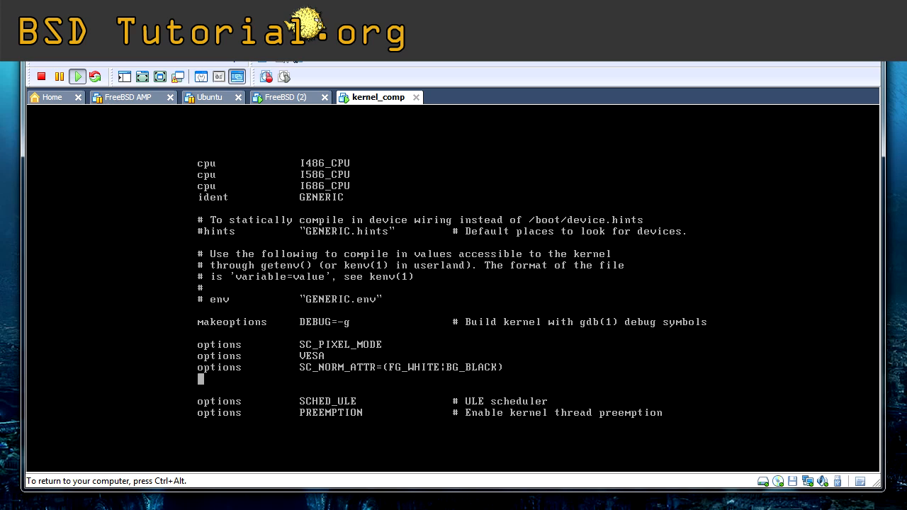
Add options SC_KERNEL_CONS_ATTR=(FG_WHITE:BG_RED) and save NEWKERNEL with :wq.
{"action": "type", "text": "options"}
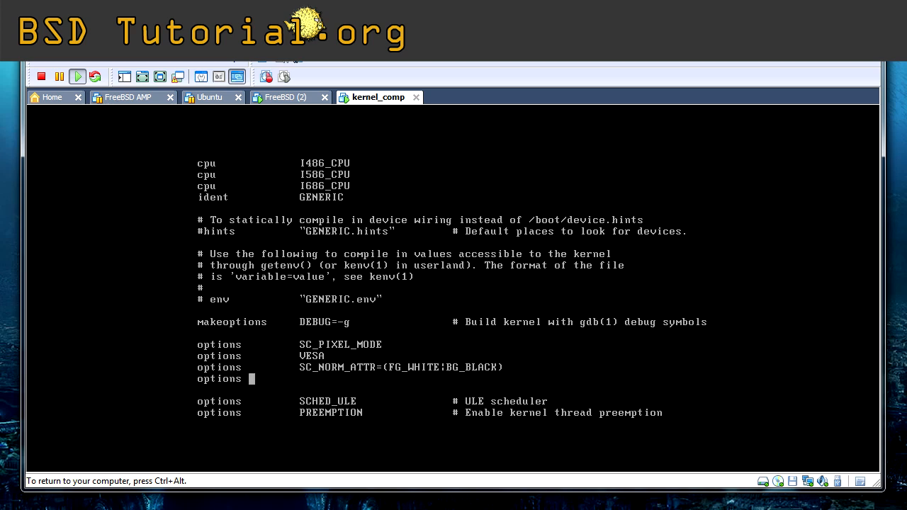
{"action": "type", "text": "SC"}
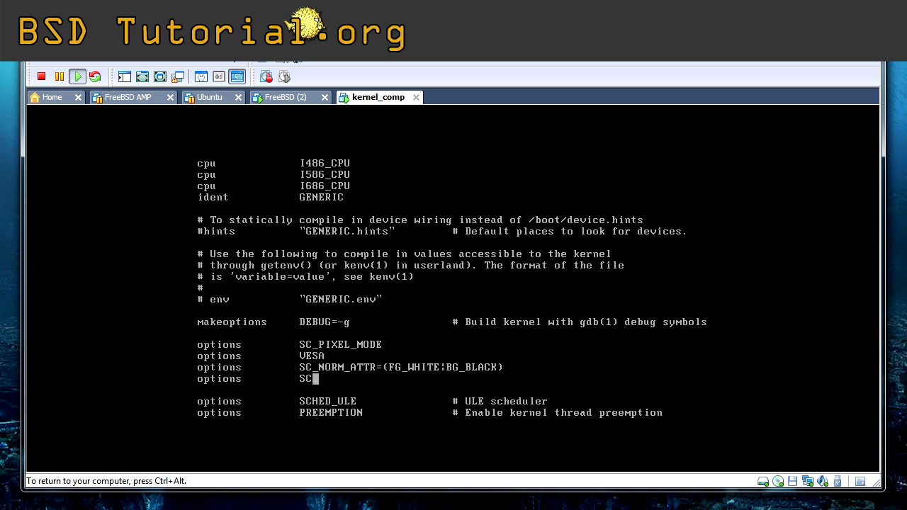
{"action": "type", "text": "_KERNEL"}
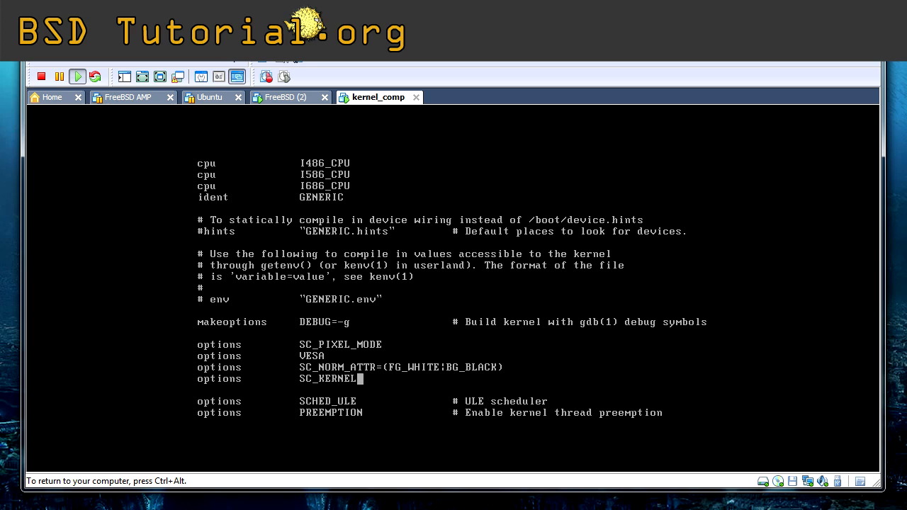
{"action": "type", "text": "_CON"}
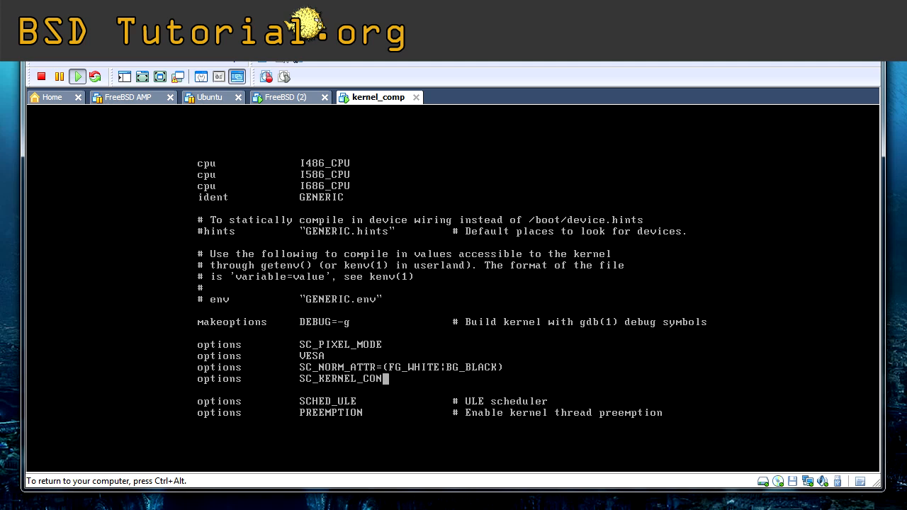
{"action": "type", "text": "S_ATTR"}
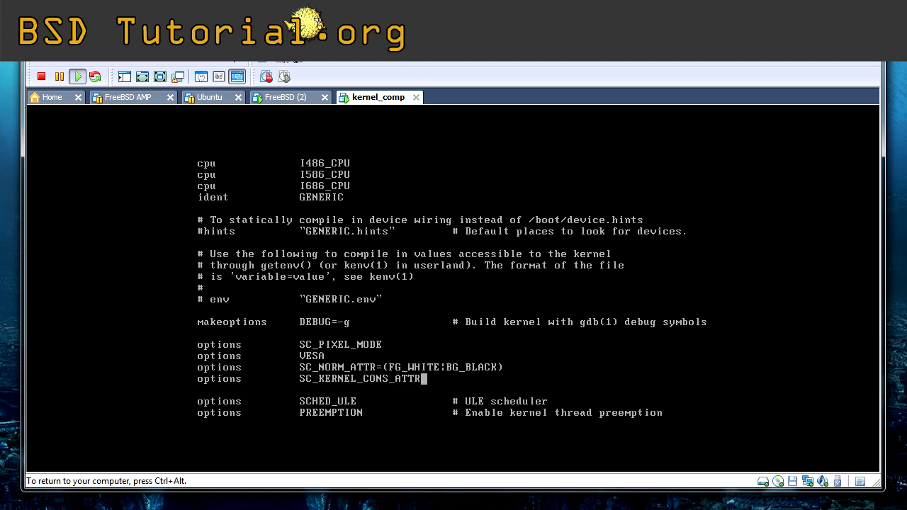
{"action": "type", "text": "("}
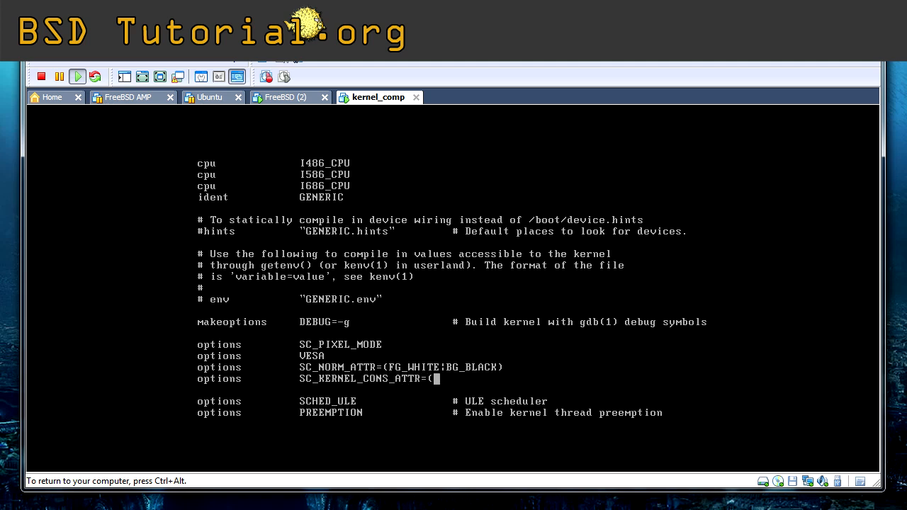
{"action": "type", "text": "FG_"}
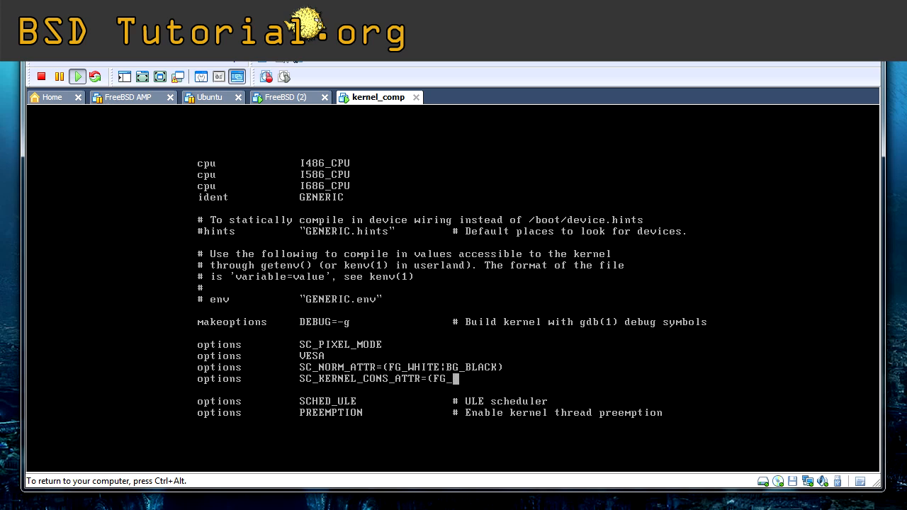
{"action": "type", "text": "WHITE|BG_"}
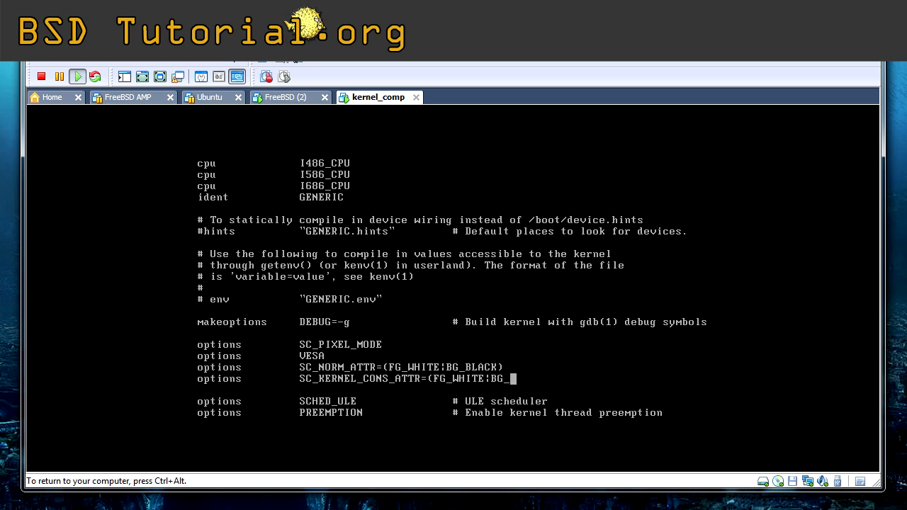
{"action": "type", "text": "RED)"}
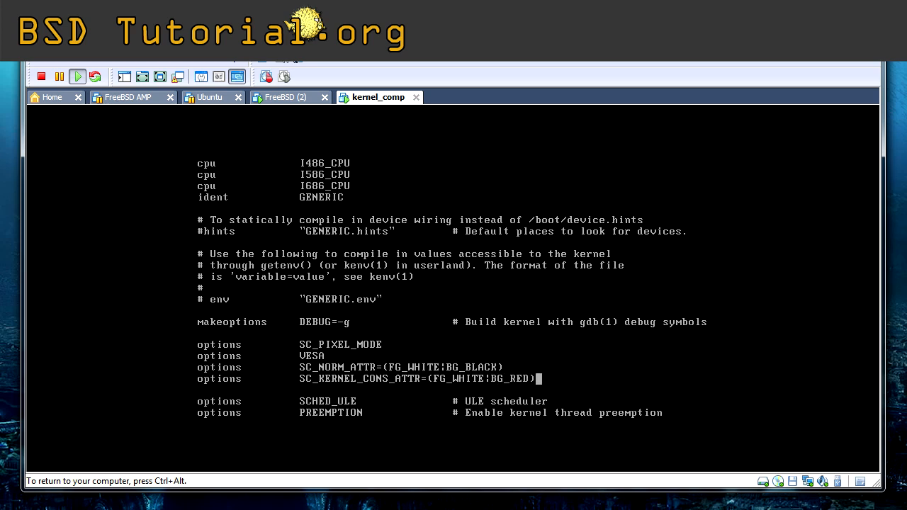
{"action": "type", "text": ":w"}
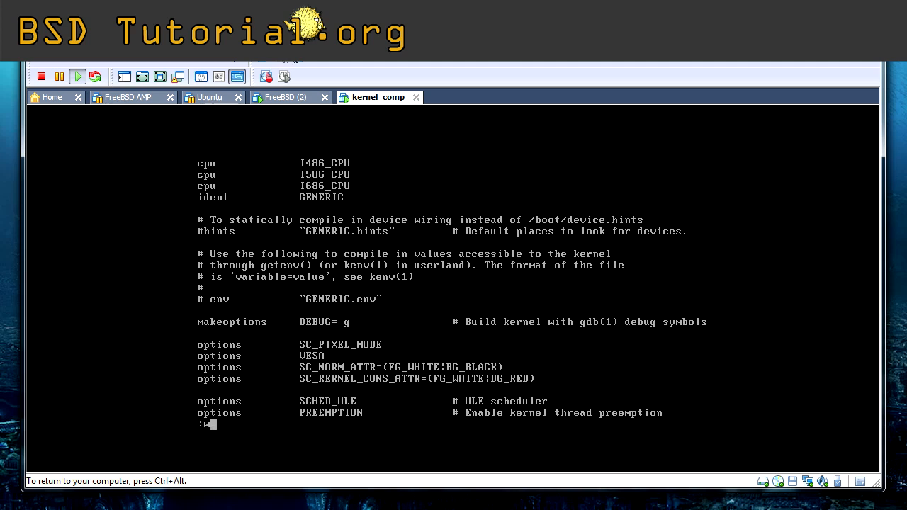
{"action": "type", "text": "q"}
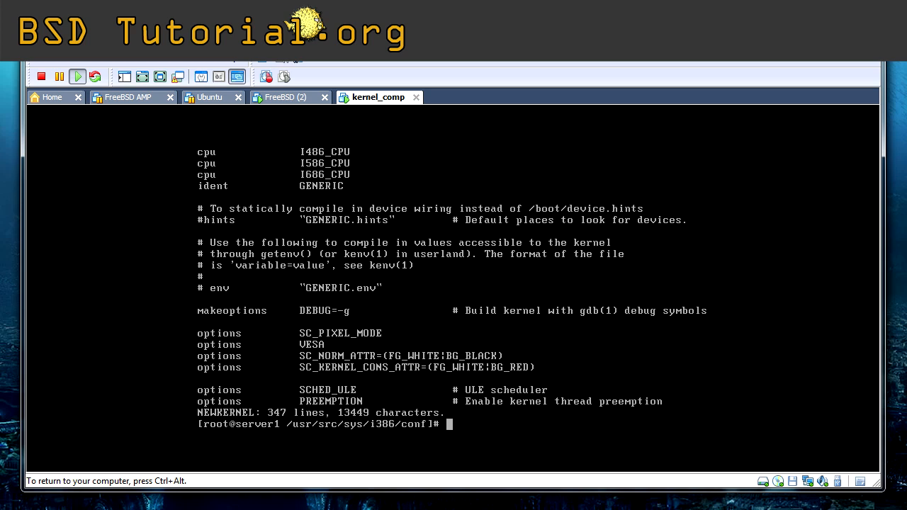
Change to /usr/src and confirm the location with pwd.
{"action": "type", "text": "cd"}
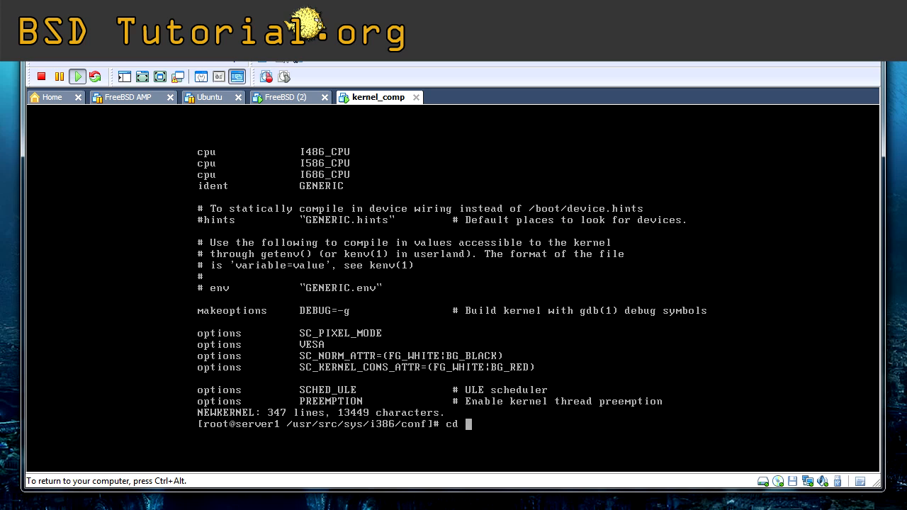
{"action": "type", "text": "/usr"}
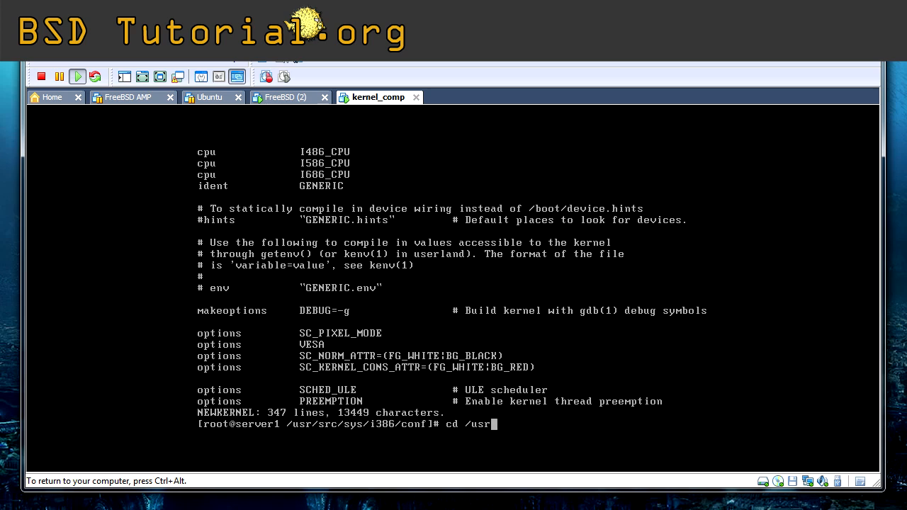
{"action": "type", "text": "src/"}
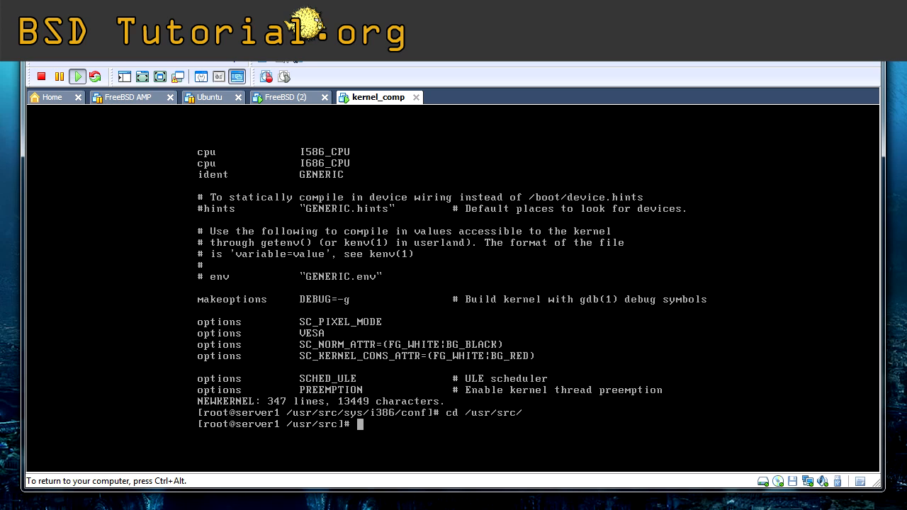
{"action": "type", "text": "pwd"}
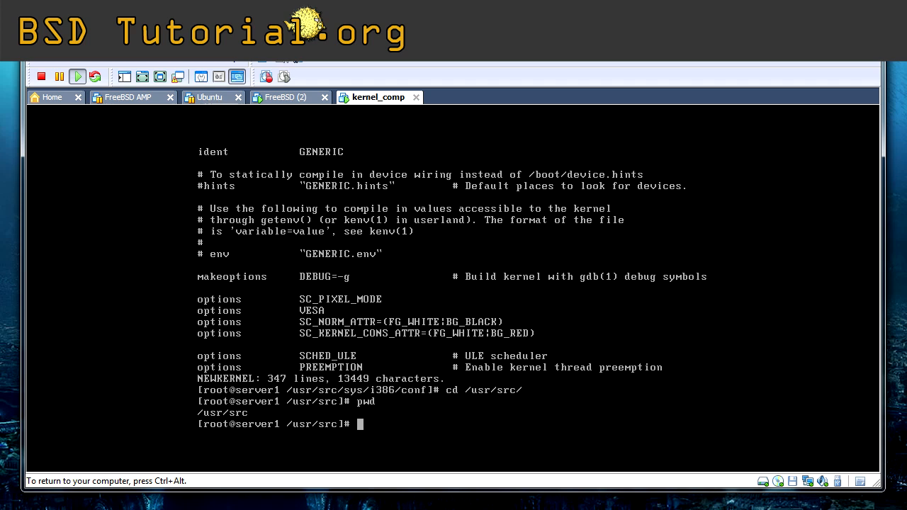
Build the kernel with make buildkernel KERNCONF=NEWKERNEL, output sent to /dev/null.
{"action": "type", "text": "make"}
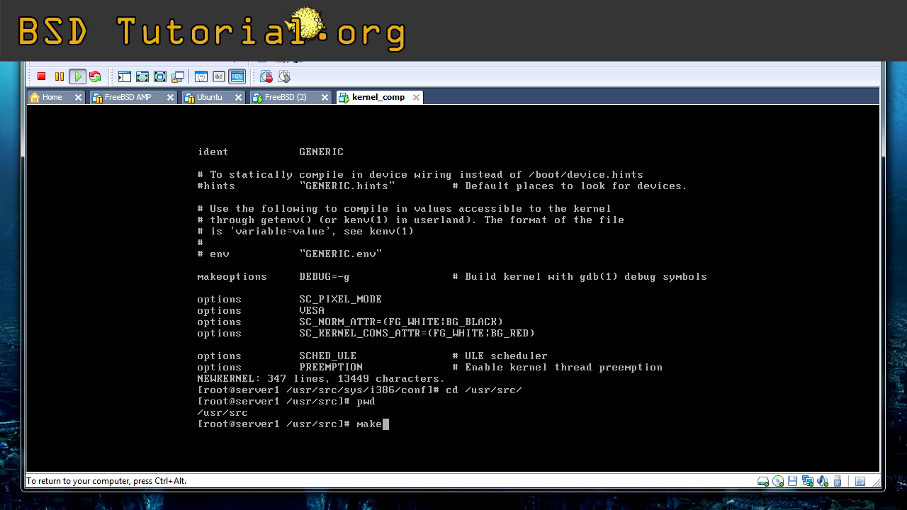
{"action": "type", "text": "build"}
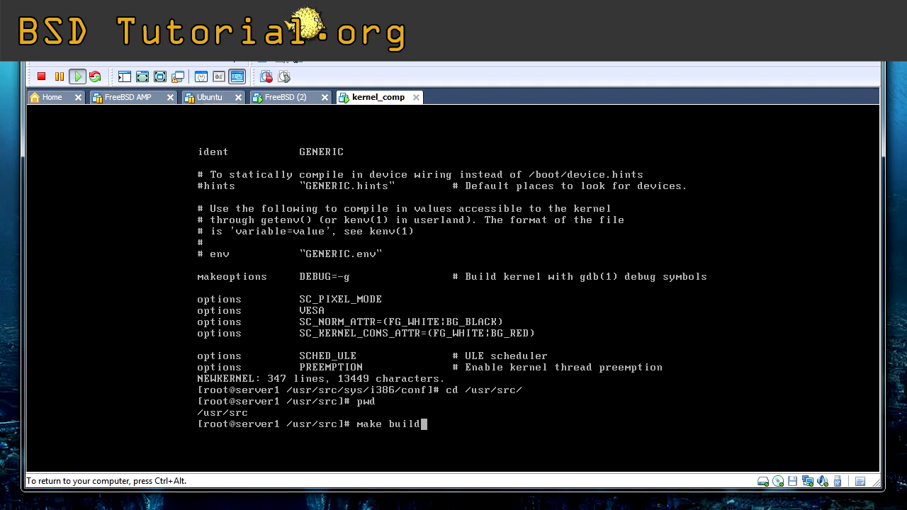
{"action": "type", "text": "kernel"}
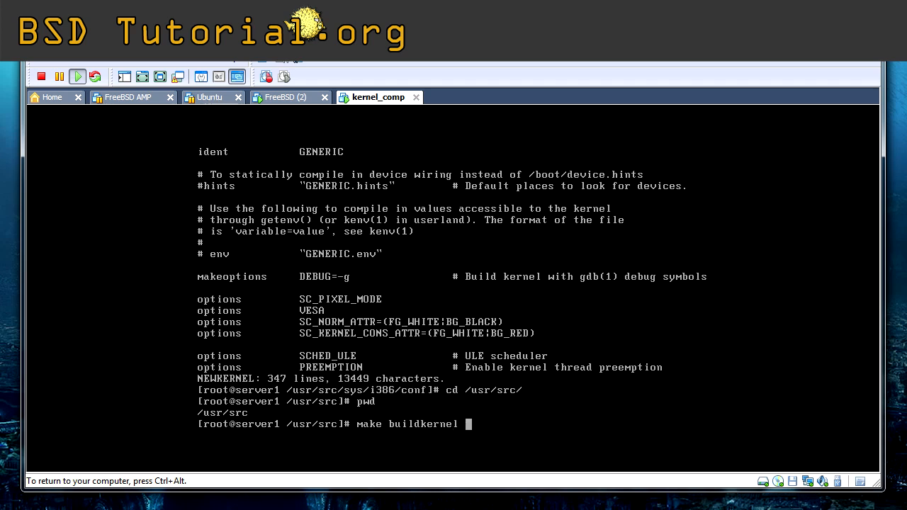
{"action": "type", "text": "KERNCONF="}
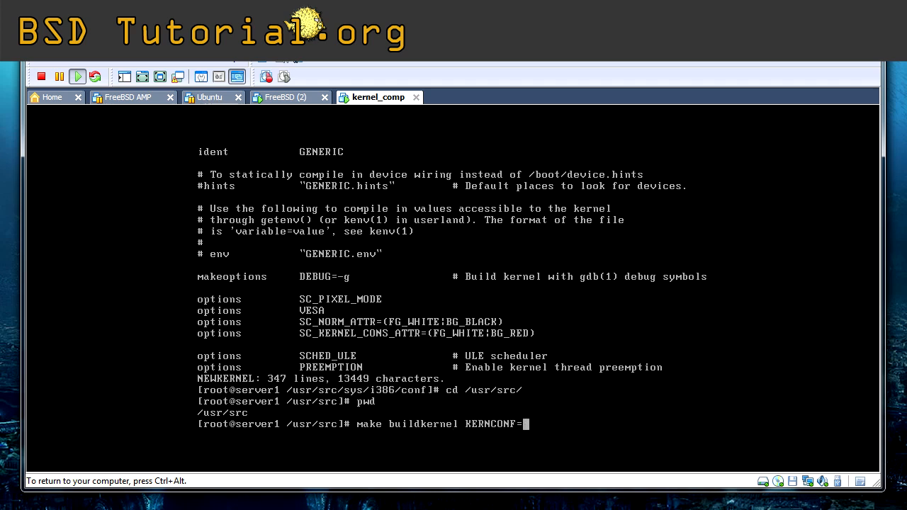
{"action": "type", "text": "NEWKERNEL >>"}
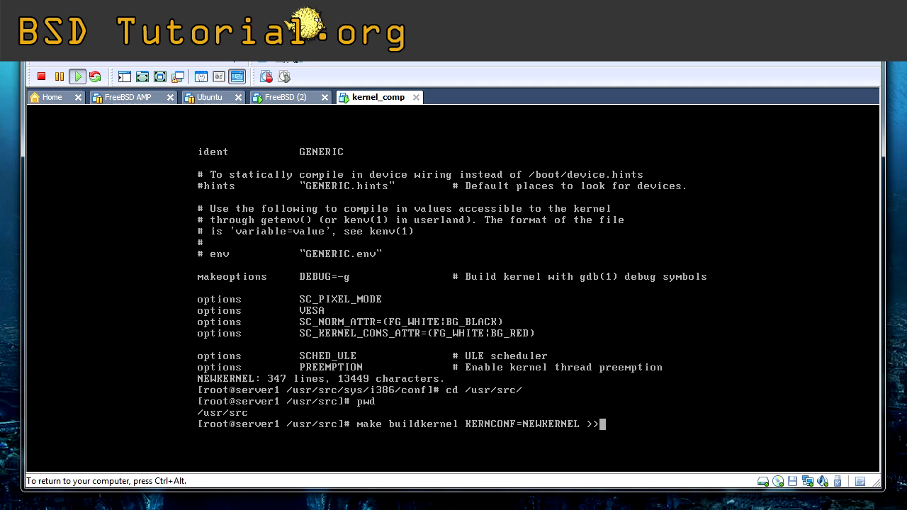
{"action": "type", "text": "/dev/n"}
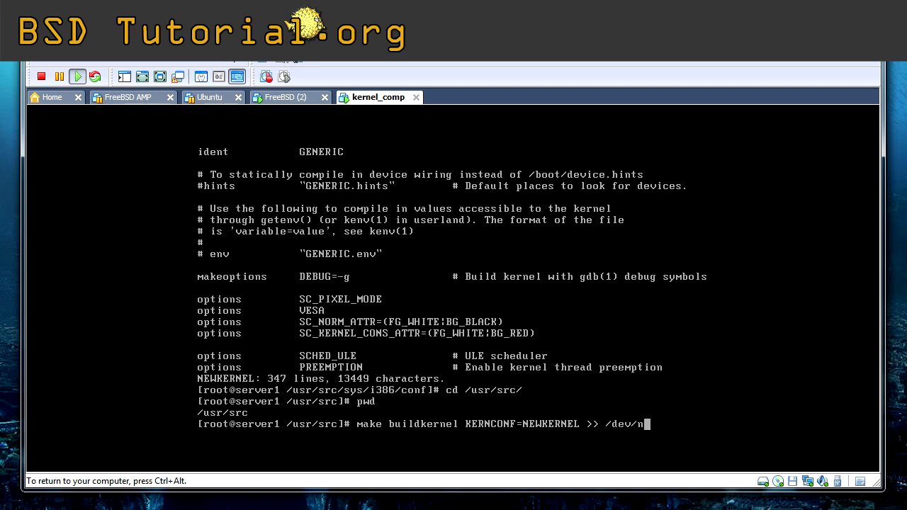
{"action": "type", "text": "ull"}
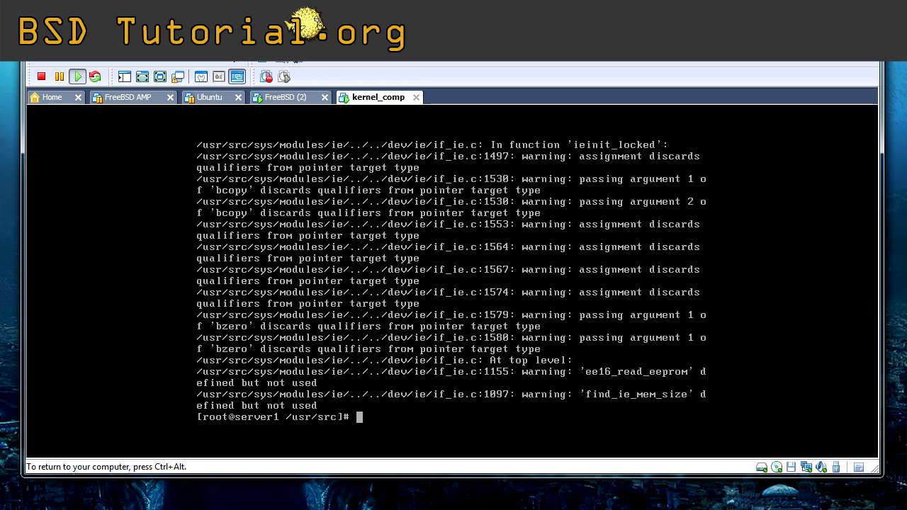
Install the kernel with make installkernel KERNCONF=NEWKERNEL >> /dev/null and refocus the console.
{"action": "type", "text": "M"}
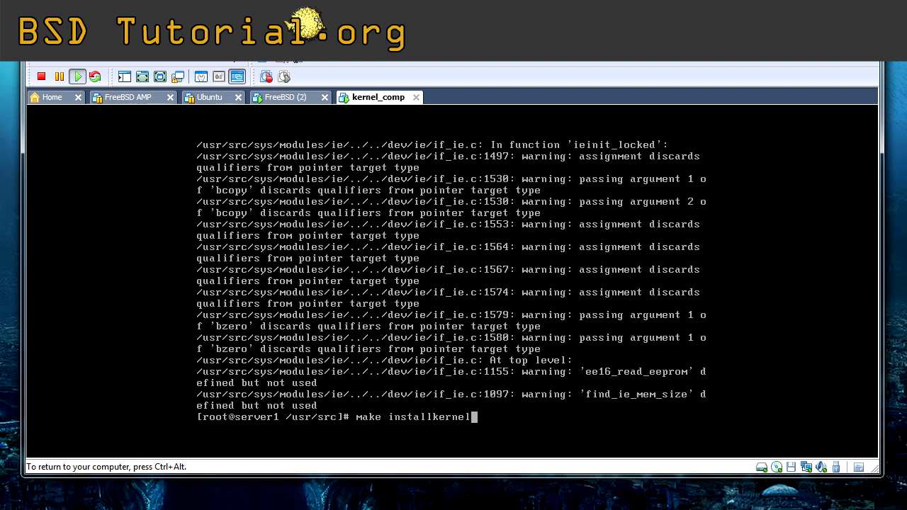
{"action": "type", "text": "KERN"}
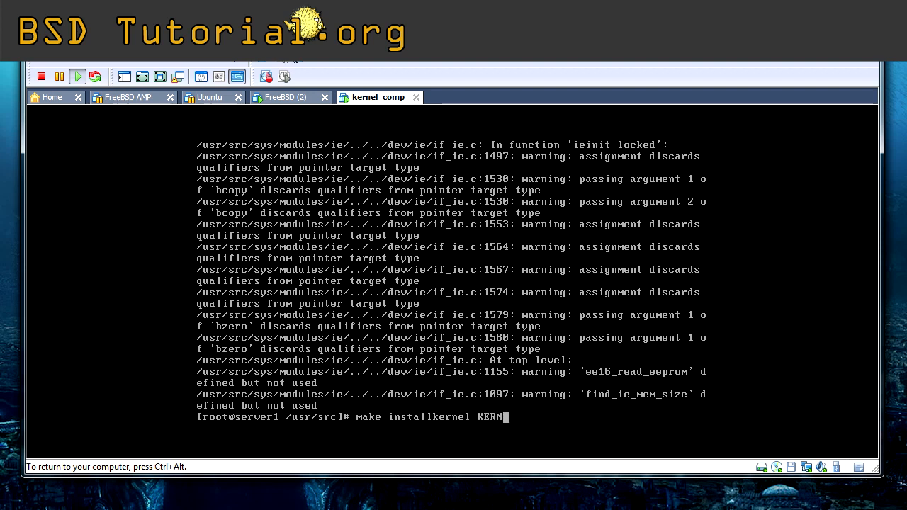
{"action": "type", "text": "CONF="}
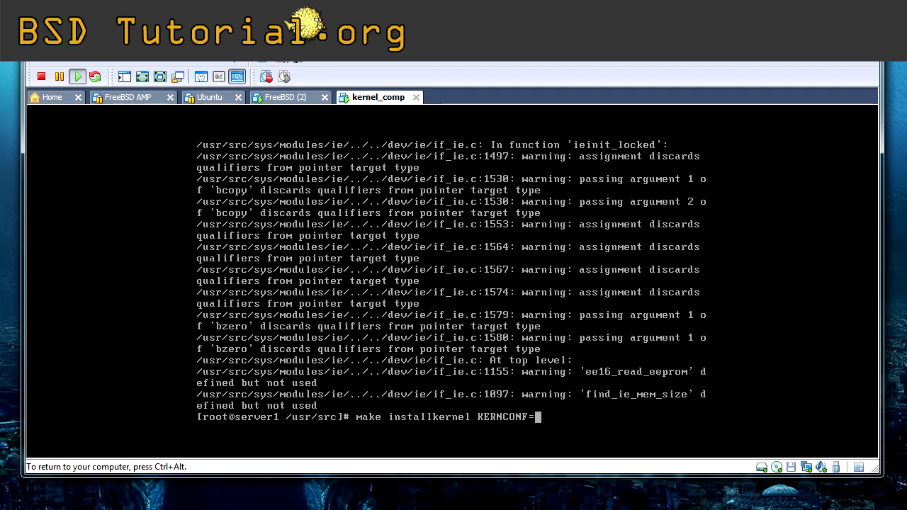
{"action": "type", "text": "NEWKERNEL"}
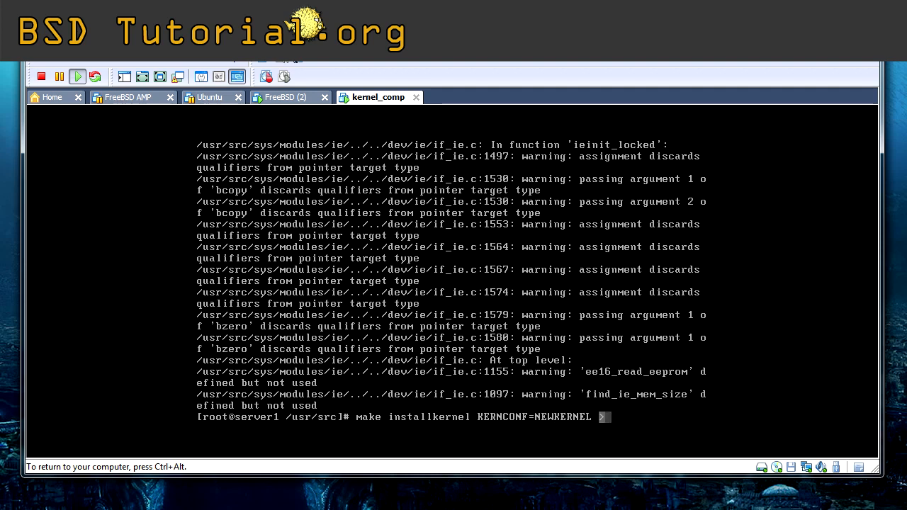
{"action": "type", "text": ">> /dev/"}
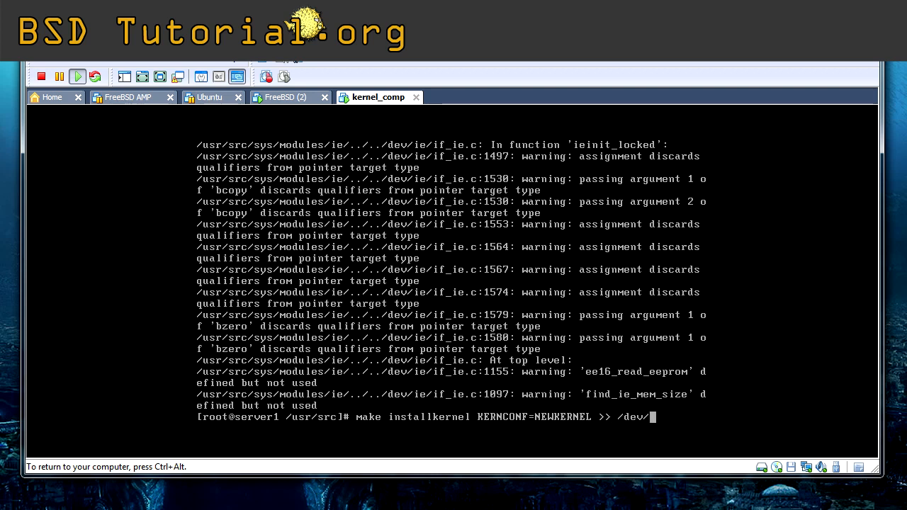
{"action": "type", "text": "null"}
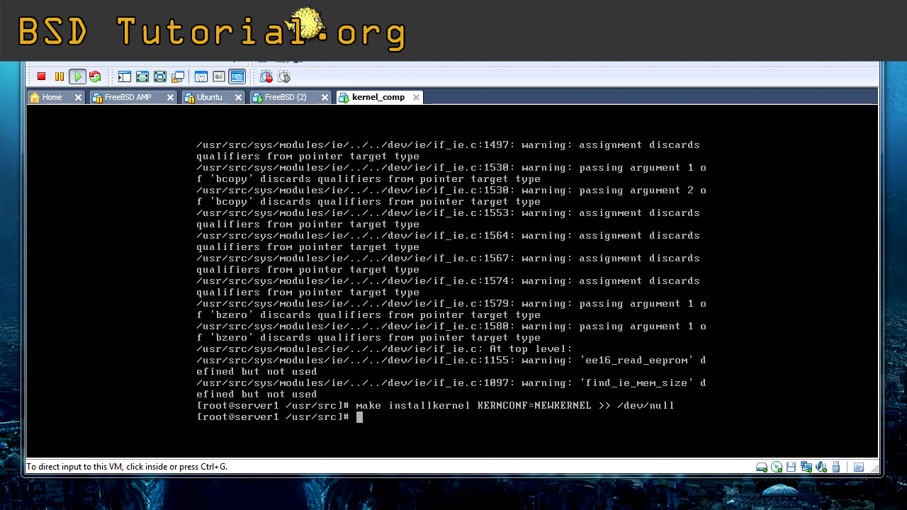
{"action": "left_click", "coordinate": [454, 284]}
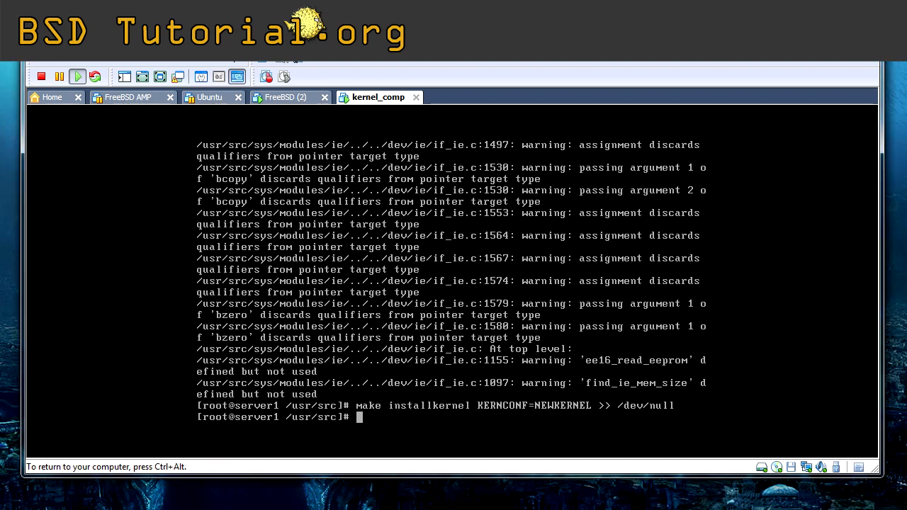
List /boot to confirm kernel, kernel.old and kernel.backup are installed.
{"action": "type", "text": "ls /d"}
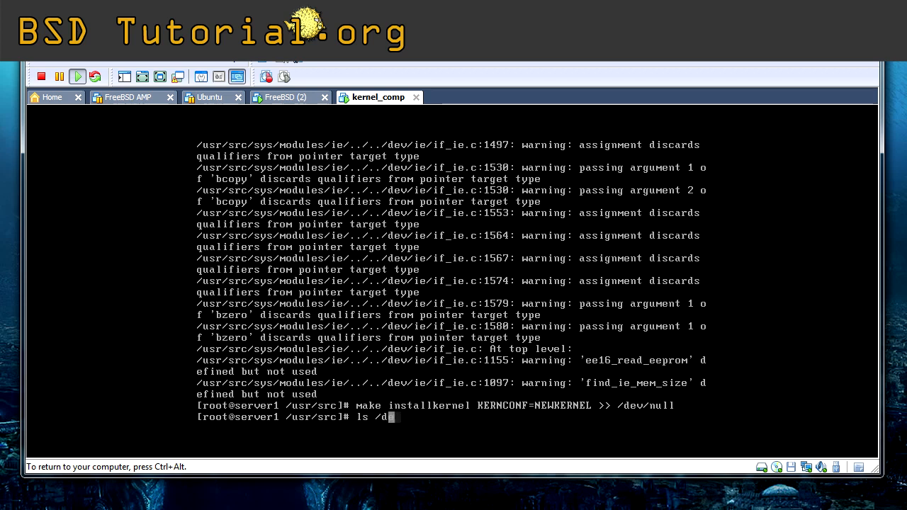
{"action": "key", "text": "Backspace"}
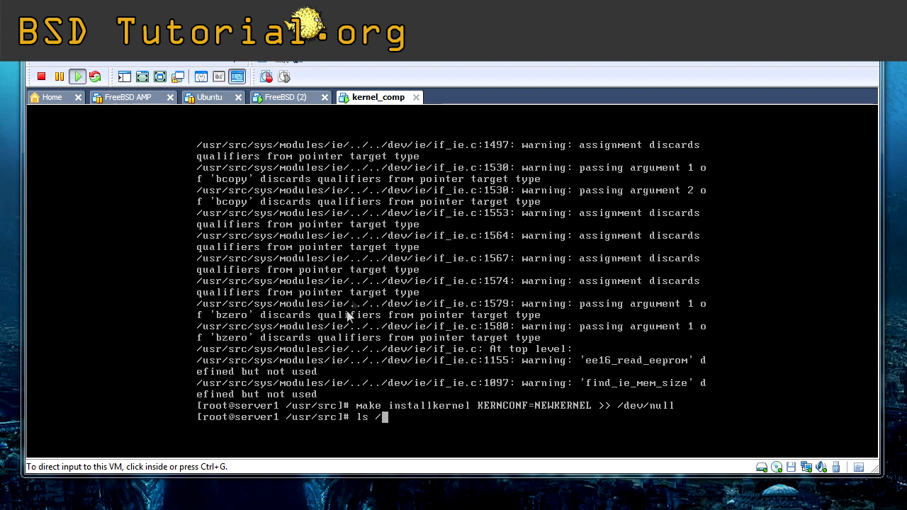
{"action": "type", "text": "boot/"}
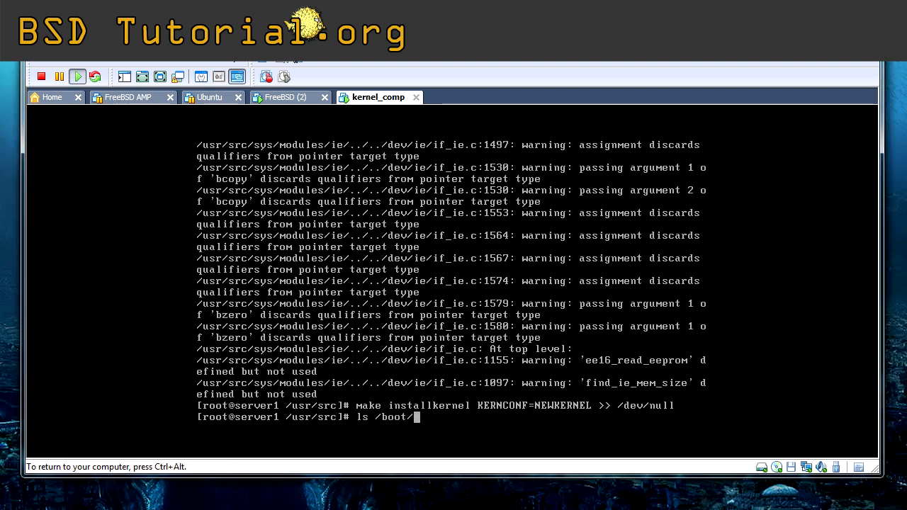
{"action": "key", "text": "Return"}
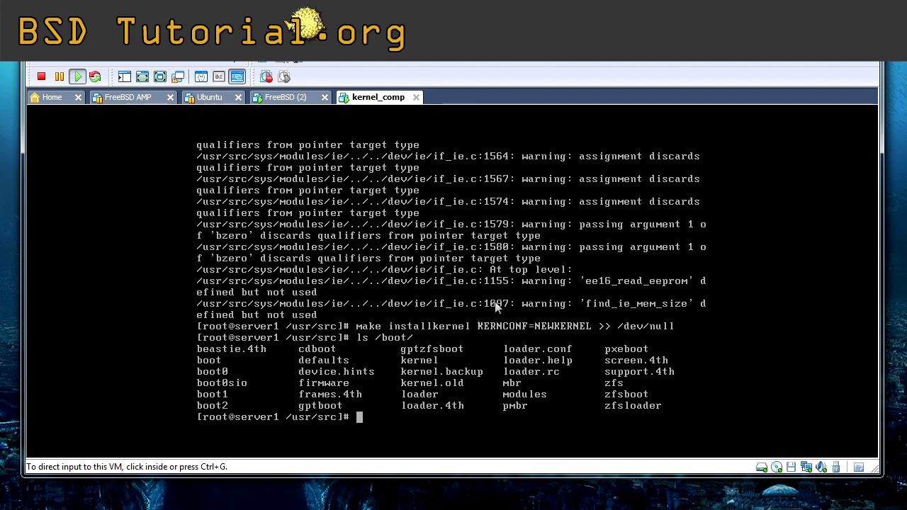
{"action": "mouse_move", "coordinate": [457, 397]}
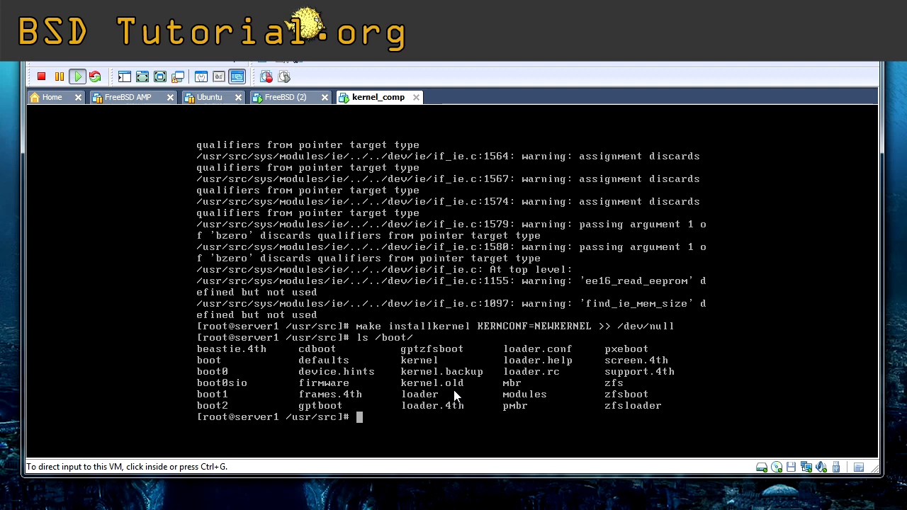
{"action": "mouse_move", "coordinate": [452, 391]}
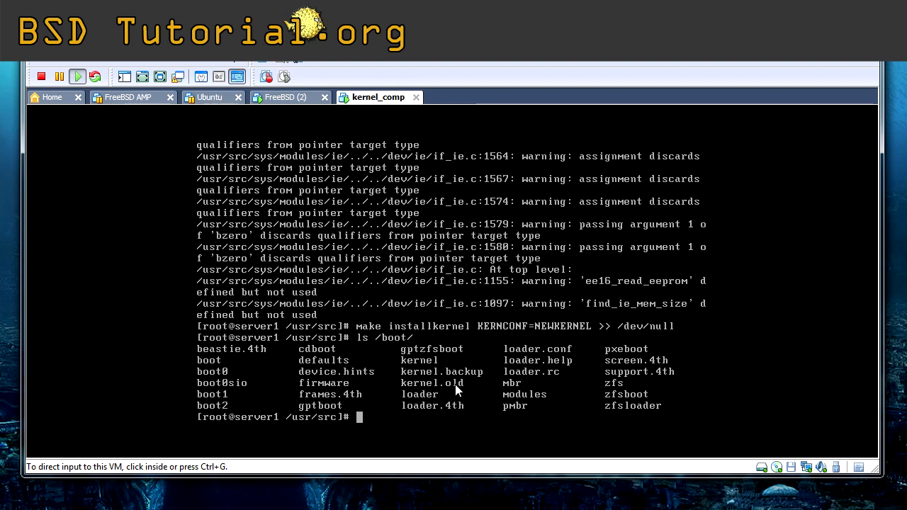
{"action": "mouse_move", "coordinate": [484, 417]}
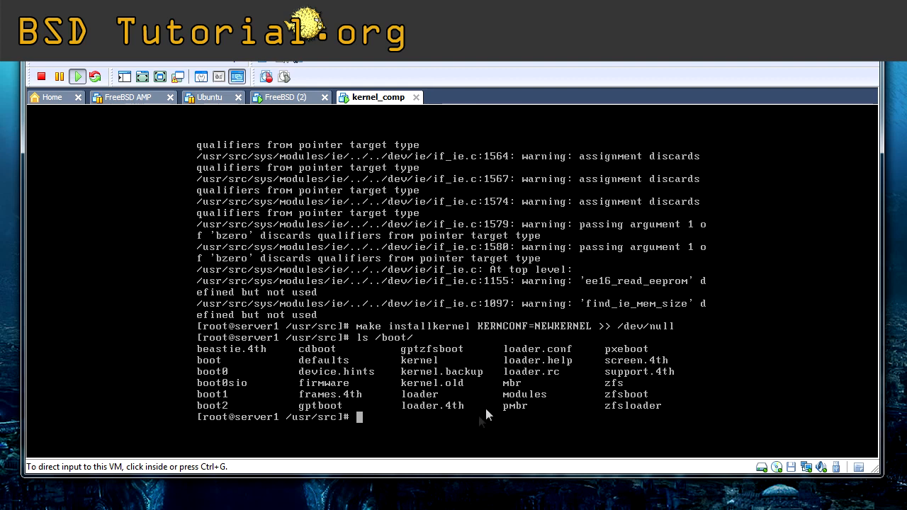
{"action": "mouse_move", "coordinate": [414, 292]}
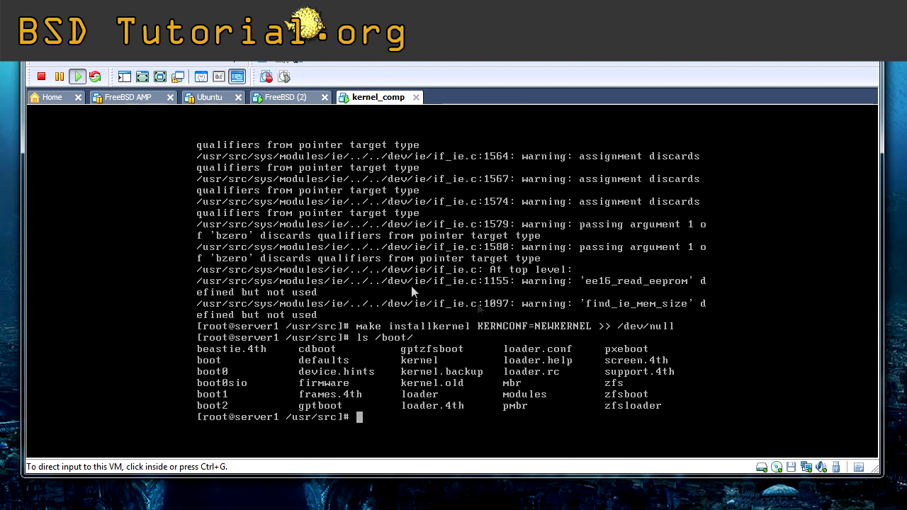
{"action": "mouse_move", "coordinate": [398, 375]}
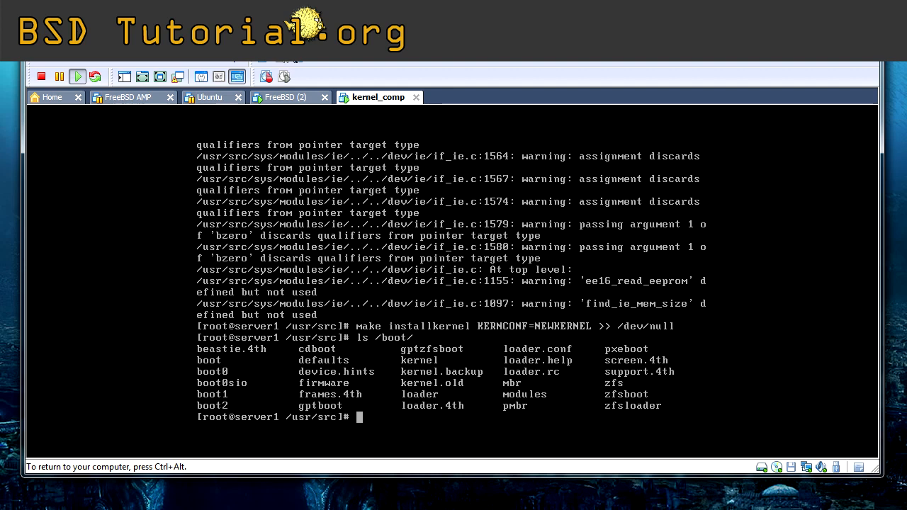
Reboot the FreeBSD VM to load the new kernel.
{"action": "type", "text": "reboot"}
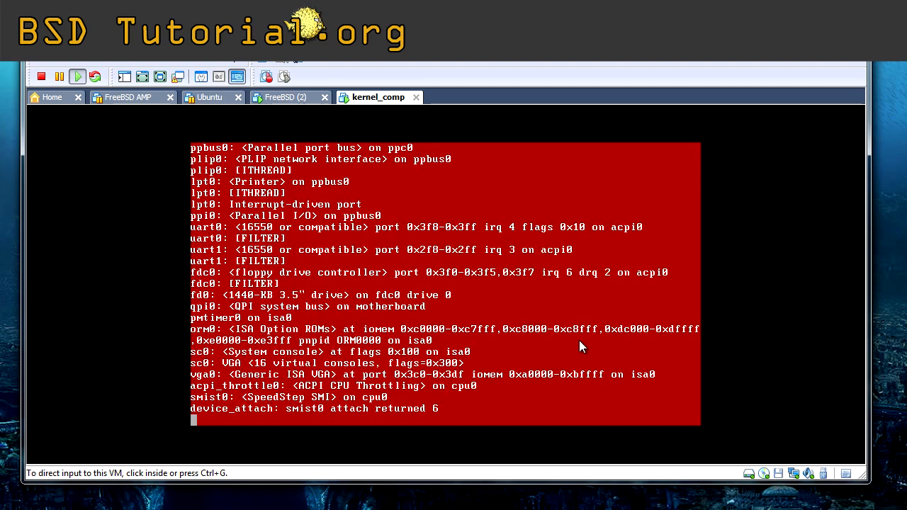
Log in as root once the VM has booted the NEWKERNEL kernel.
{"action": "scroll", "scroll_direction": "down", "scroll_amount": 3}
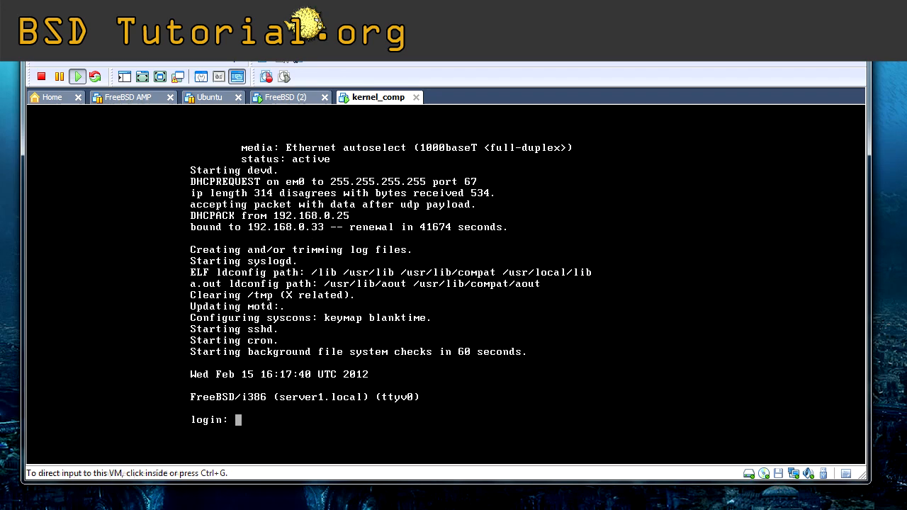
{"action": "type", "text": "root"}
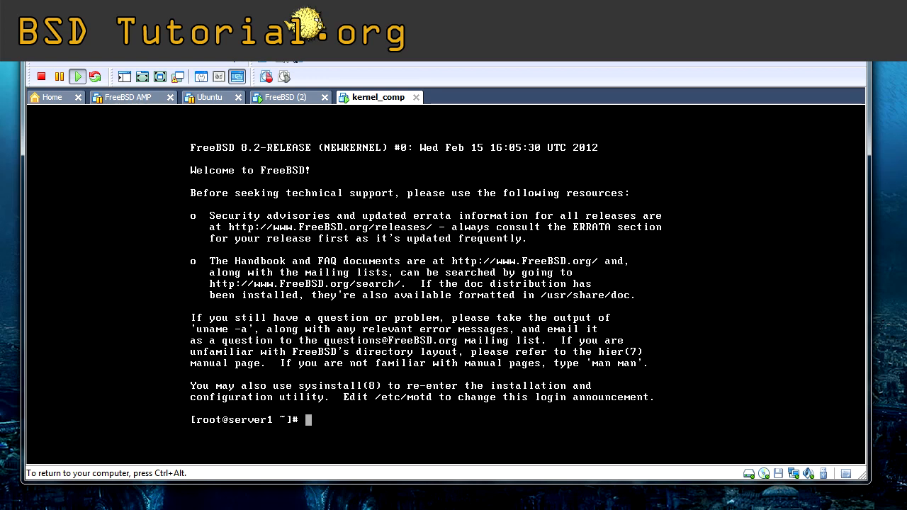
Page through vidcontrol -i mode to see supported video modes up to 1280x1024.
{"action": "type", "text": "vidcontrol -i"}
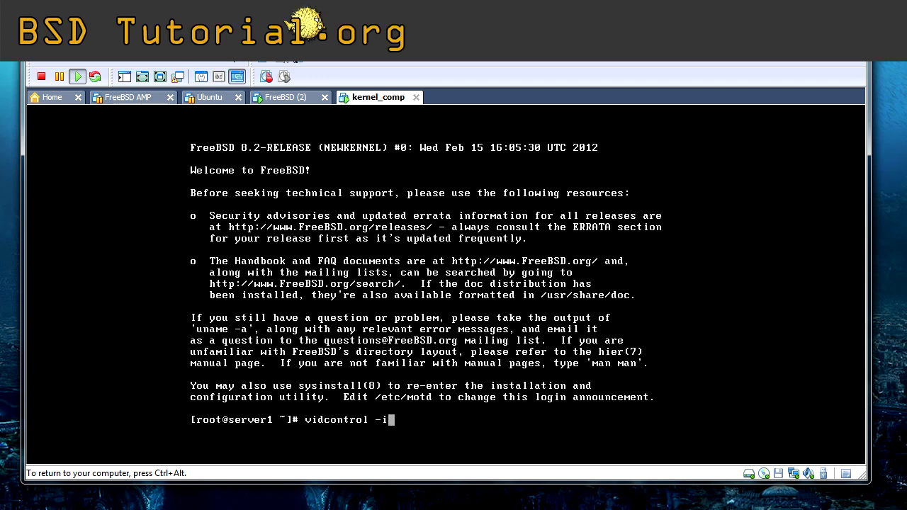
{"action": "key", "text": "Return"}
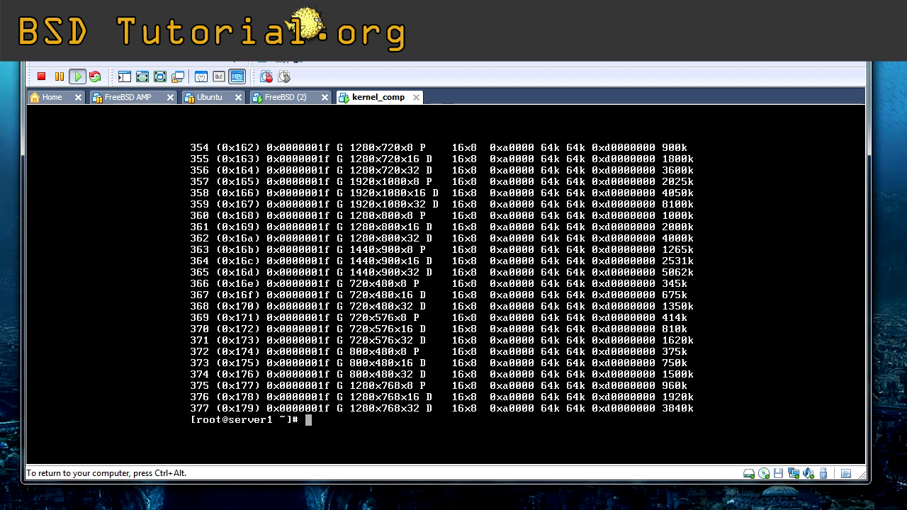
{"action": "type", "text": "vidcontrol -i mode"}
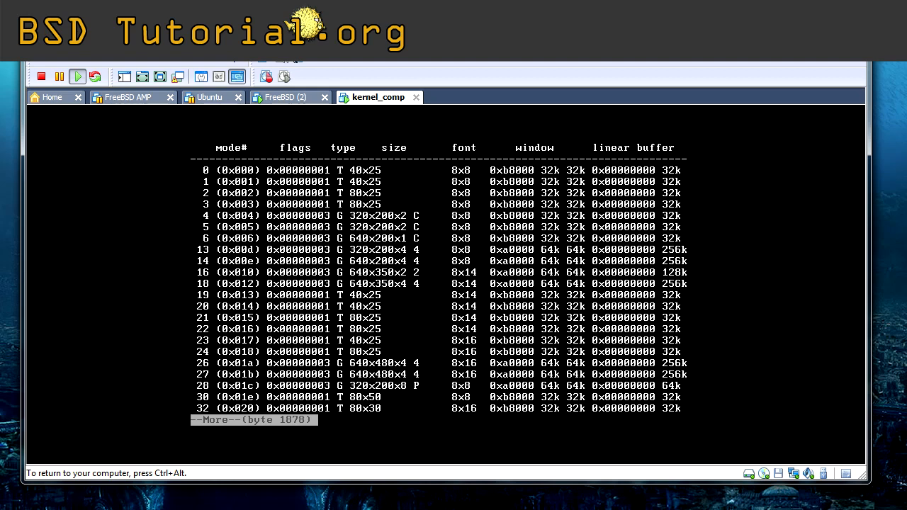
{"action": "key", "text": "space"}
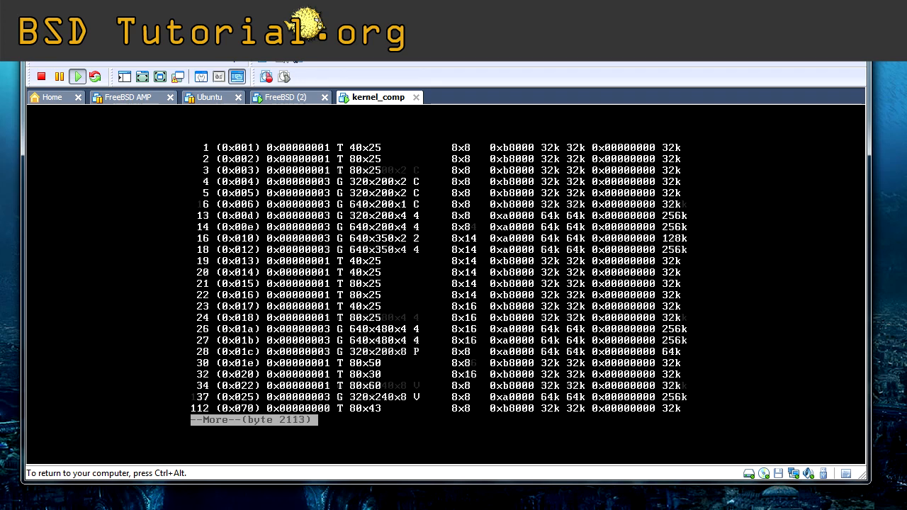
{"action": "key", "text": "space"}
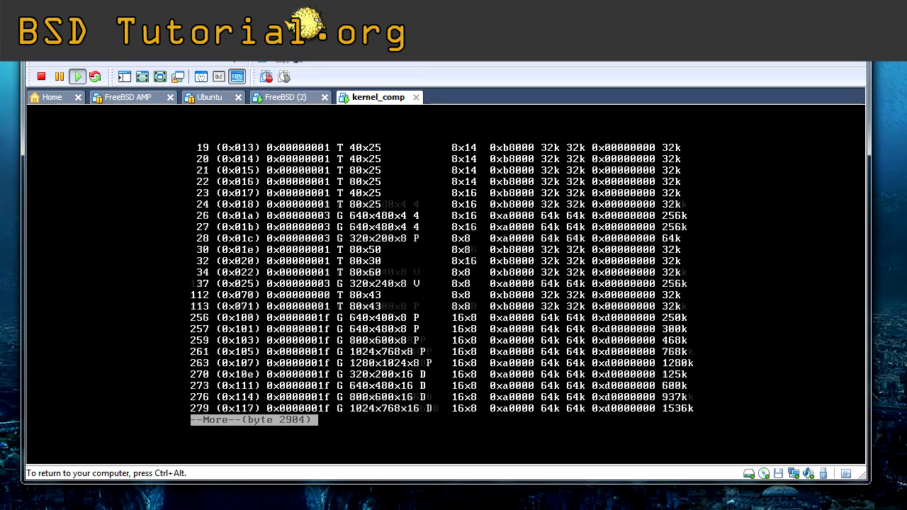
{"action": "key", "text": "space"}
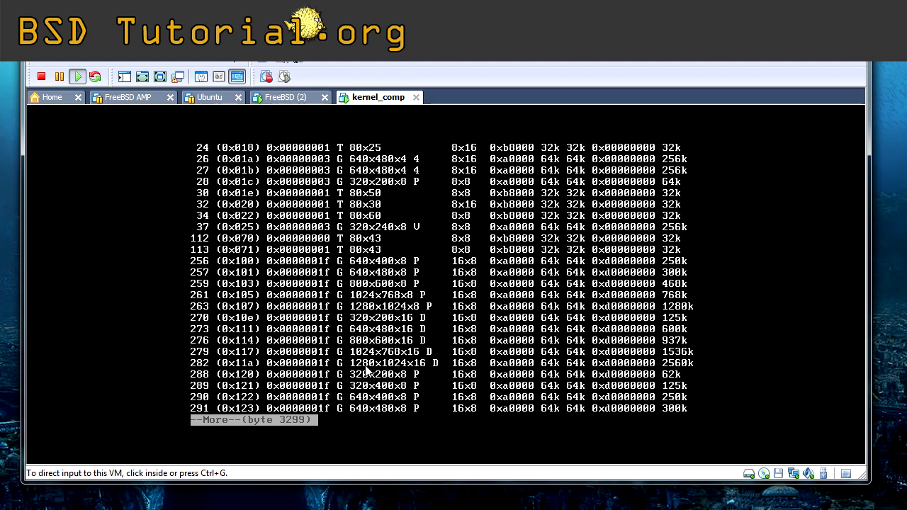
{"action": "mouse_move", "coordinate": [405, 374]}
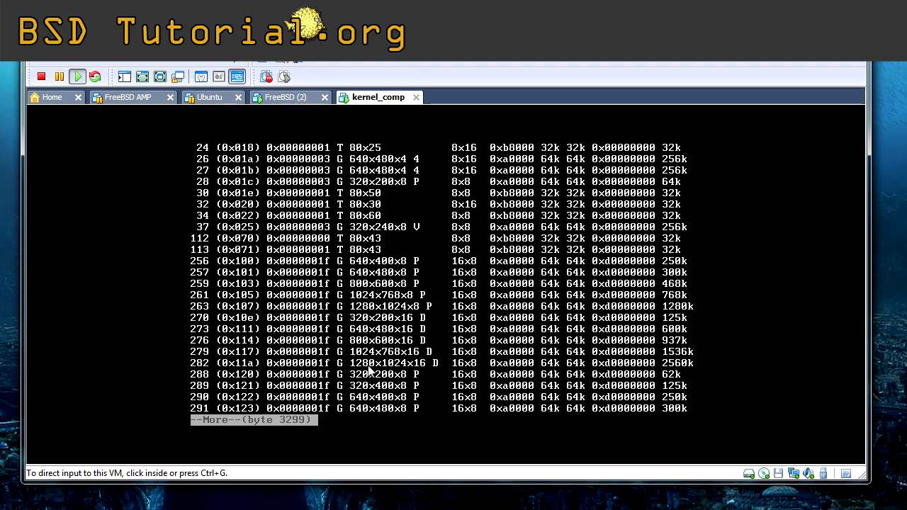
{"action": "mouse_move", "coordinate": [209, 368]}
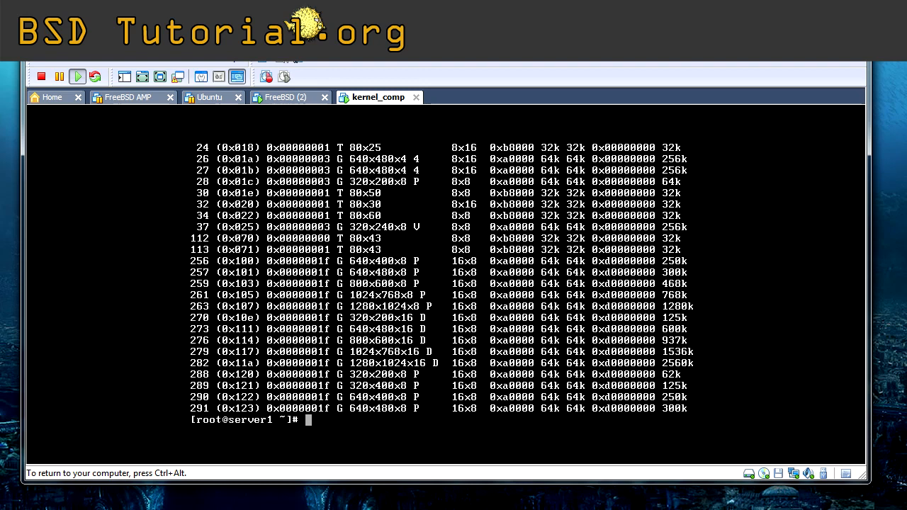
Switch the console to high-resolution video mode MODE_282 with vidcontrol.
{"action": "type", "text": "vidc"}
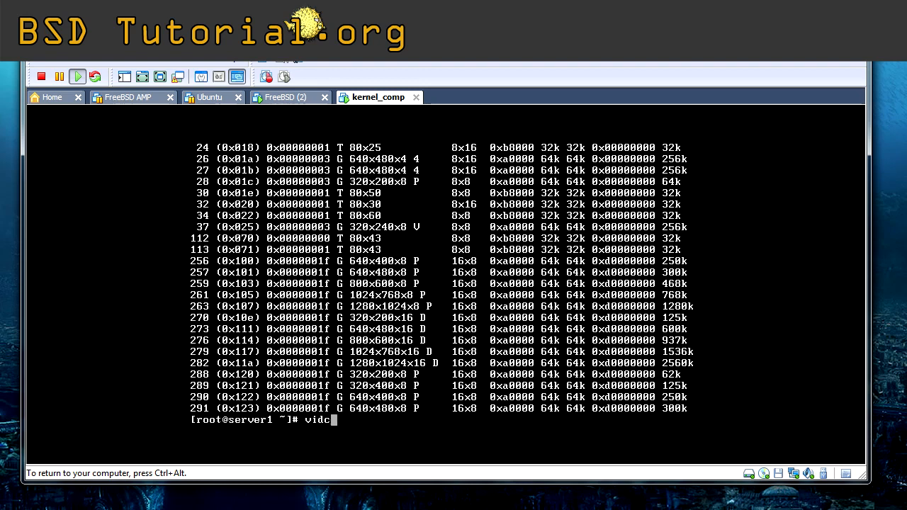
{"action": "type", "text": "ontrol"}
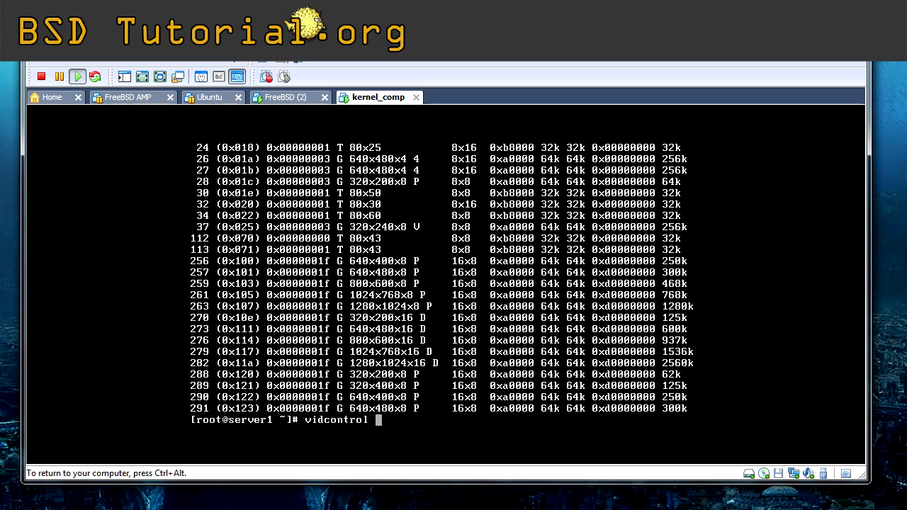
{"action": "type", "text": "MODE_282"}
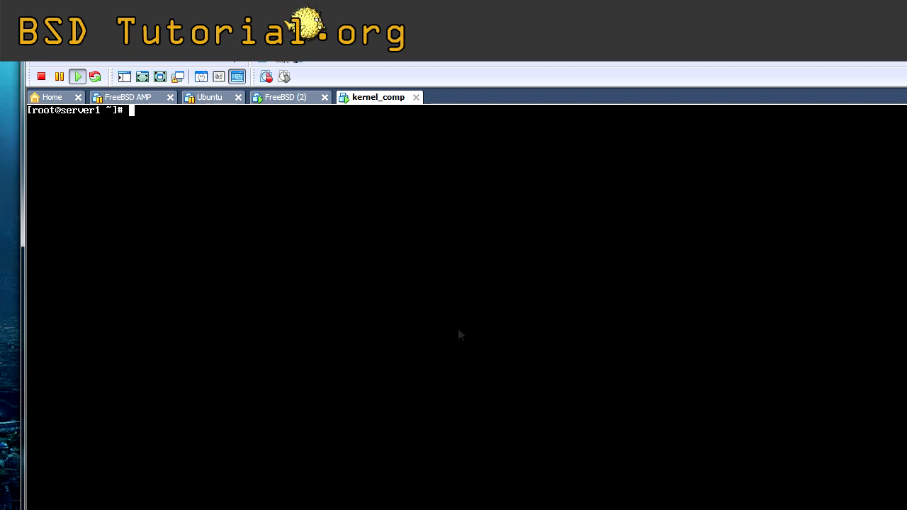
{"action": "mouse_move", "coordinate": [229, 228]}
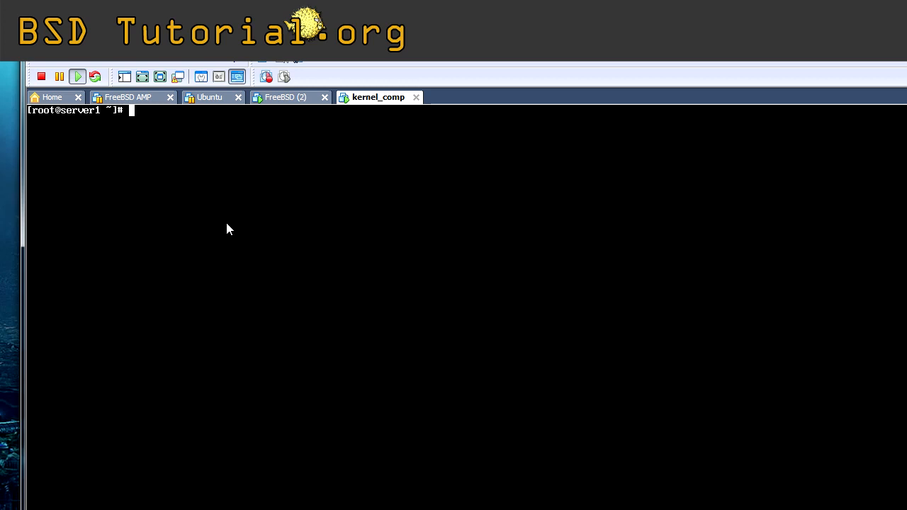
Edit /etc/rc.conf in vi.
{"action": "type", "text": "v"}
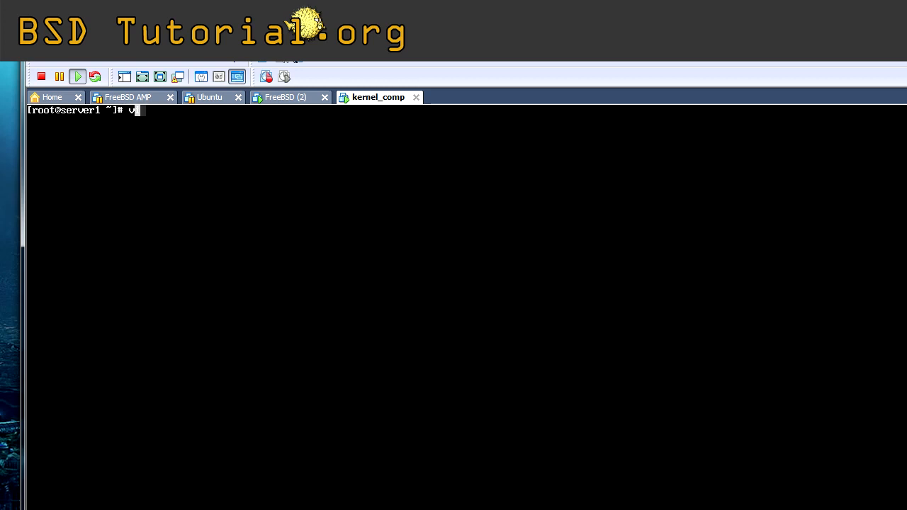
{"action": "type", "text": "i /etc/"}
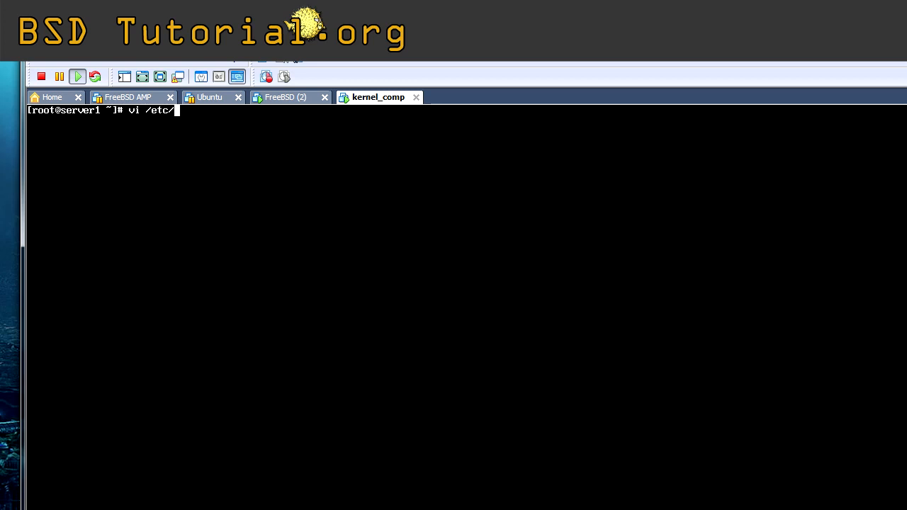
{"action": "type", "text": "rc.conf"}
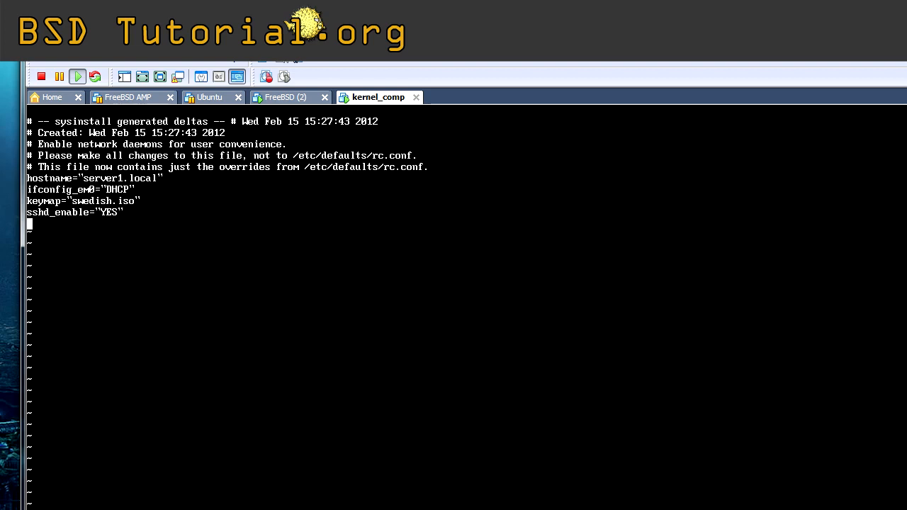
Add allscreens_flags="MODE_282" to rc.conf and save it.
{"action": "type", "text": "all"}
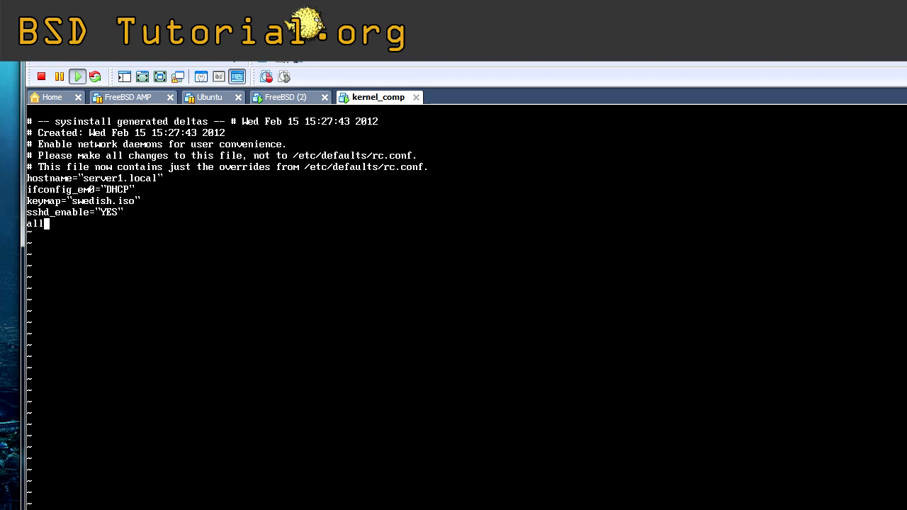
{"action": "type", "text": "screens_"}
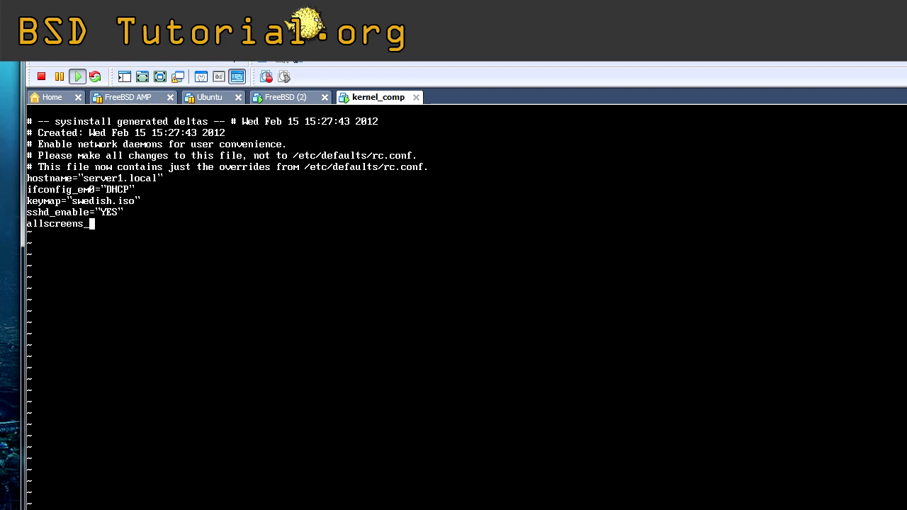
{"action": "type", "text": "flags=\"MO"}
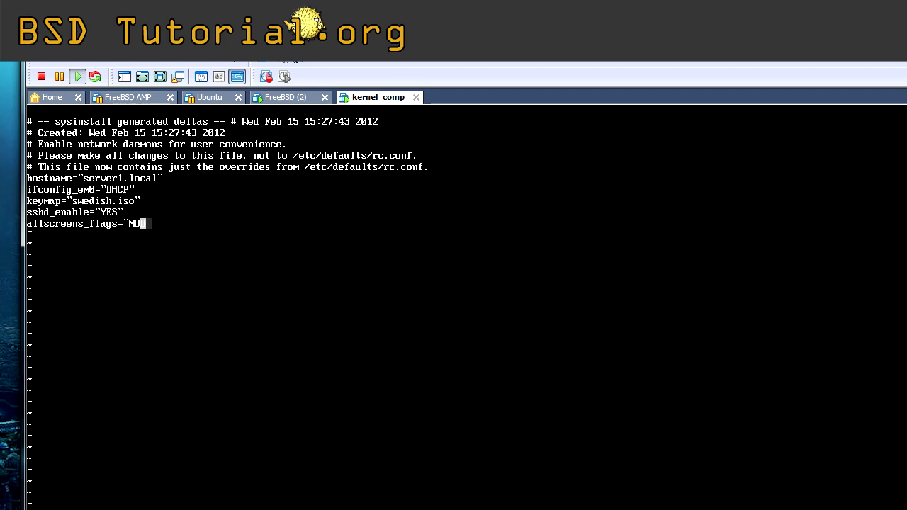
{"action": "type", "text": "DE_282\""}
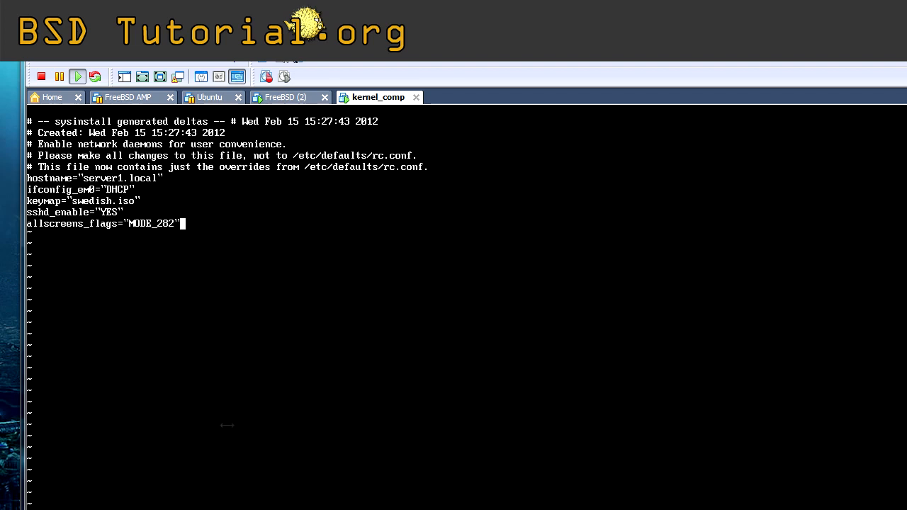
{"action": "type", "text": ":w"}
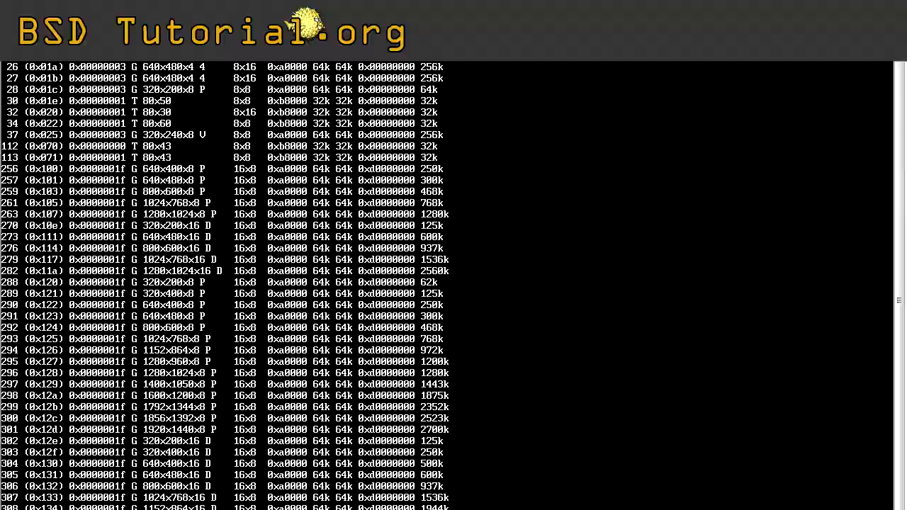
Scroll the video mode table back toward its low-numbered modes.
{"action": "scroll", "scroll_direction": "up", "scroll_amount": 3}
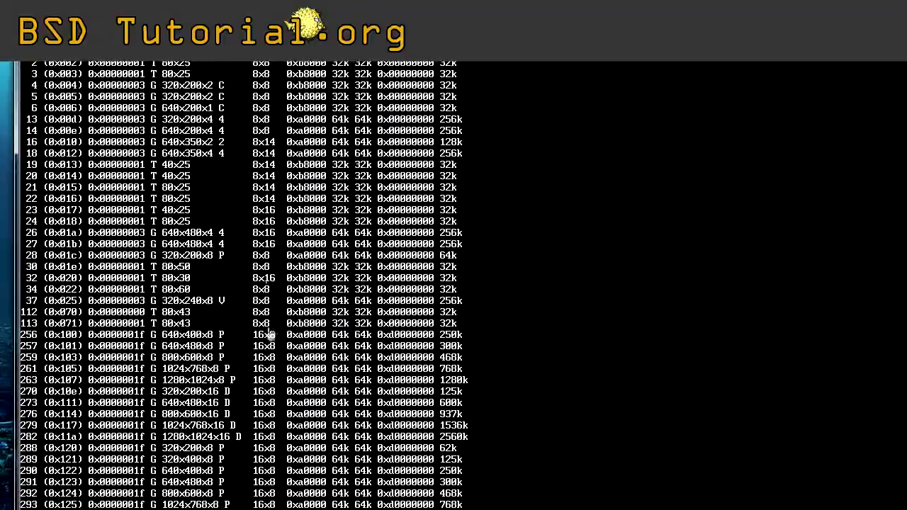
{"action": "mouse_move", "coordinate": [270, 442]}
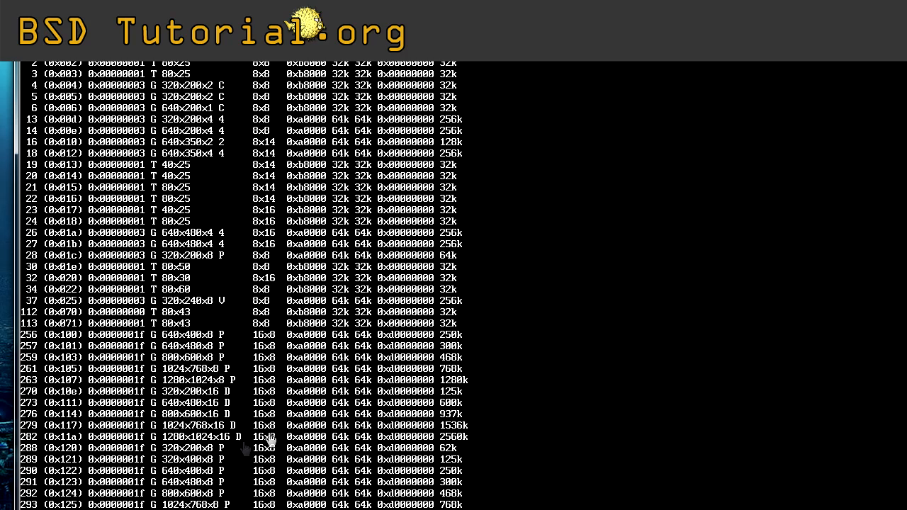
{"action": "mouse_move", "coordinate": [191, 437]}
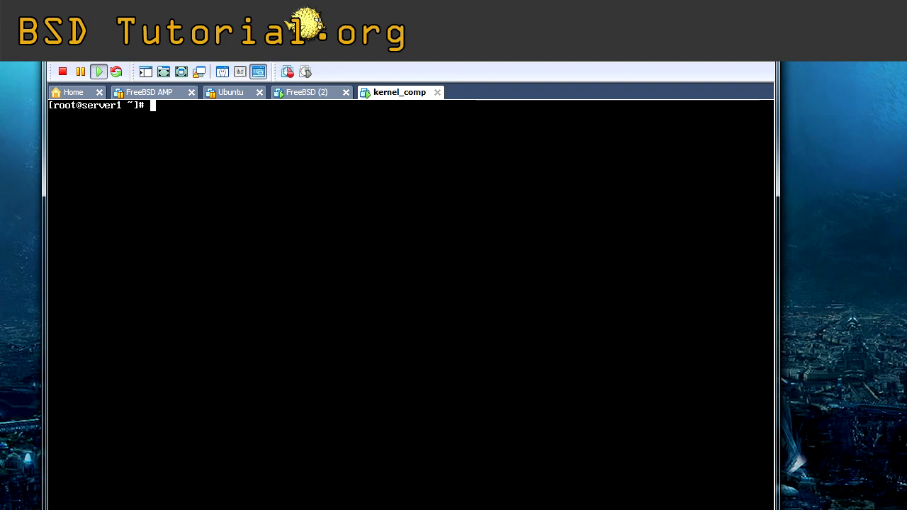
List the root directory plainly with ls / and in colour with ls -G.
{"action": "type", "text": "ls /"}
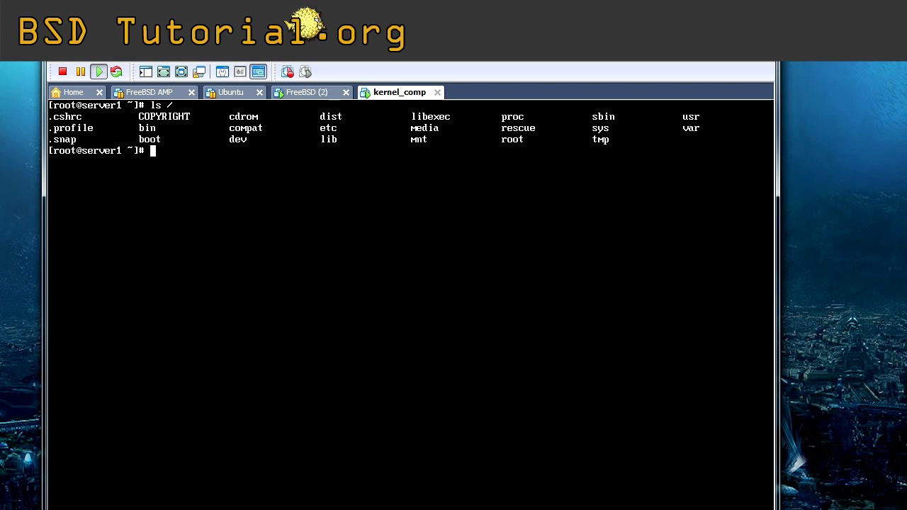
{"action": "type", "text": "ls -G"}
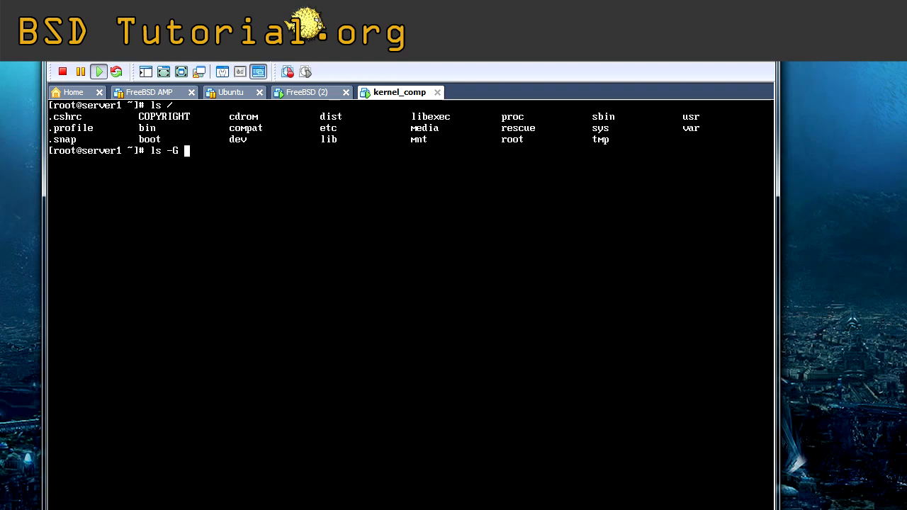
{"action": "type", "text": "cd"}
{"action": "key", "text": "enter"}
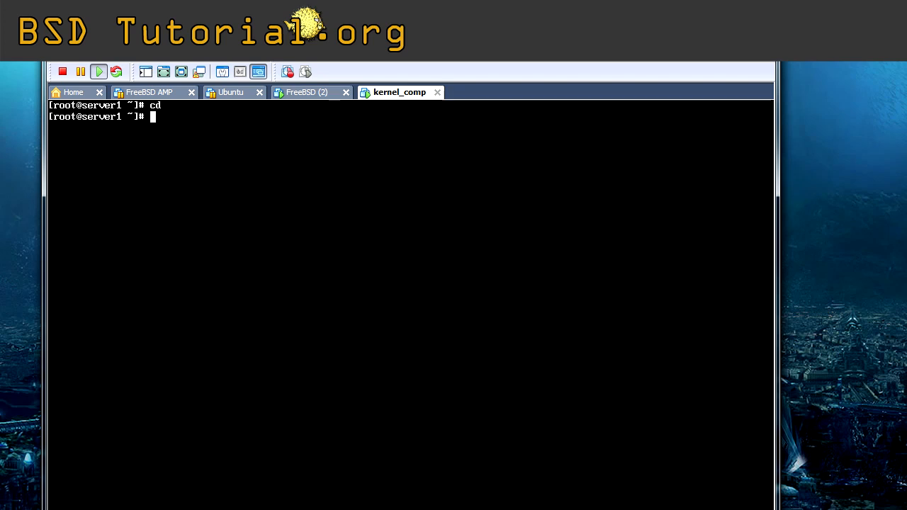
Edit root's .bash_profile in vi.
{"action": "type", "text": "vi"}
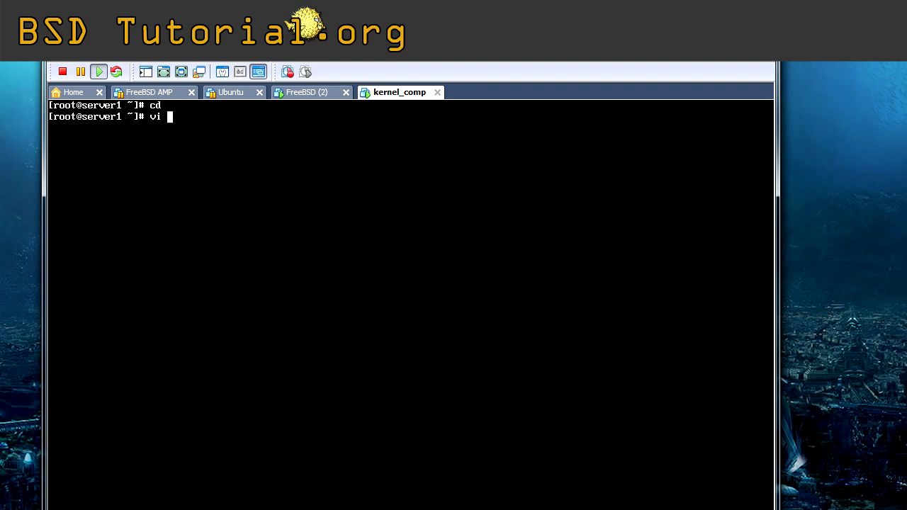
{"action": "type", "text": ".ba"}
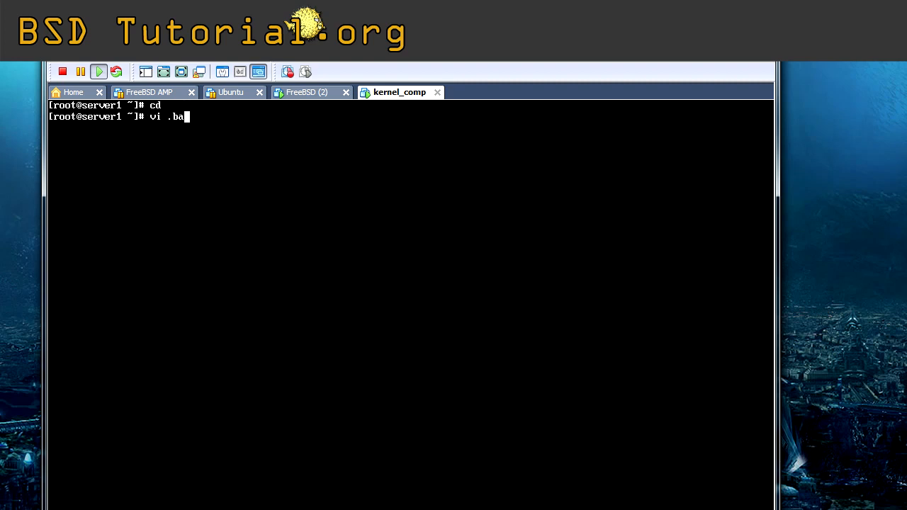
{"action": "type", "text": "sh_"}
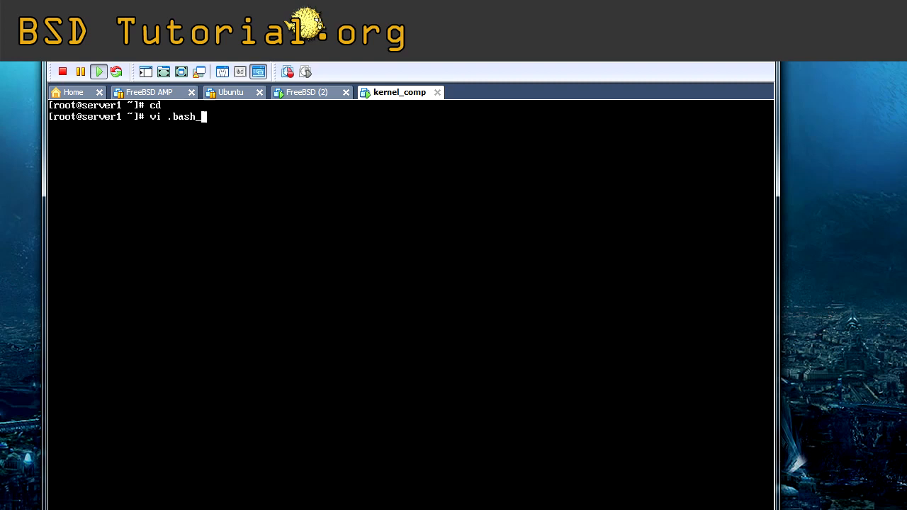
{"action": "type", "text": "profile"}
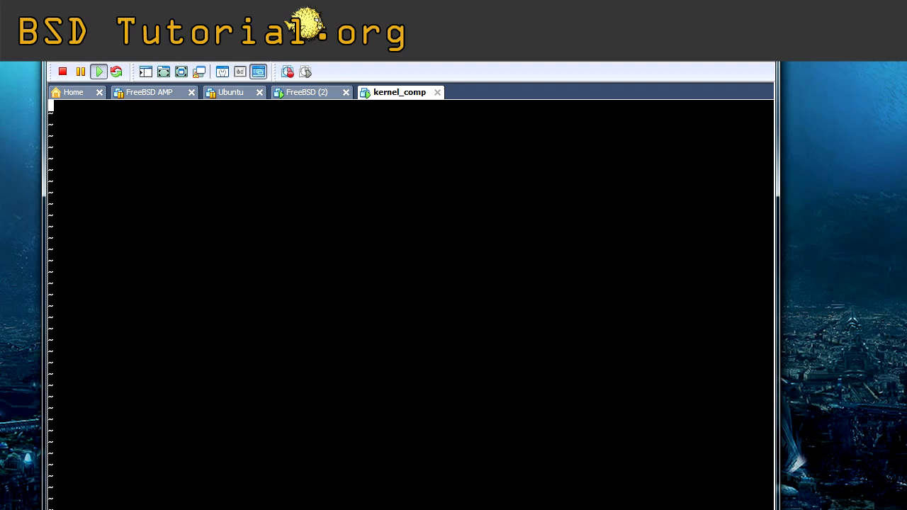
Add alias ls='ls -G' so ls lists in colour.
{"action": "type", "text": "alias ls"}
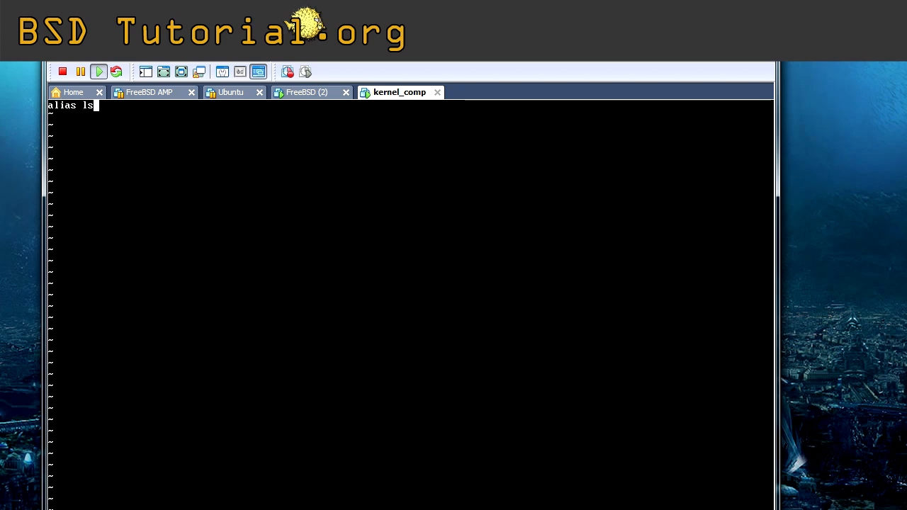
{"action": "type", "text": "='"}
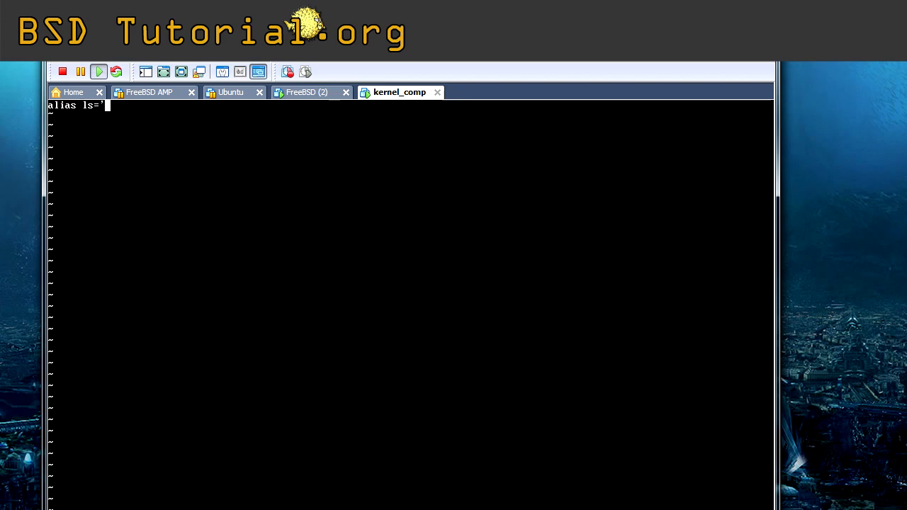
{"action": "type", "text": "ls -"}
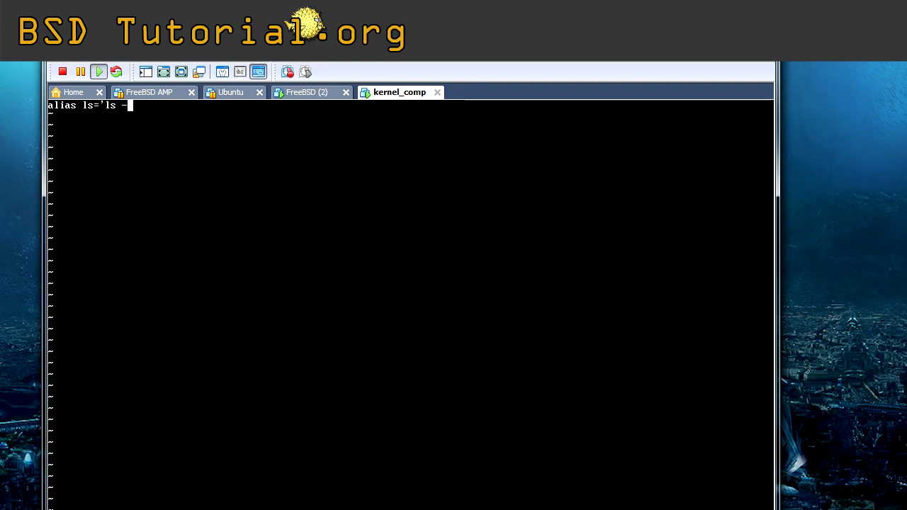
{"action": "type", "text": "G'"}
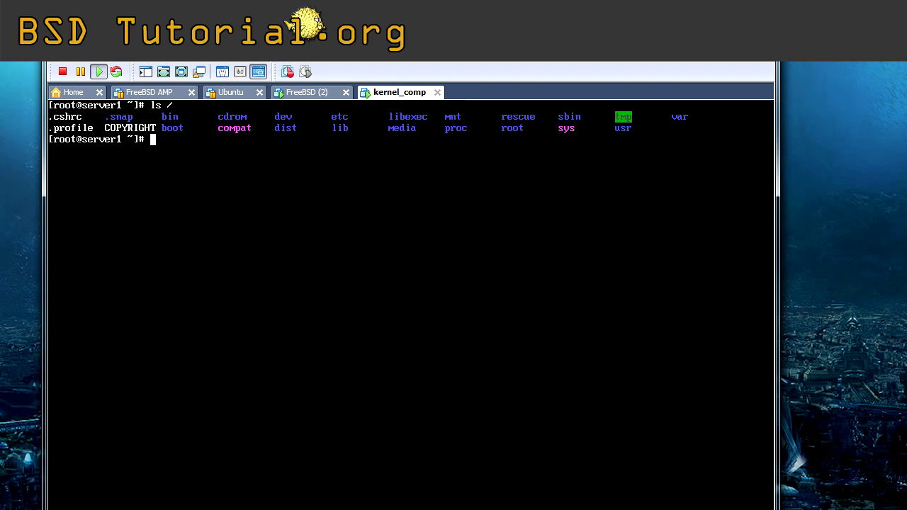
List /dev in colour, then reboot the FreeBSD VM.
{"action": "type", "text": "ls /dev/"}
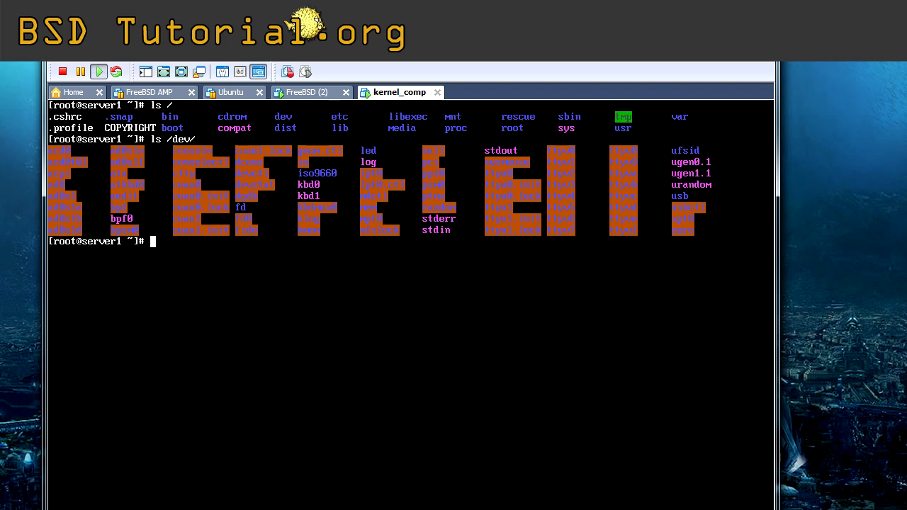
{"action": "type", "text": "r"}
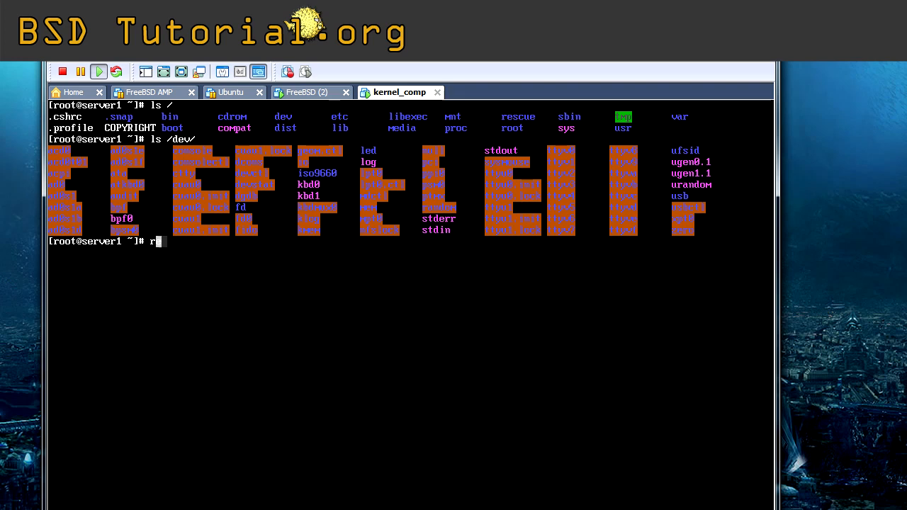
{"action": "type", "text": "eboot"}
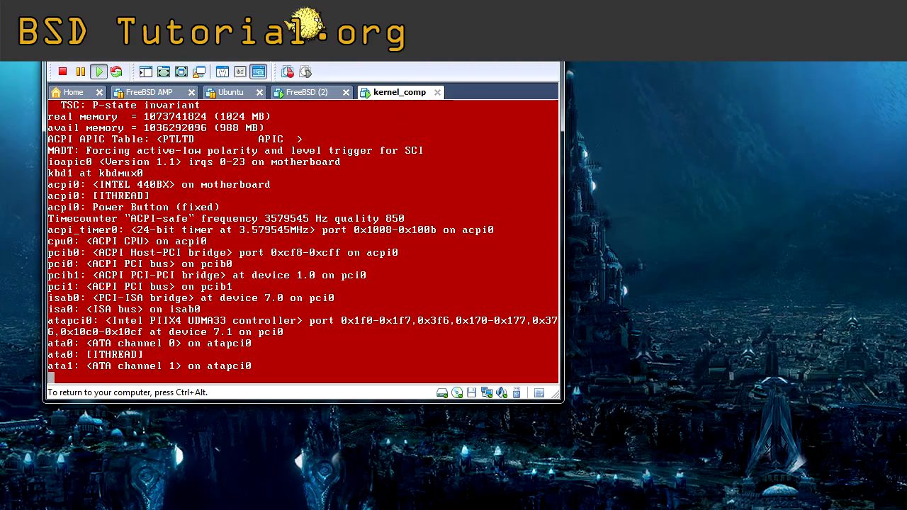
{"action": "scroll", "scroll_direction": "down", "scroll_amount": 3}
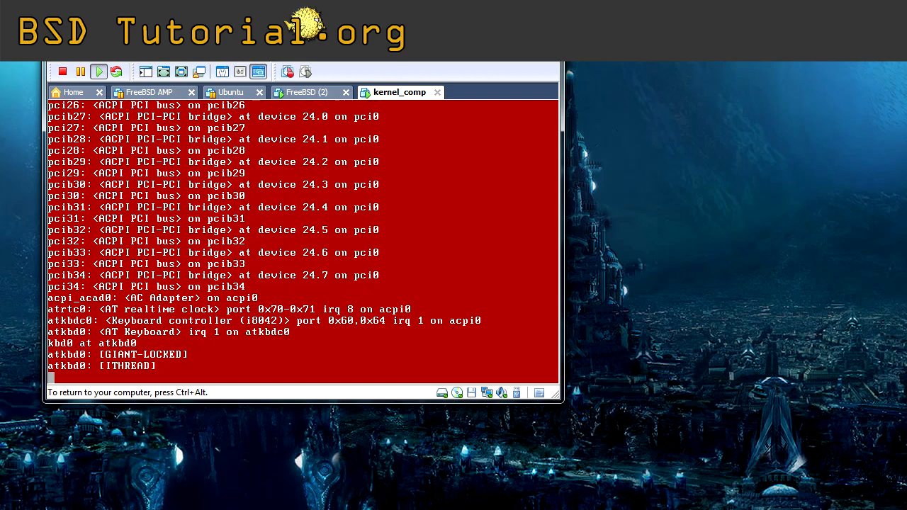
{"action": "scroll", "scroll_direction": "down", "scroll_amount": 3}
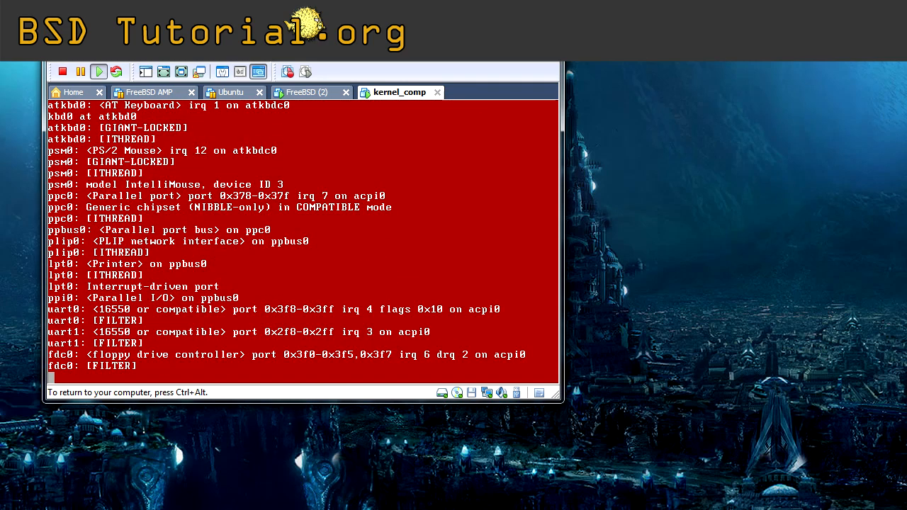